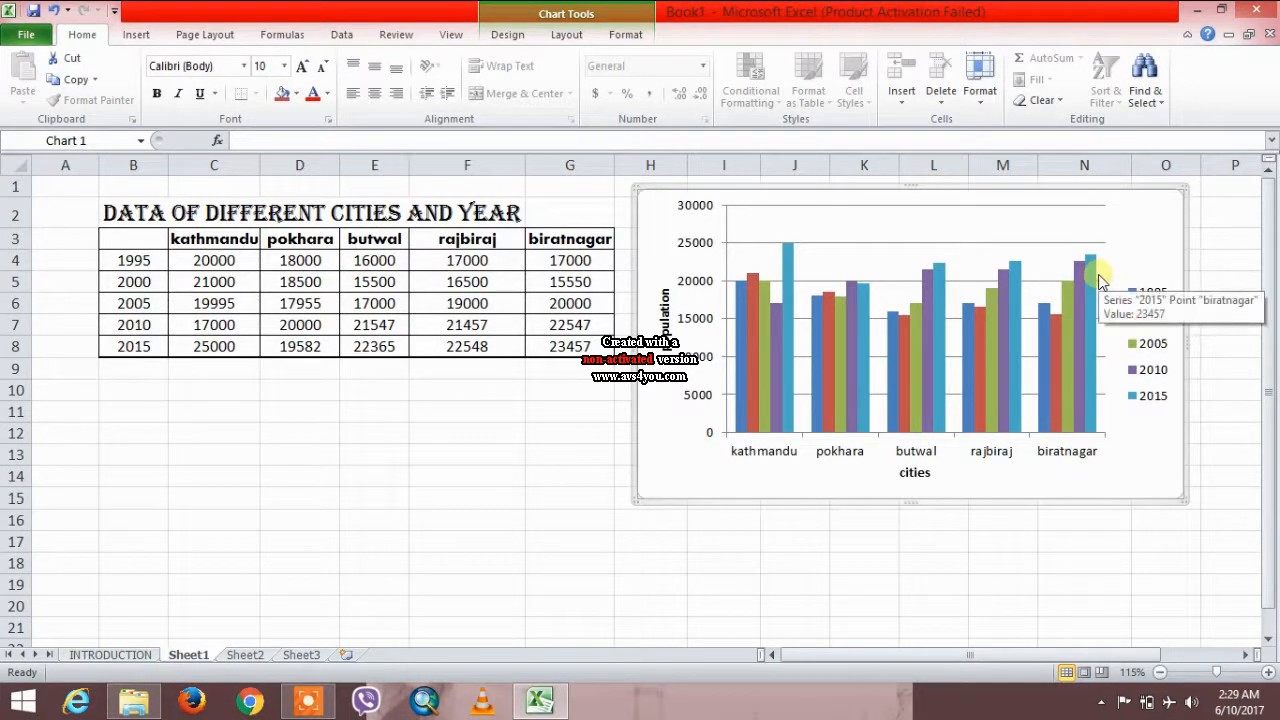
pyautogui.moveTo(1104, 288)
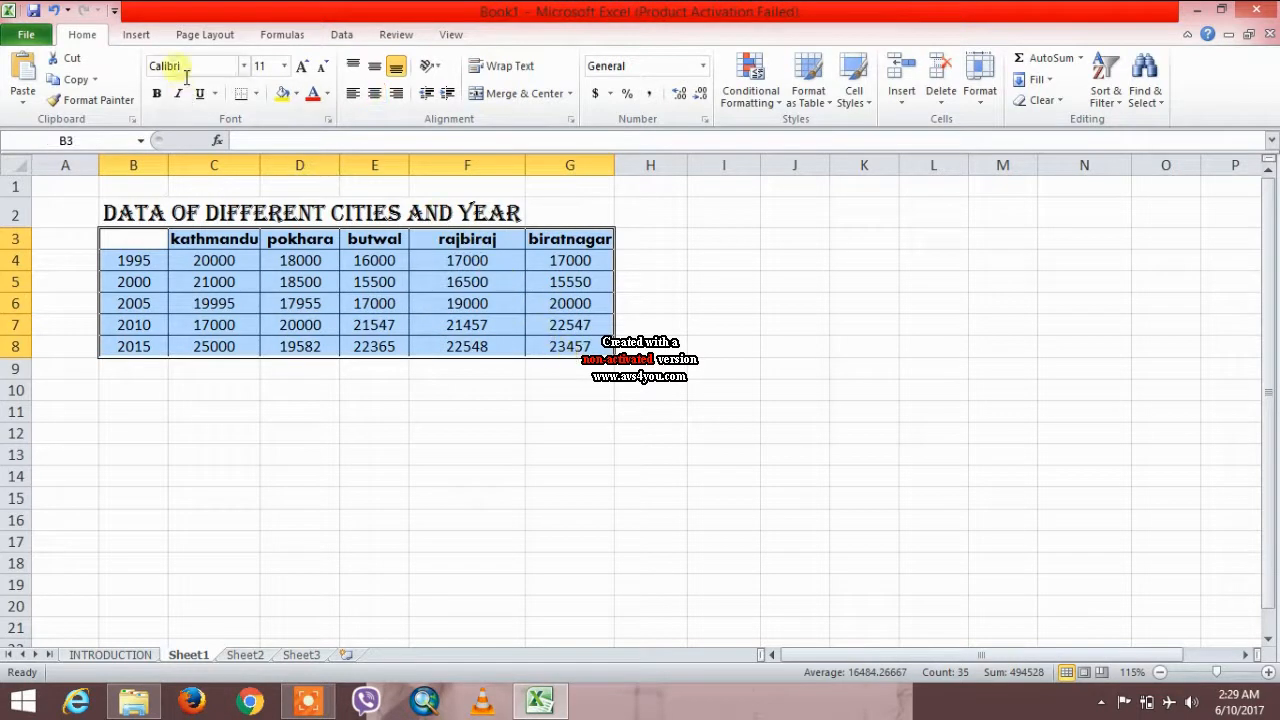
# - Bring up the Insert tab's column chart gallery for the city-by-year table
pyautogui.click(136, 34)
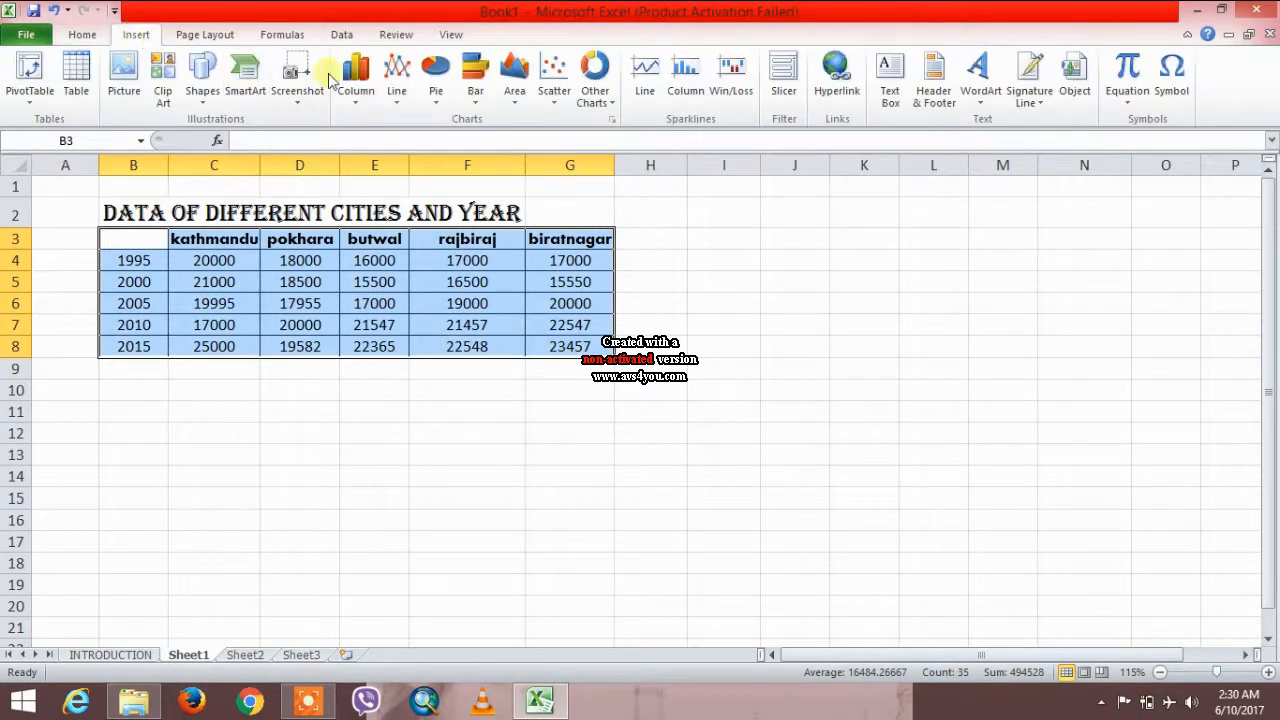
pyautogui.click(356, 76)
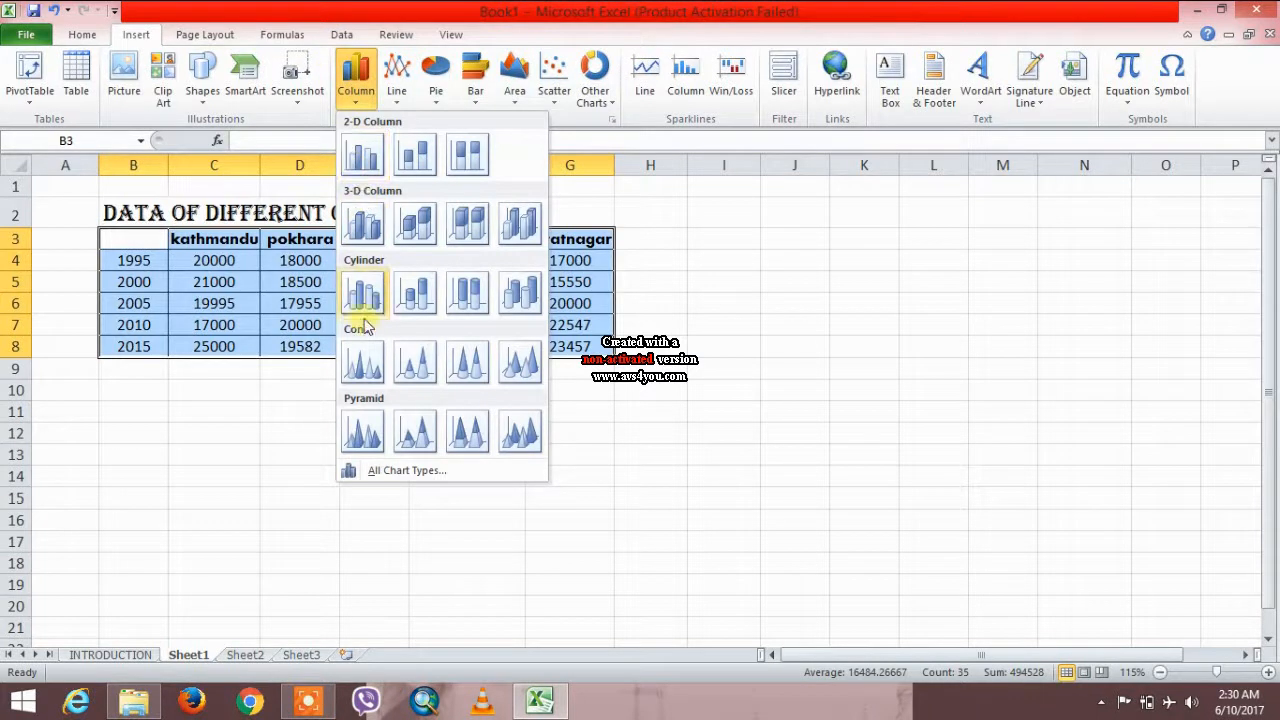
pyautogui.moveTo(362, 156)
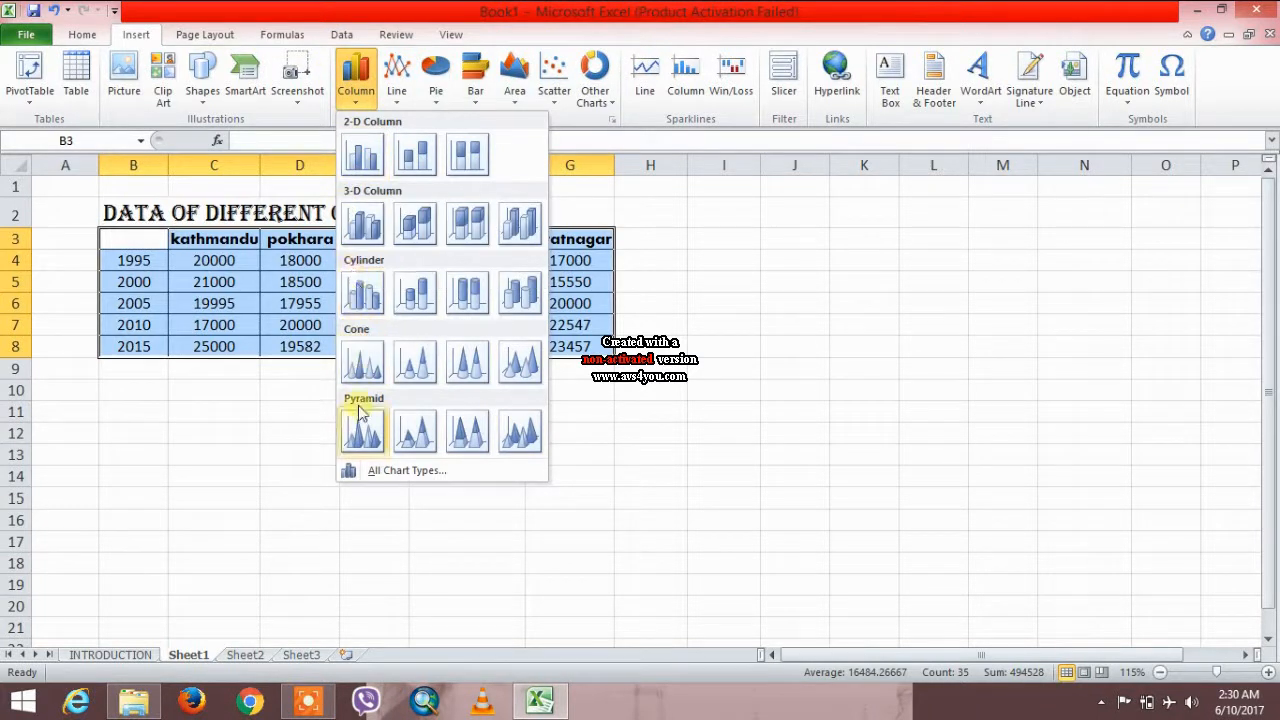
pyautogui.moveTo(518, 362)
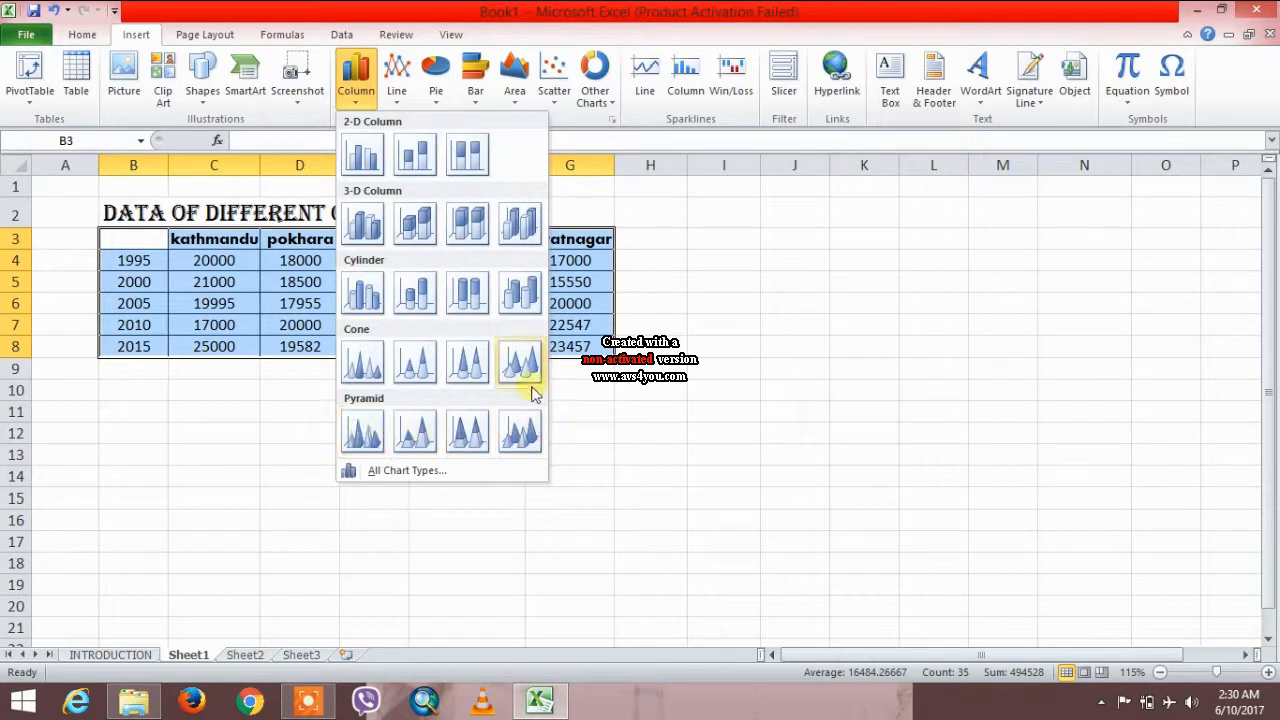
pyautogui.moveTo(362, 224)
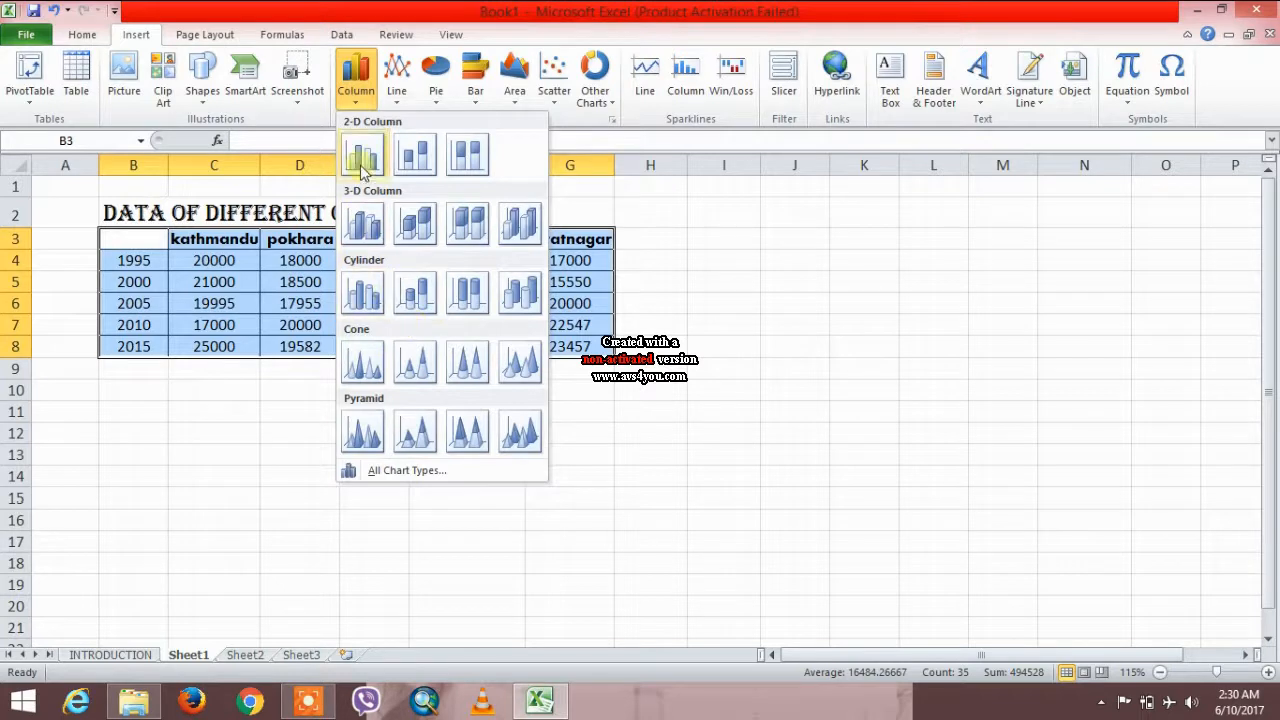
# - Insert a 2-D clustered column chart of the city data and place it beside the table
pyautogui.click(362, 156)
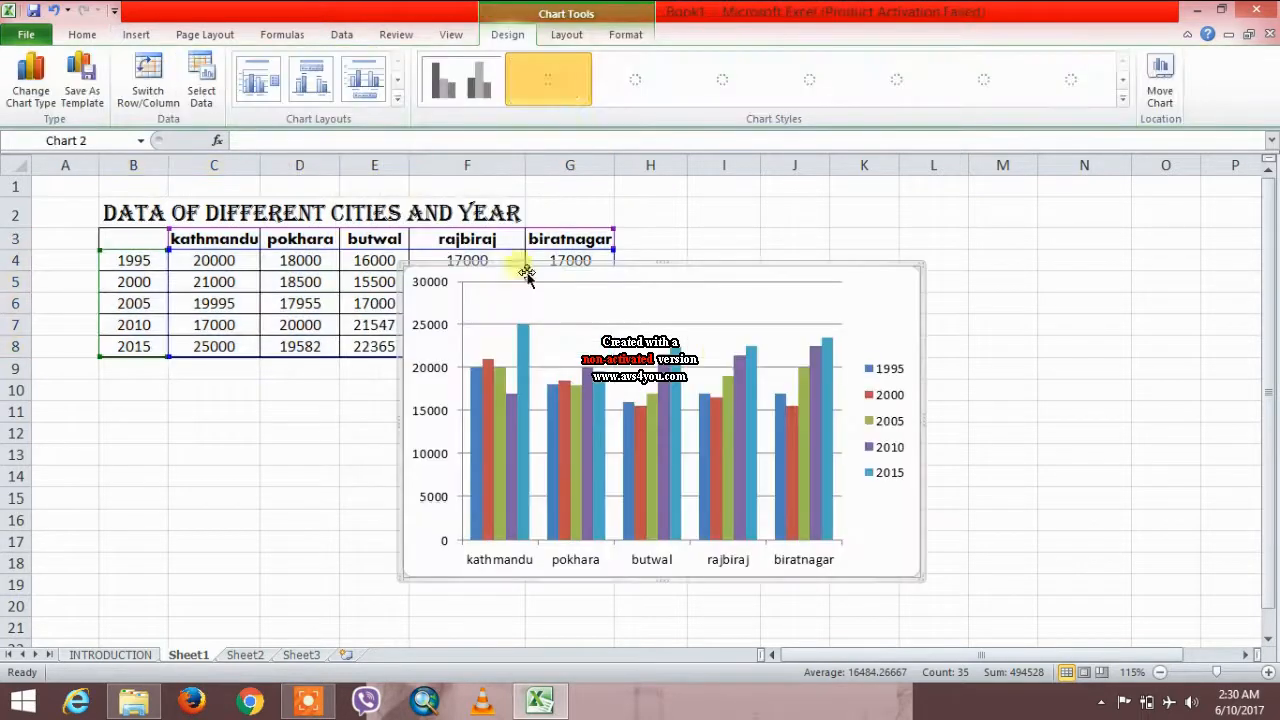
pyautogui.click(548, 80)
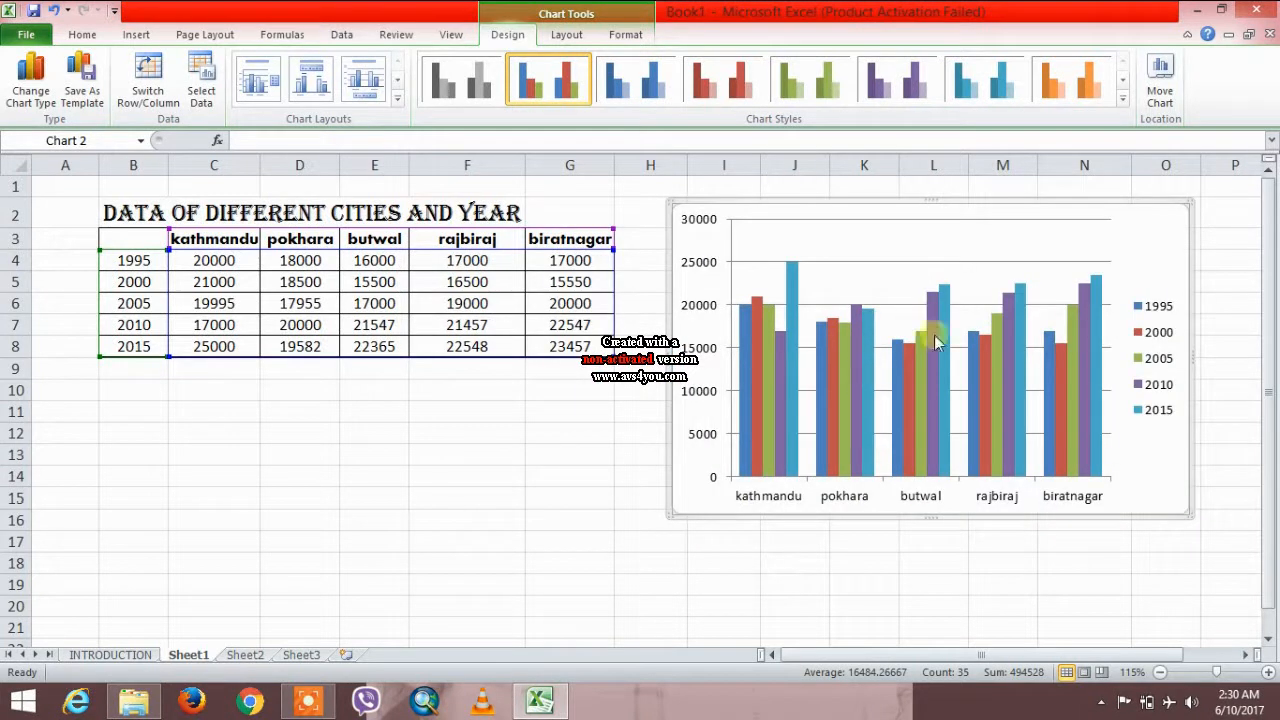
pyautogui.moveTo(684, 222)
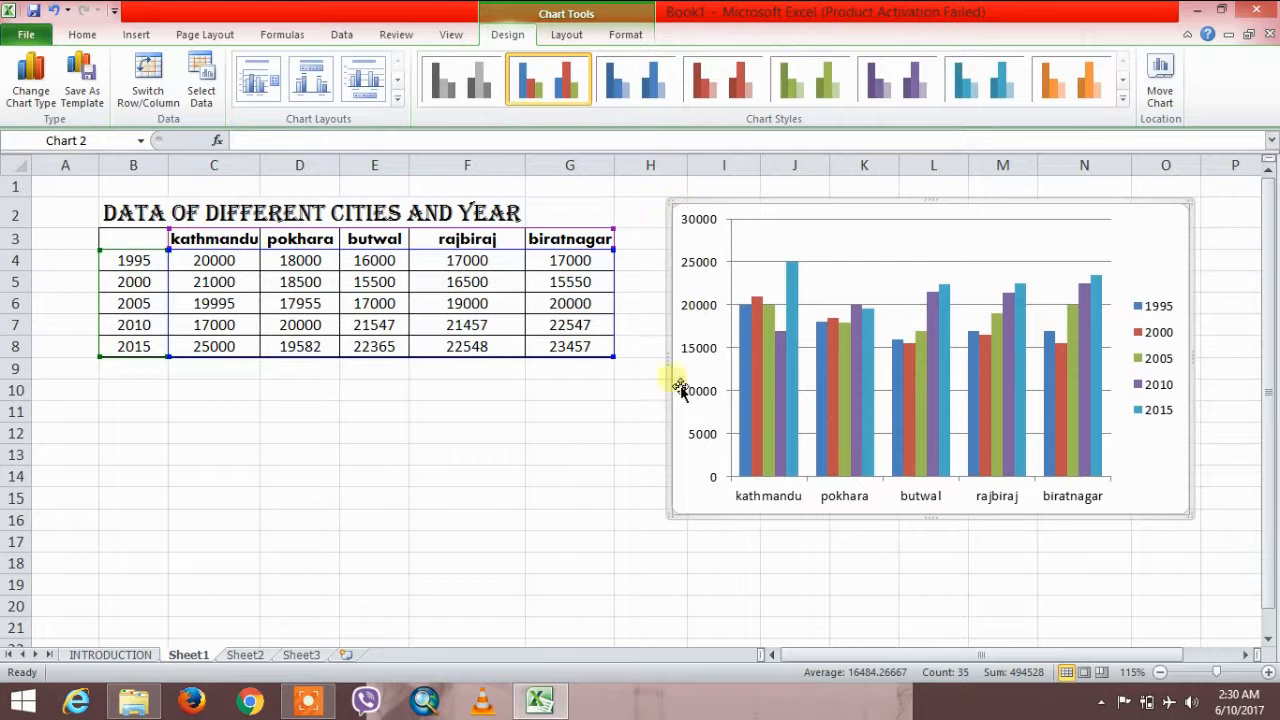
pyautogui.moveTo(670, 260)
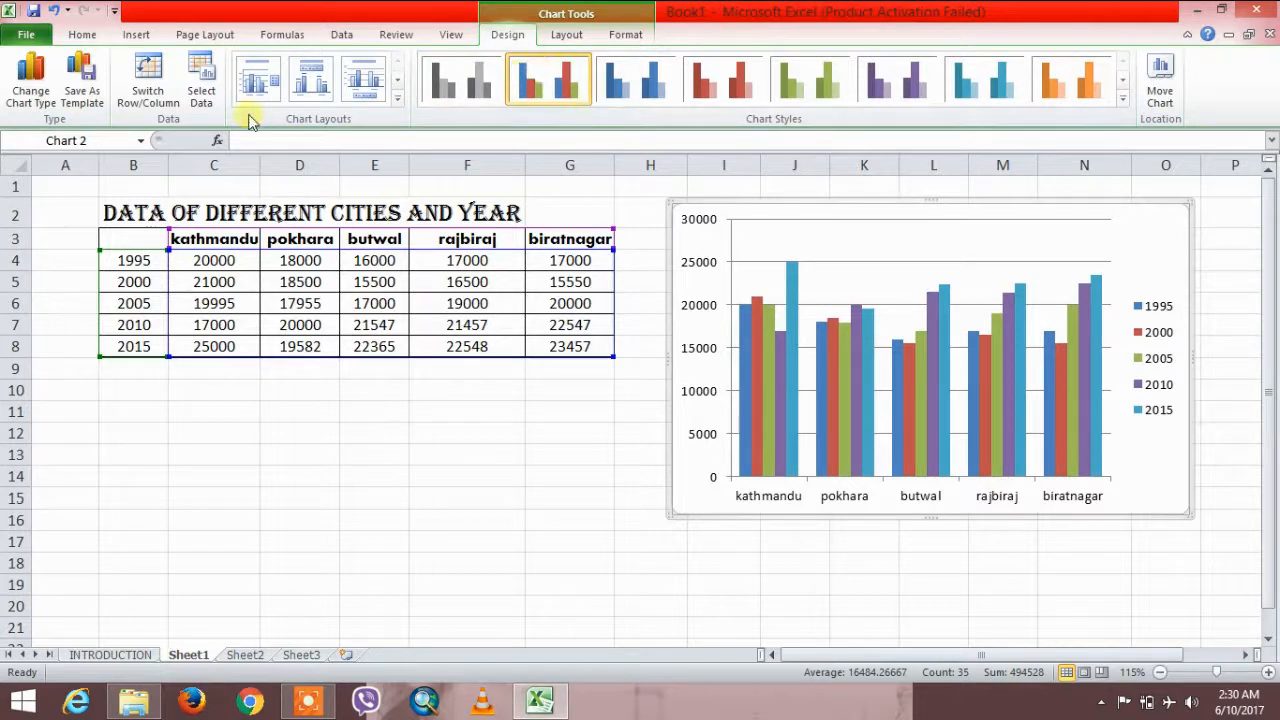
# - Add a rotated vertical axis title reading population to the column chart
pyautogui.click(566, 34)
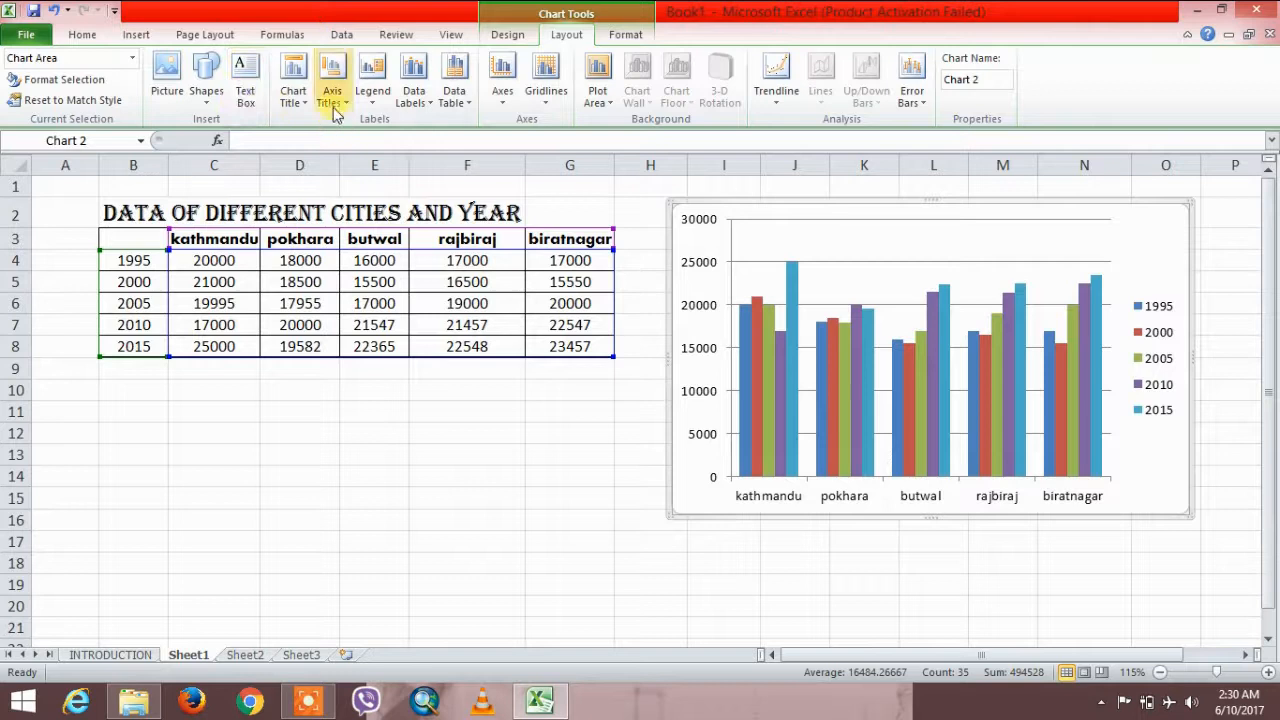
pyautogui.moveTo(332, 80)
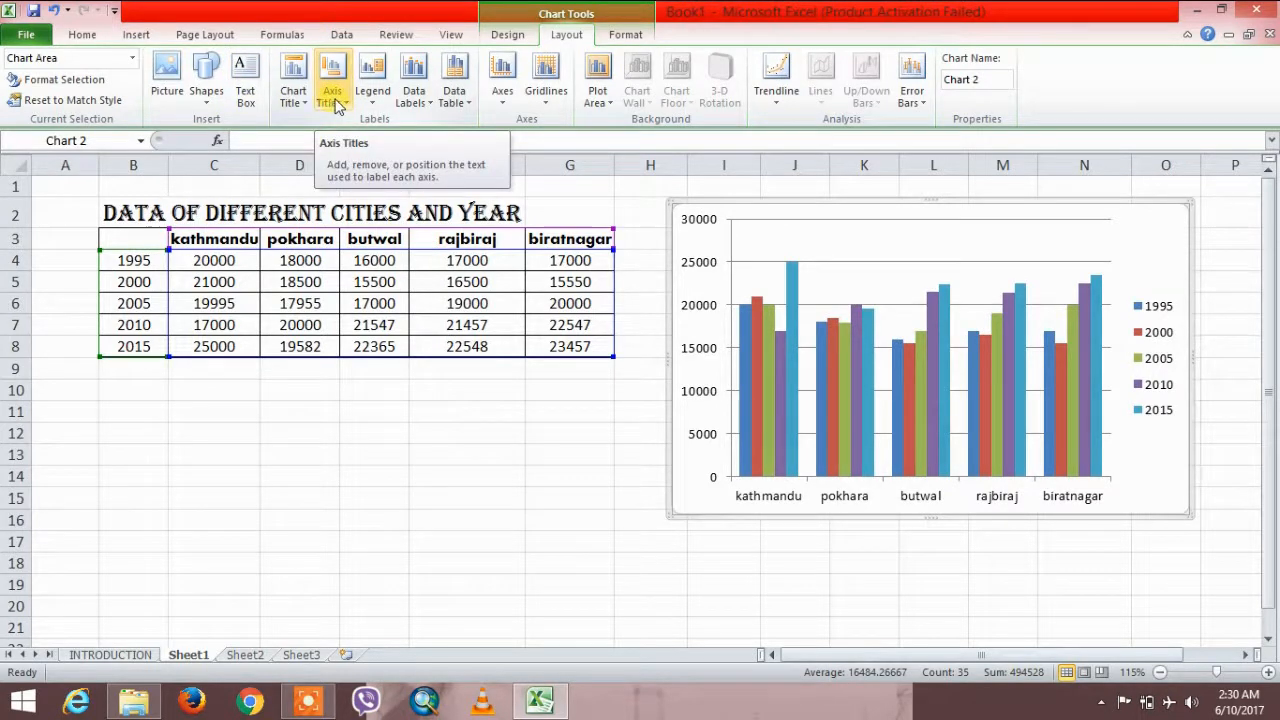
pyautogui.click(332, 80)
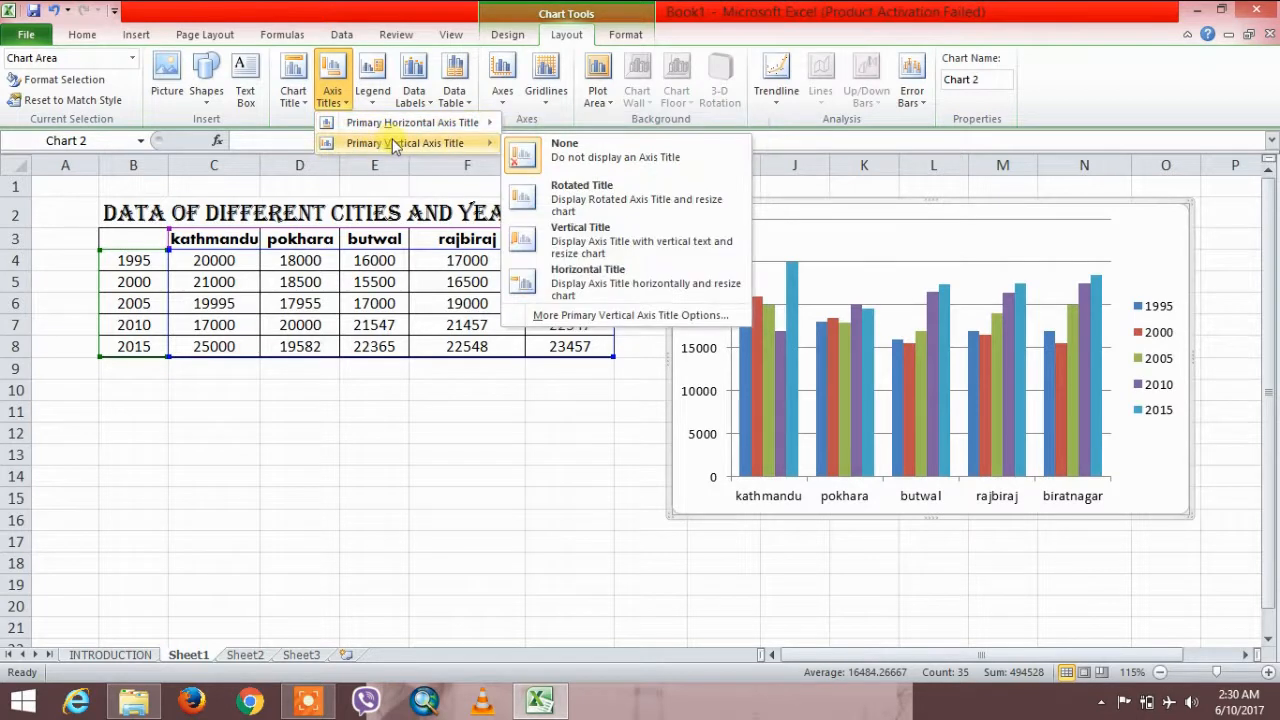
pyautogui.moveTo(580, 192)
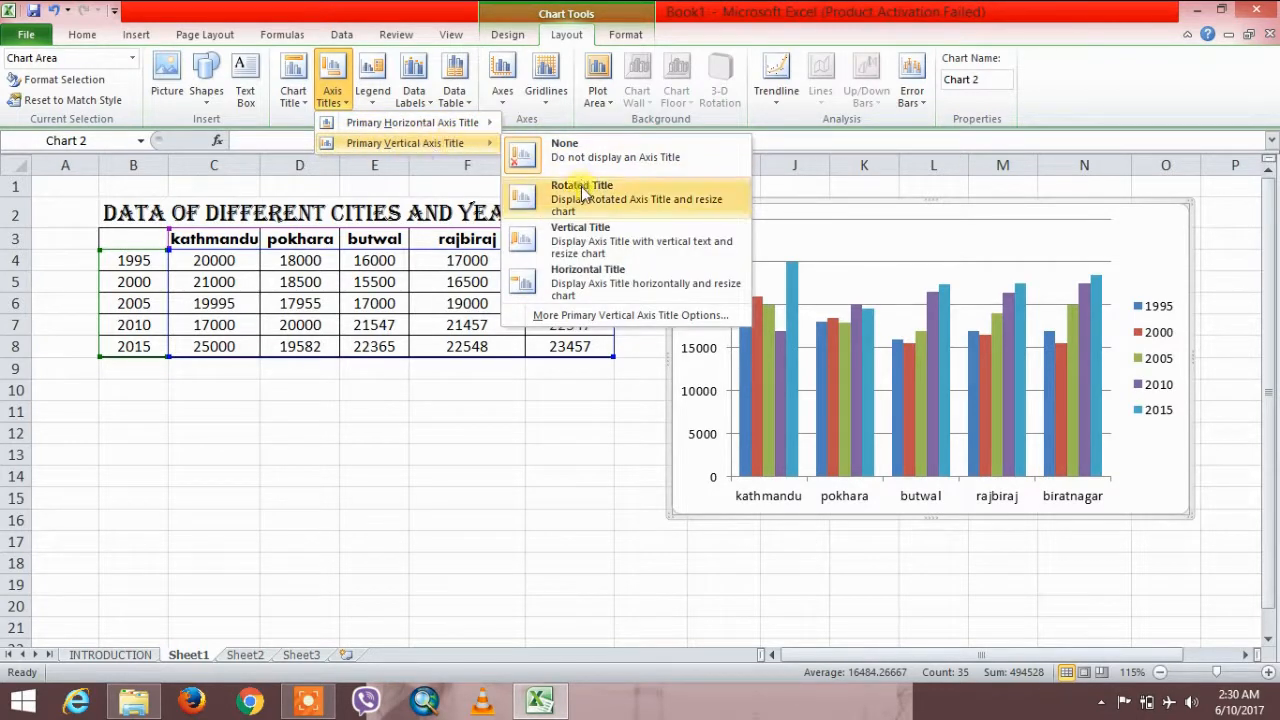
pyautogui.click(580, 192)
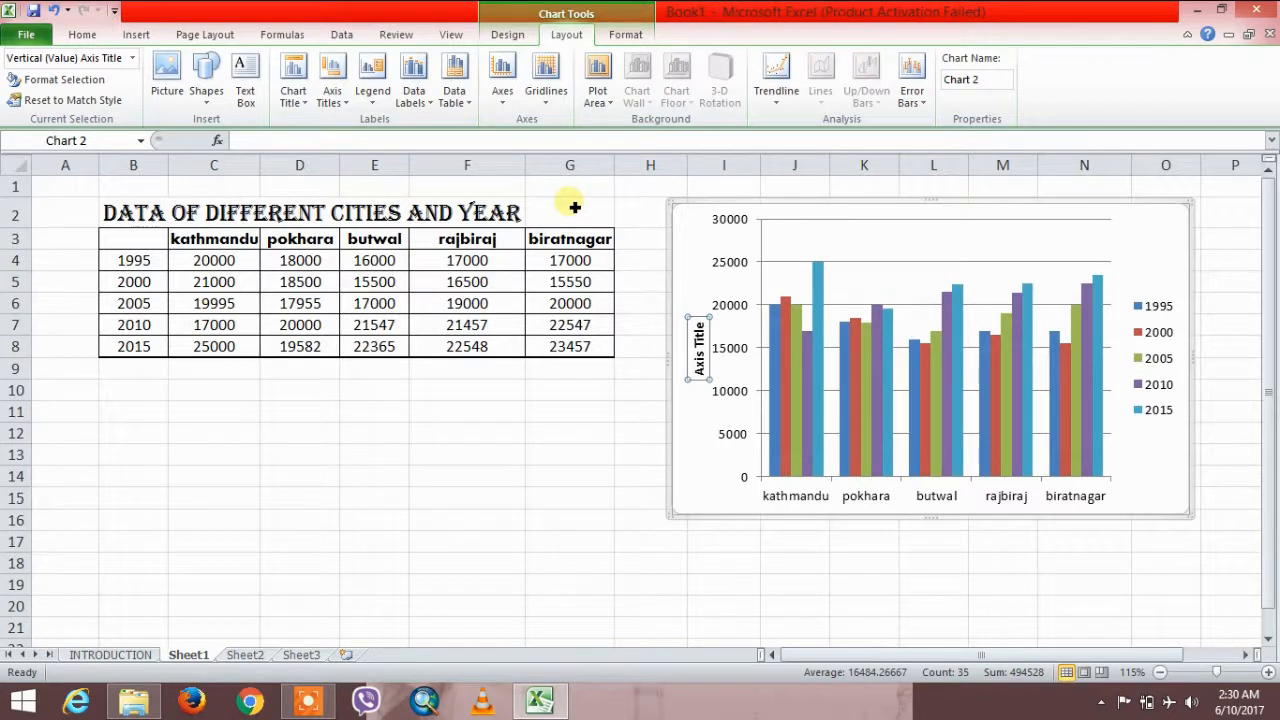
pyautogui.write('population')
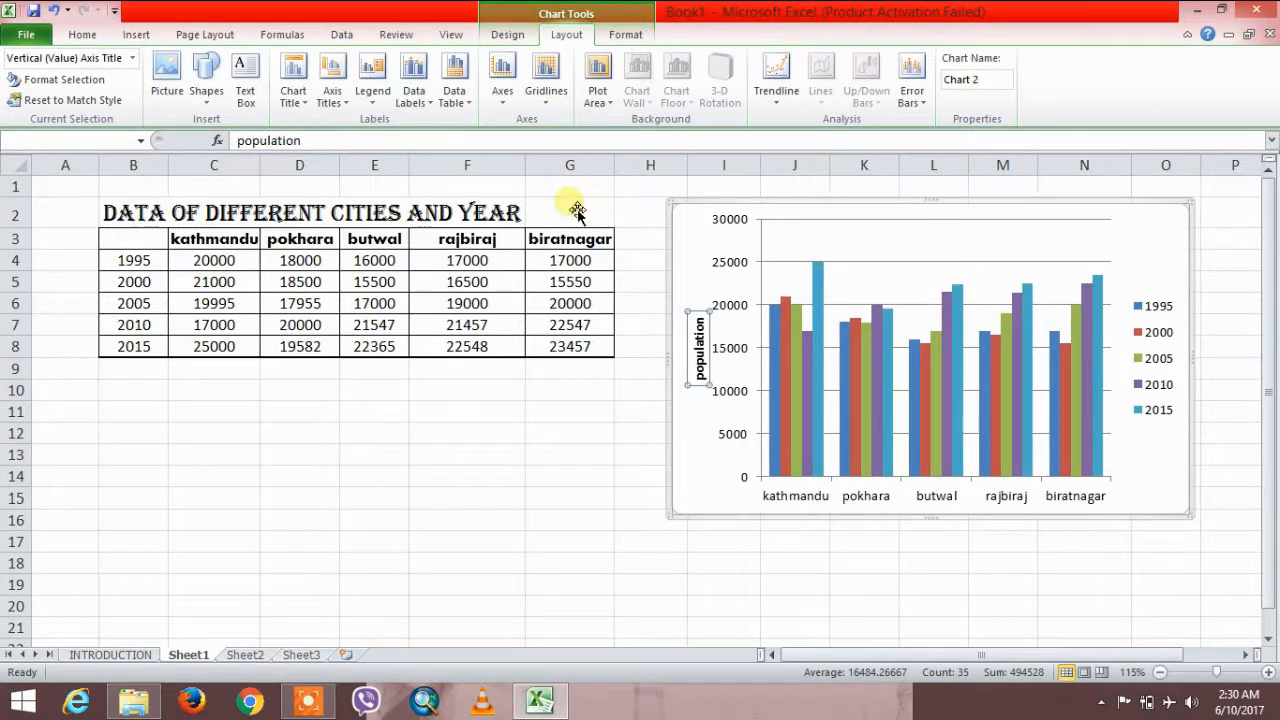
pyautogui.click(904, 336)
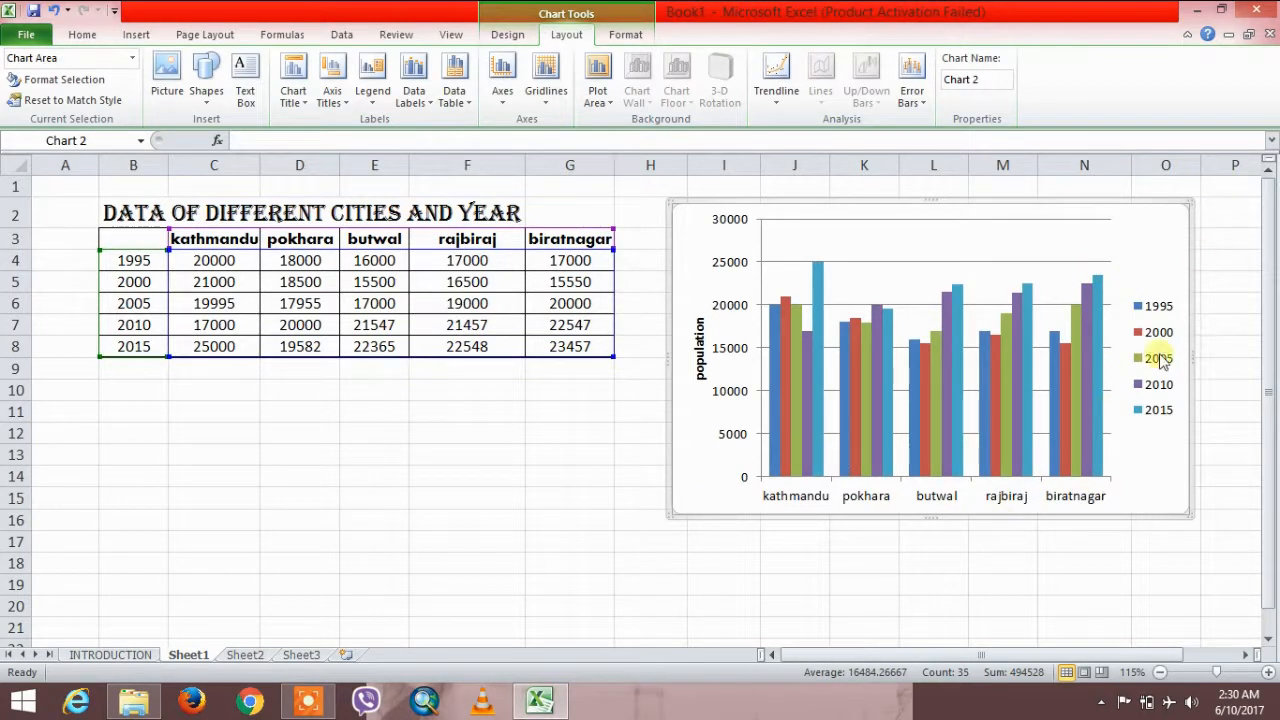
pyautogui.moveTo(1152, 288)
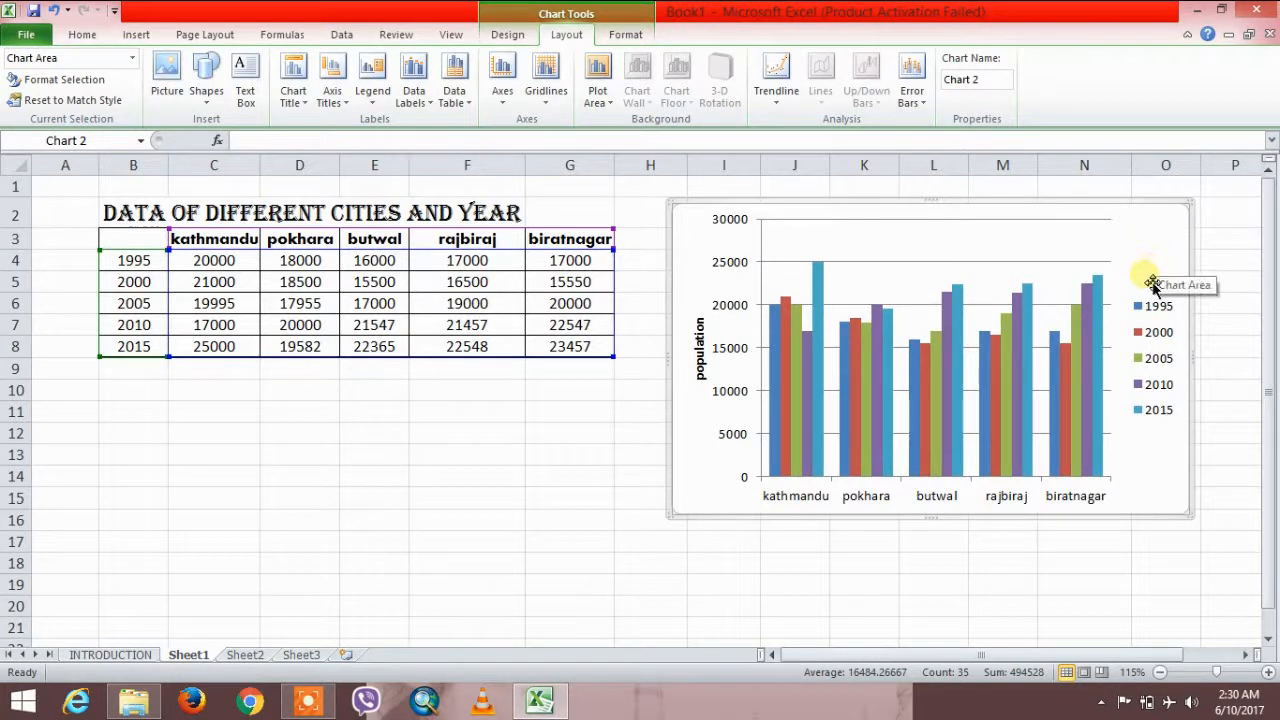
pyautogui.moveTo(944, 328)
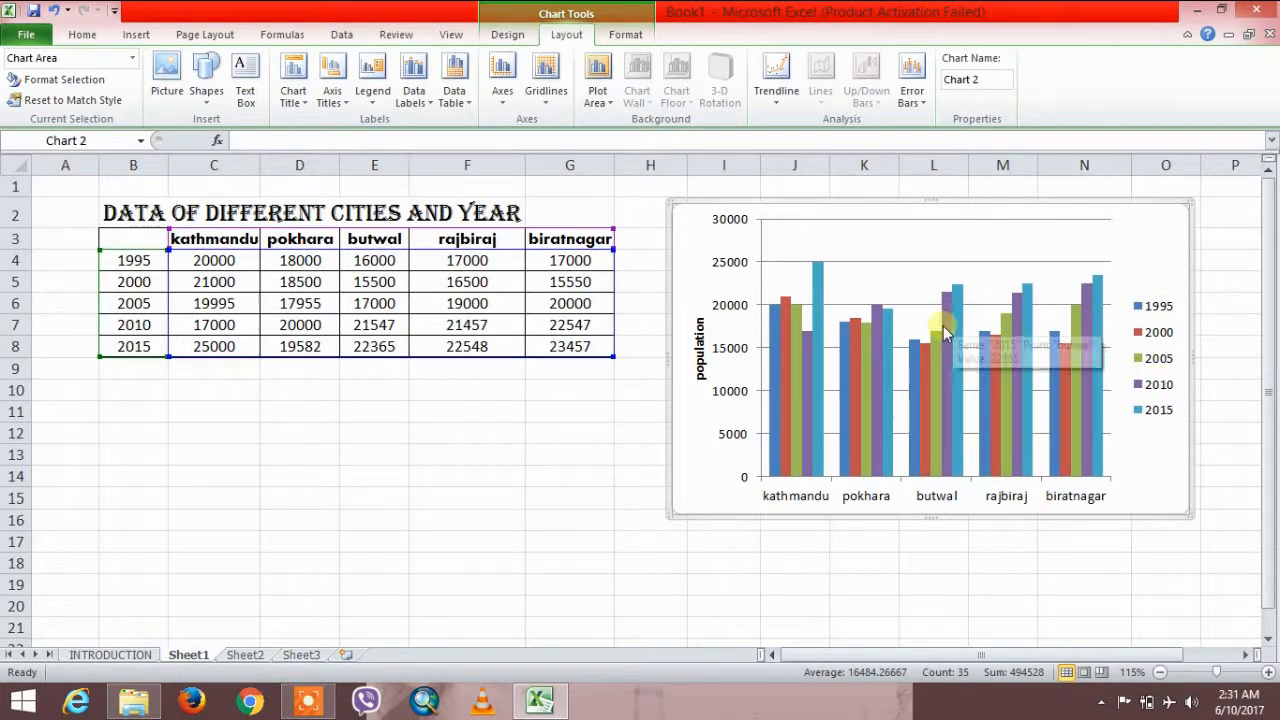
pyautogui.moveTo(750, 332)
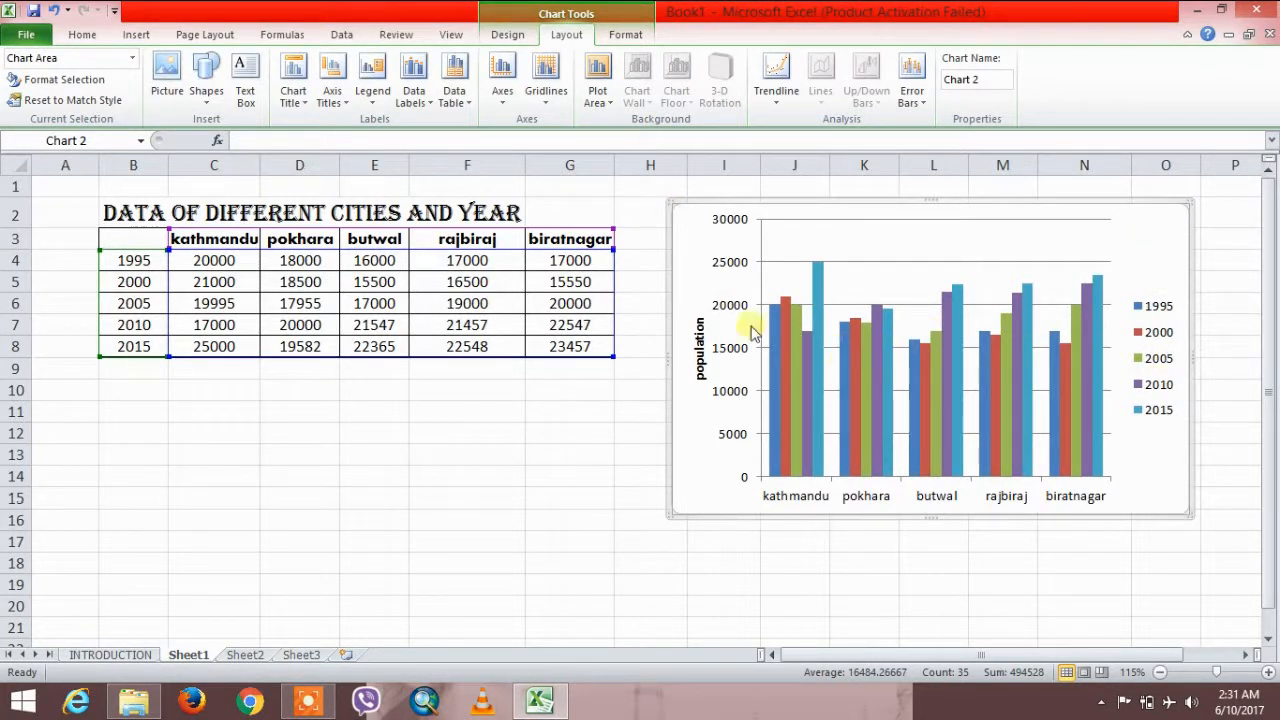
pyautogui.moveTo(822, 364)
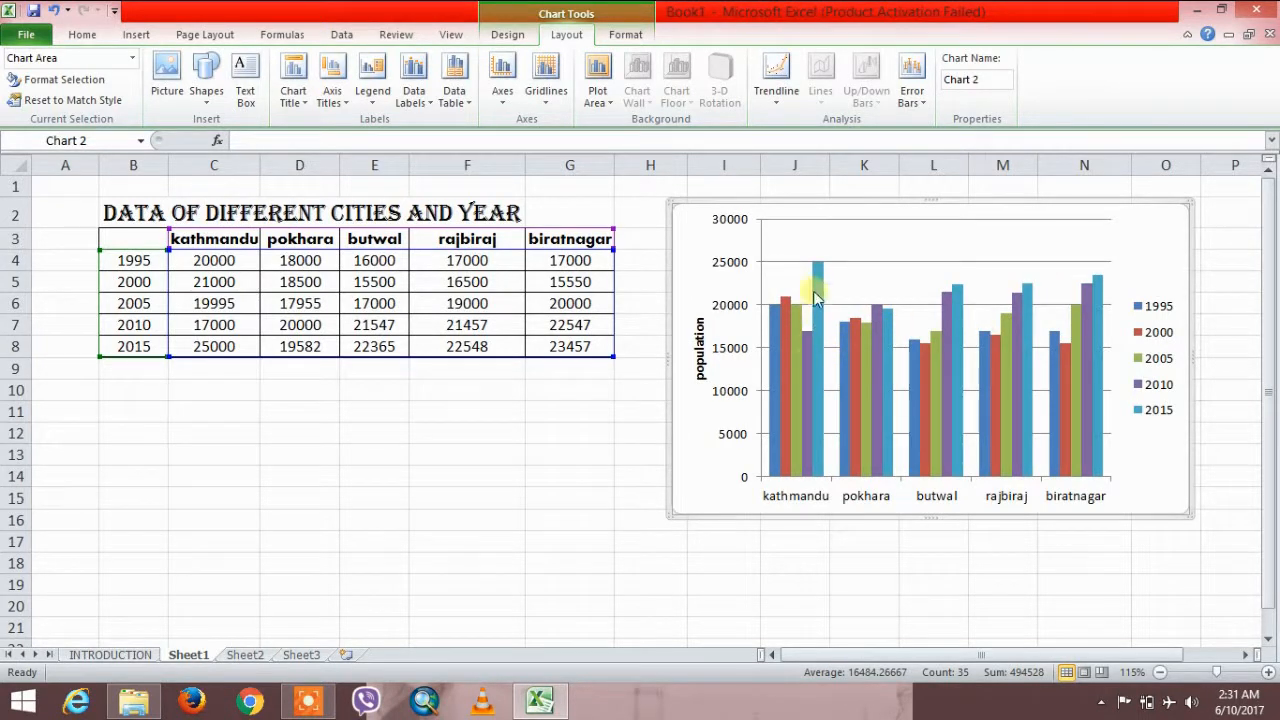
# - Recolour the 1995 data series bars yellow via the series fill options
pyautogui.click(814, 290)
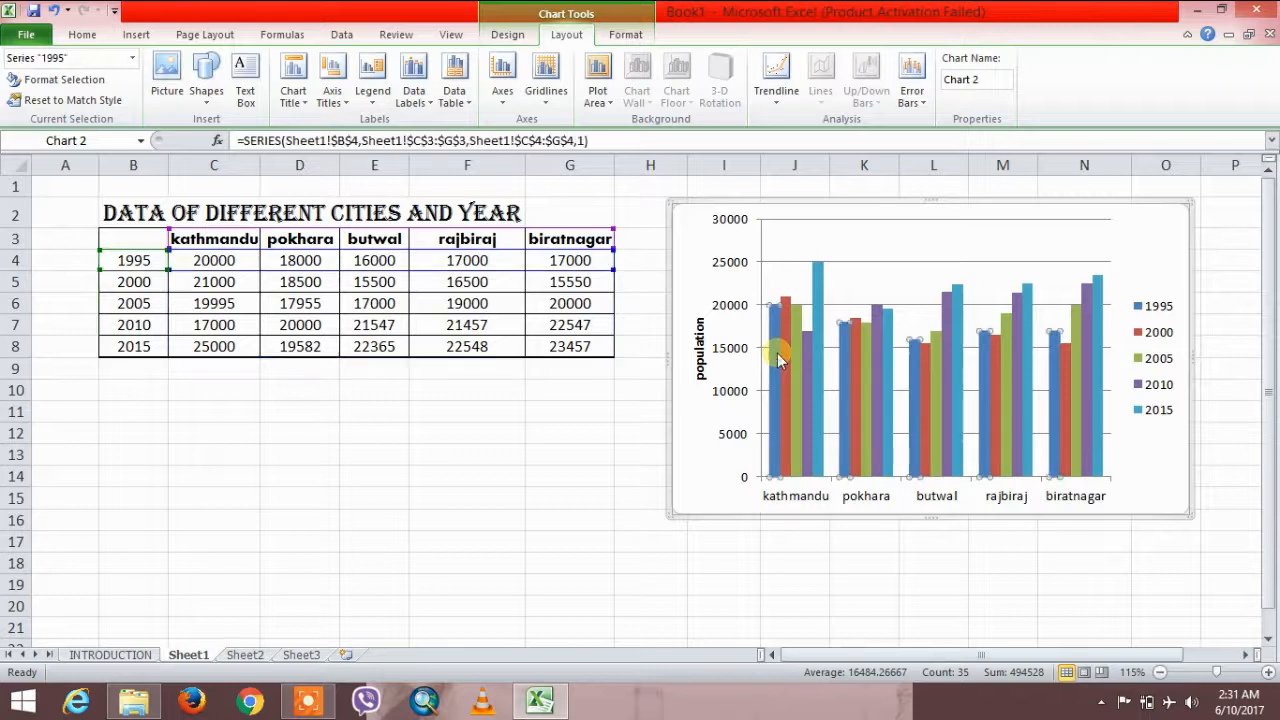
pyautogui.rightClick(780, 360)
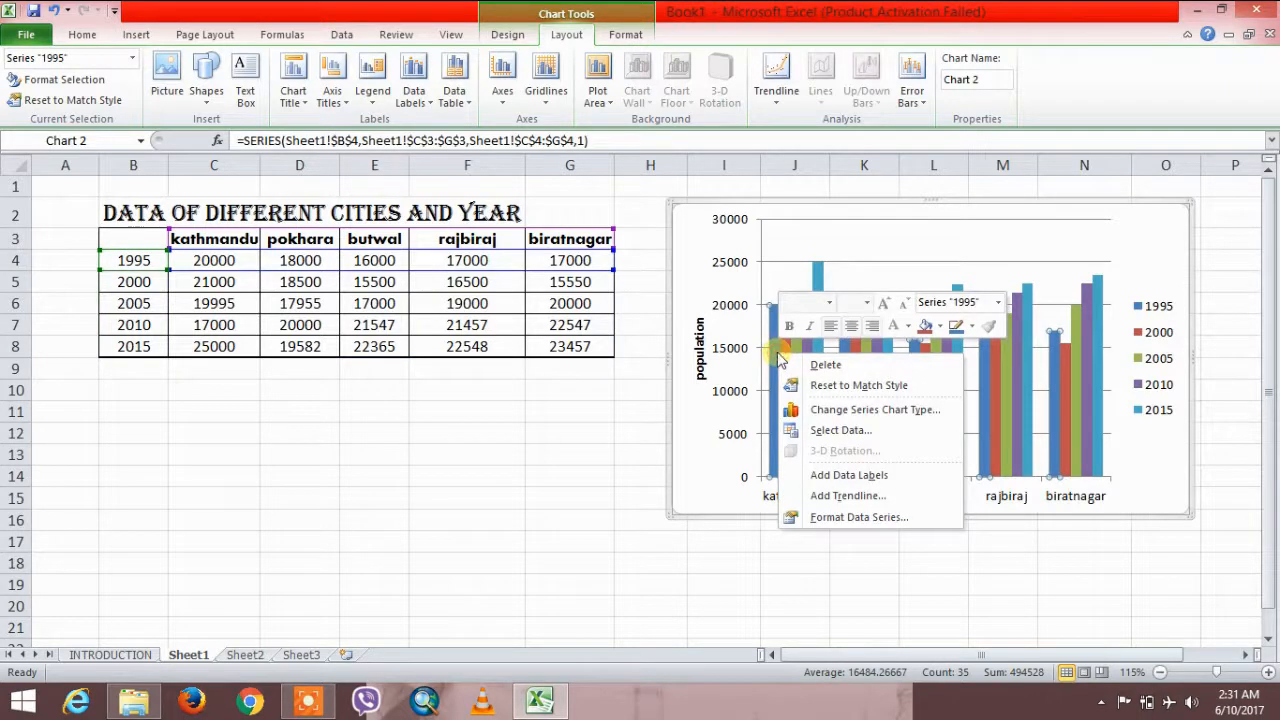
pyautogui.moveTo(924, 324)
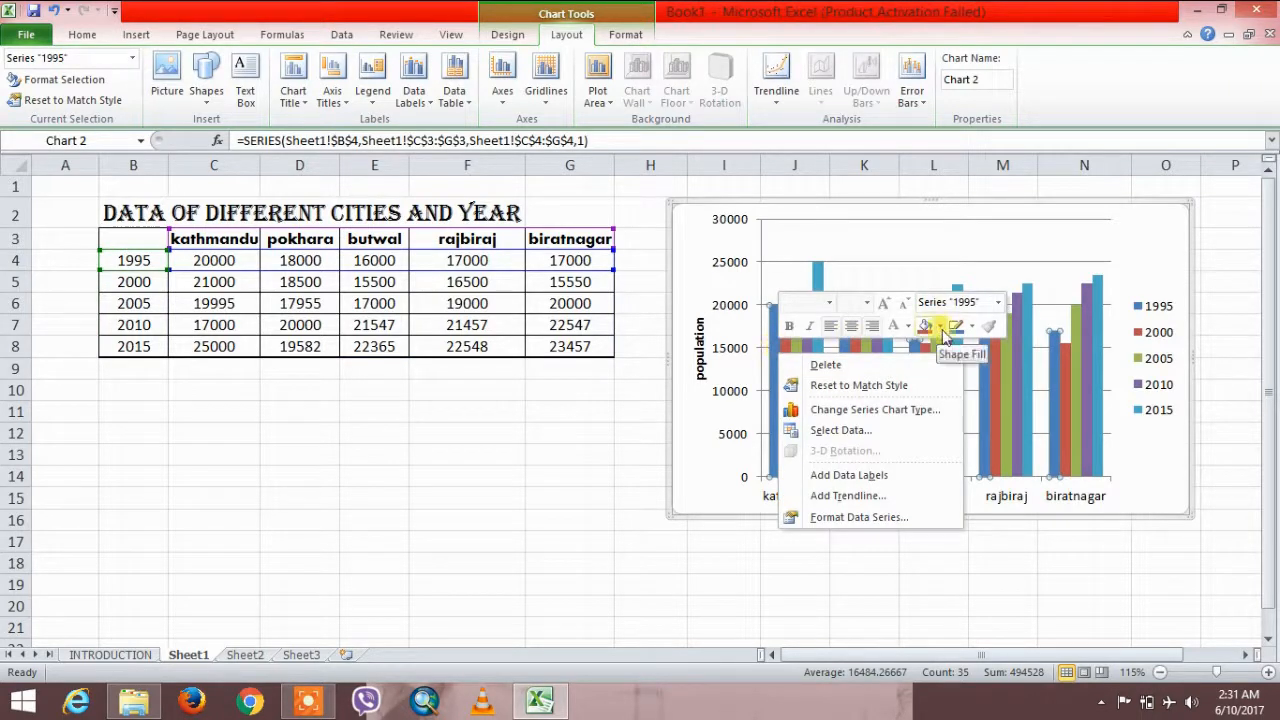
pyautogui.click(924, 326)
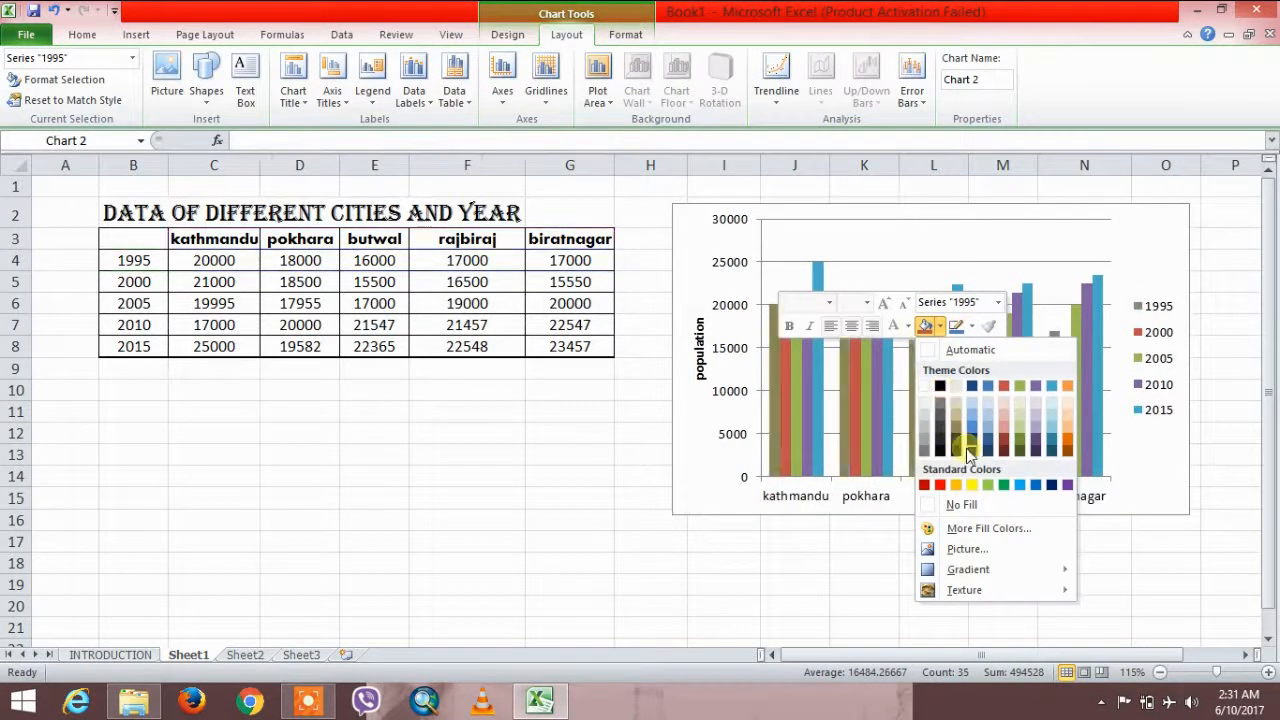
pyautogui.click(1004, 484)
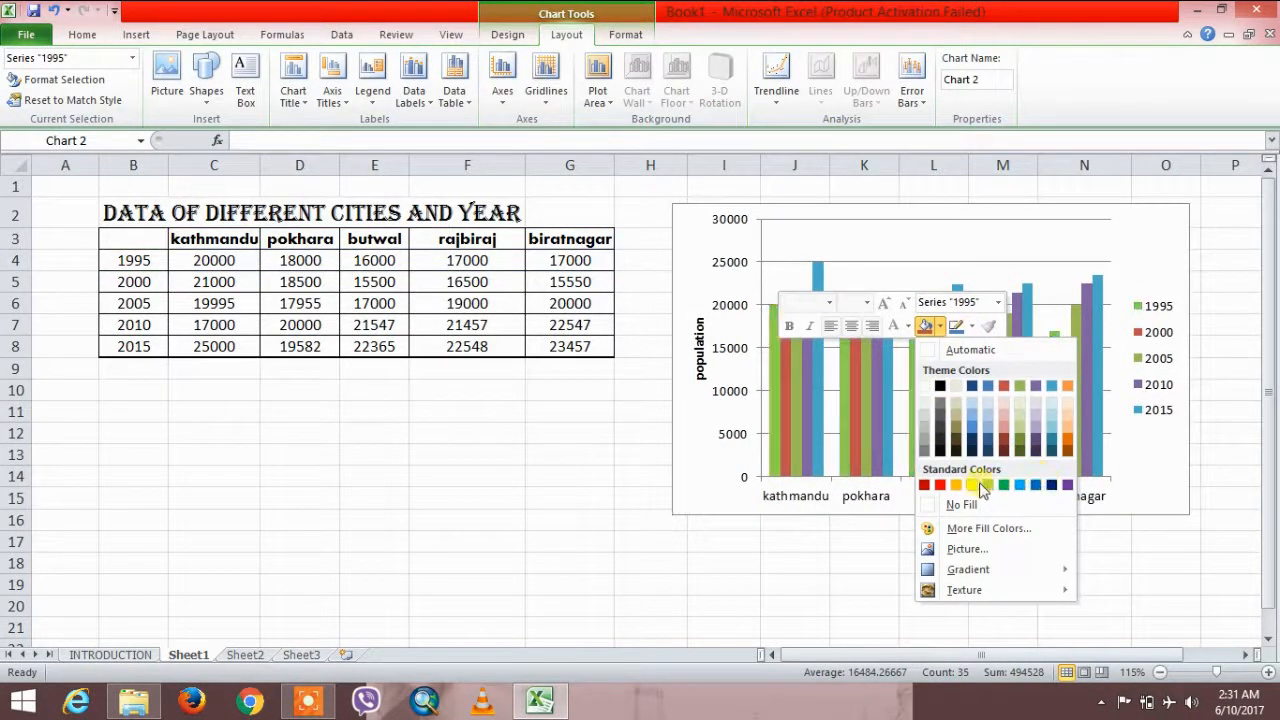
pyautogui.click(972, 486)
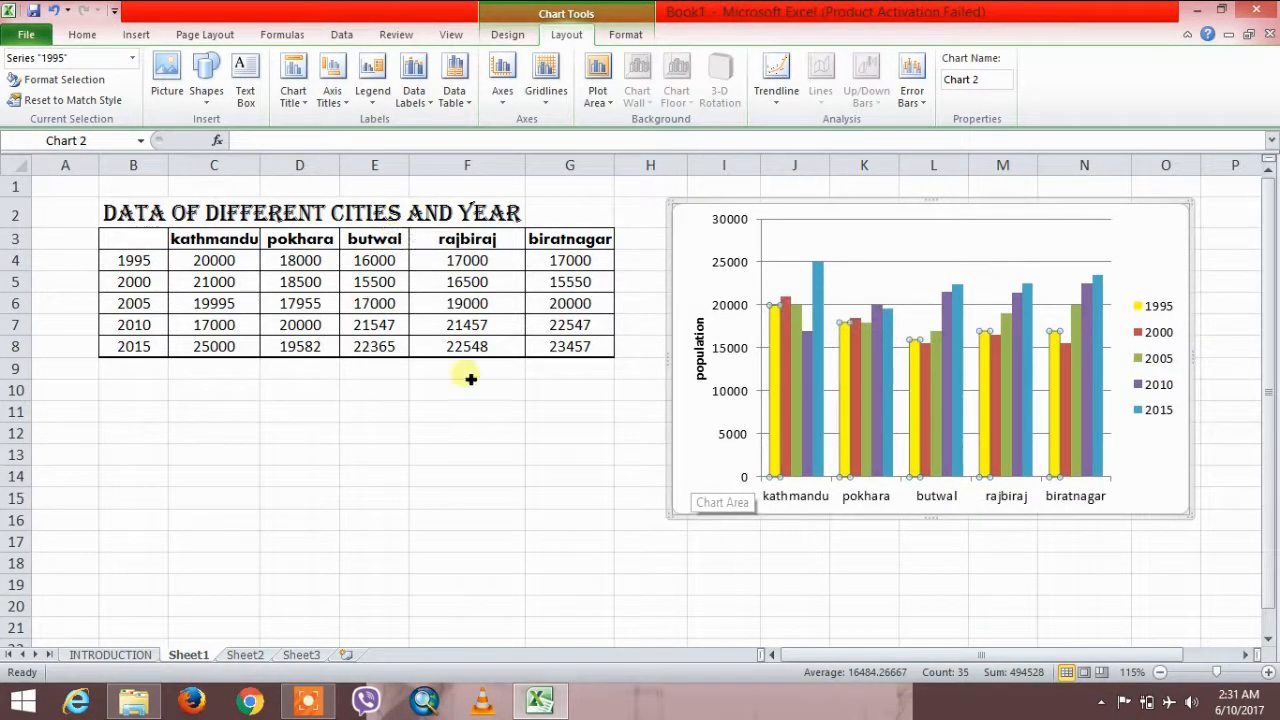
pyautogui.moveTo(268, 604)
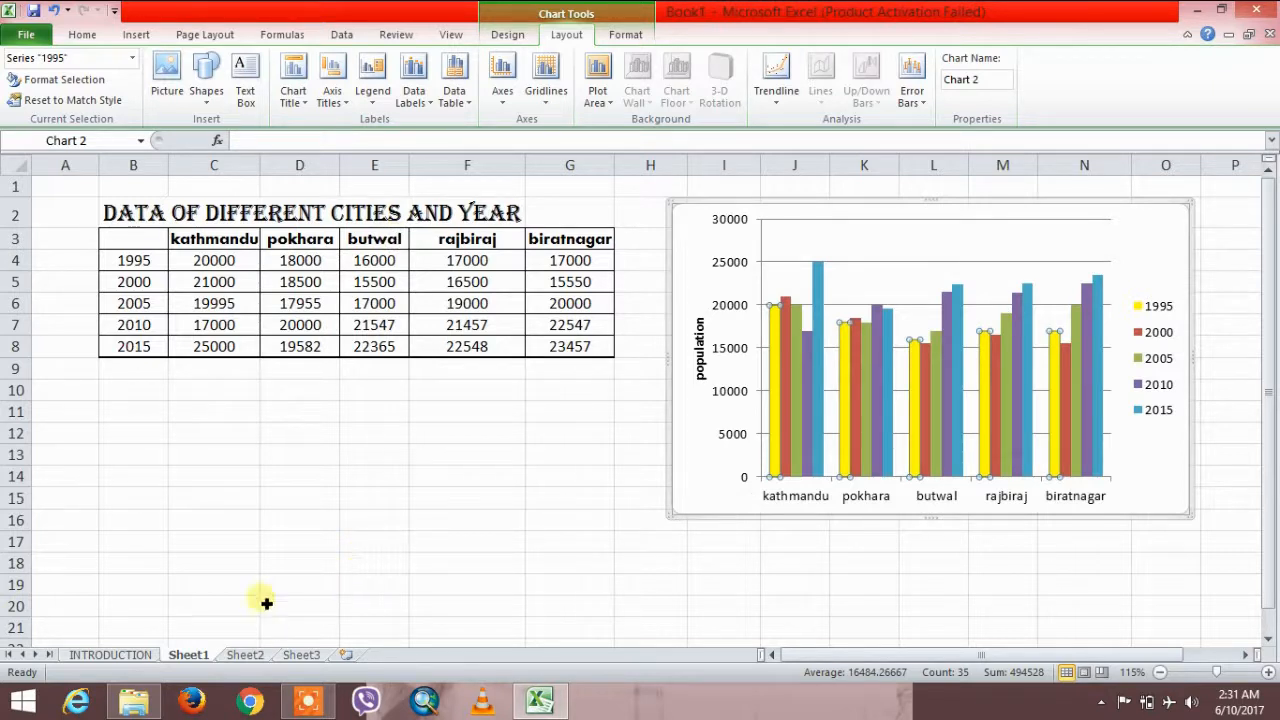
pyautogui.moveTo(260, 190)
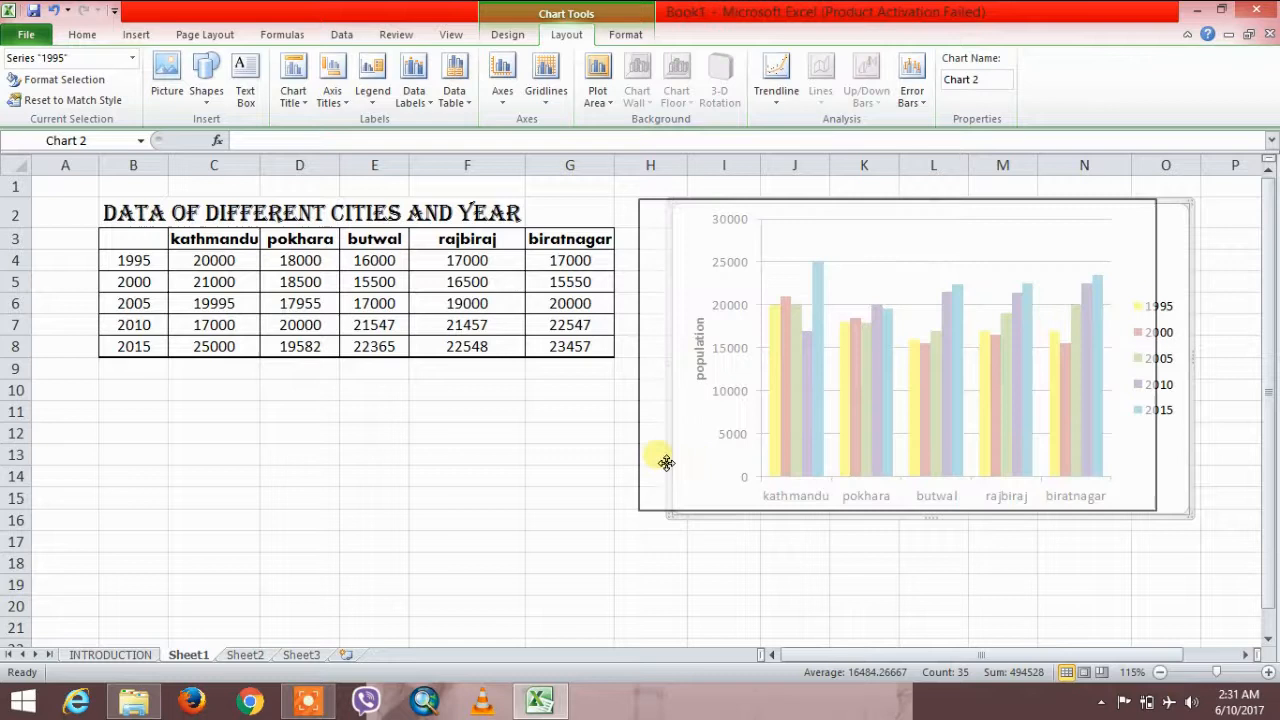
# - Go to Sheet2 and select the old x and y graph chart for deletion
pyautogui.click(244, 656)
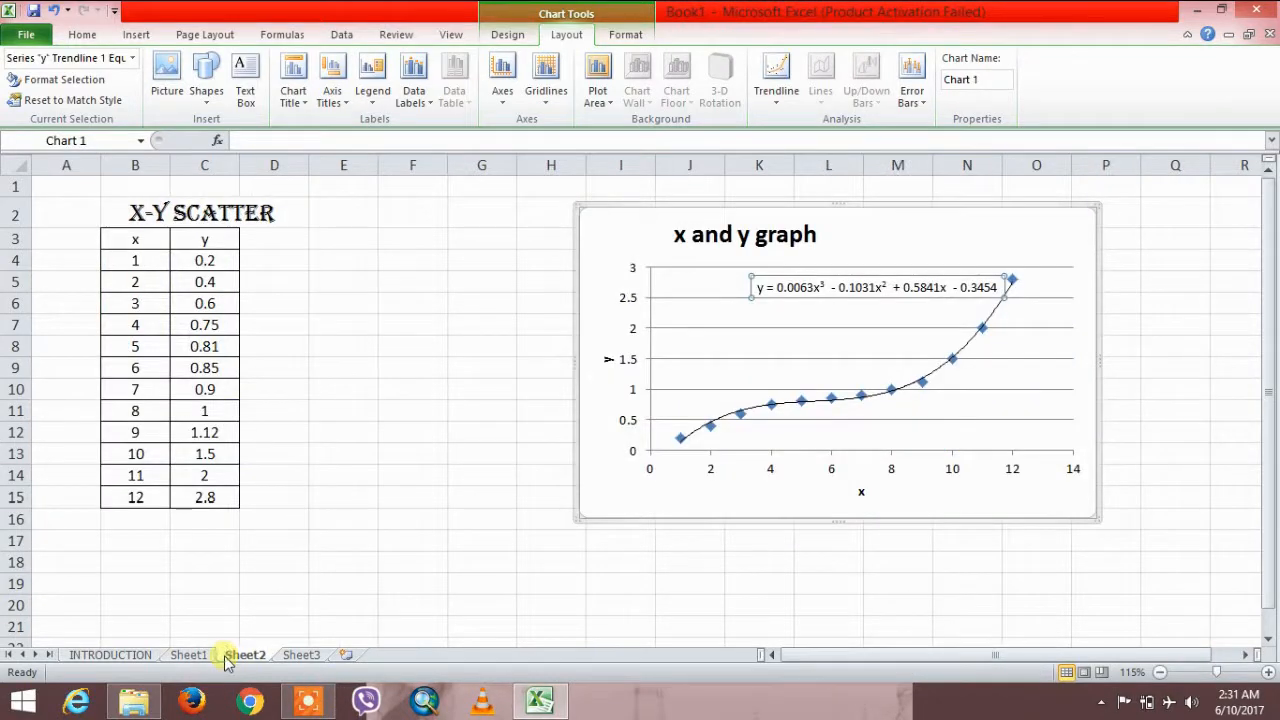
pyautogui.click(246, 656)
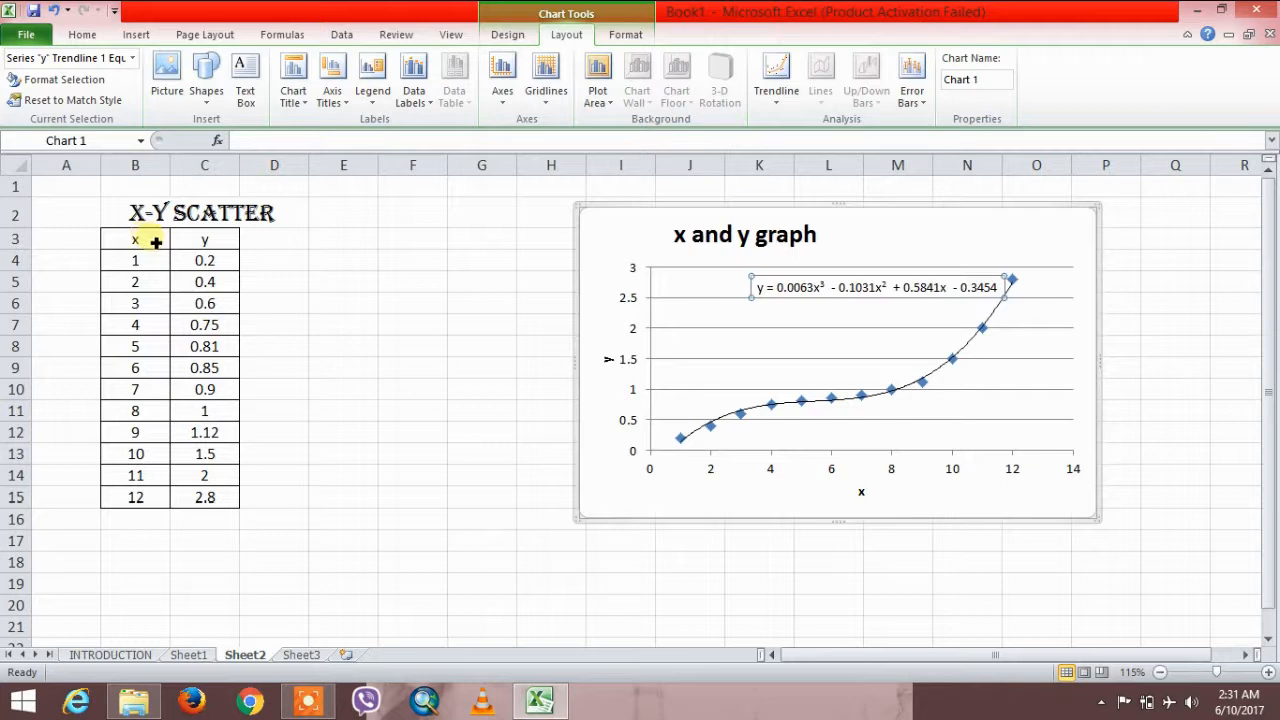
pyautogui.moveTo(108, 522)
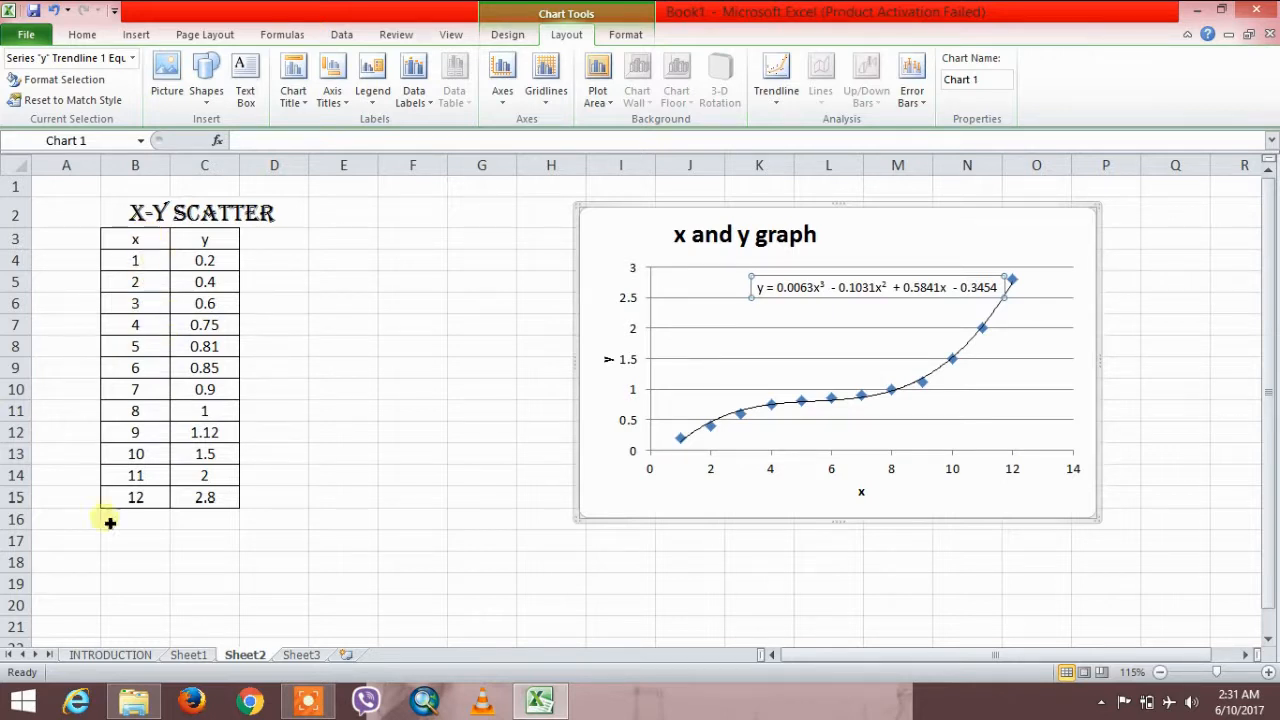
pyautogui.moveTo(136, 240); pyautogui.dragTo(136, 476)
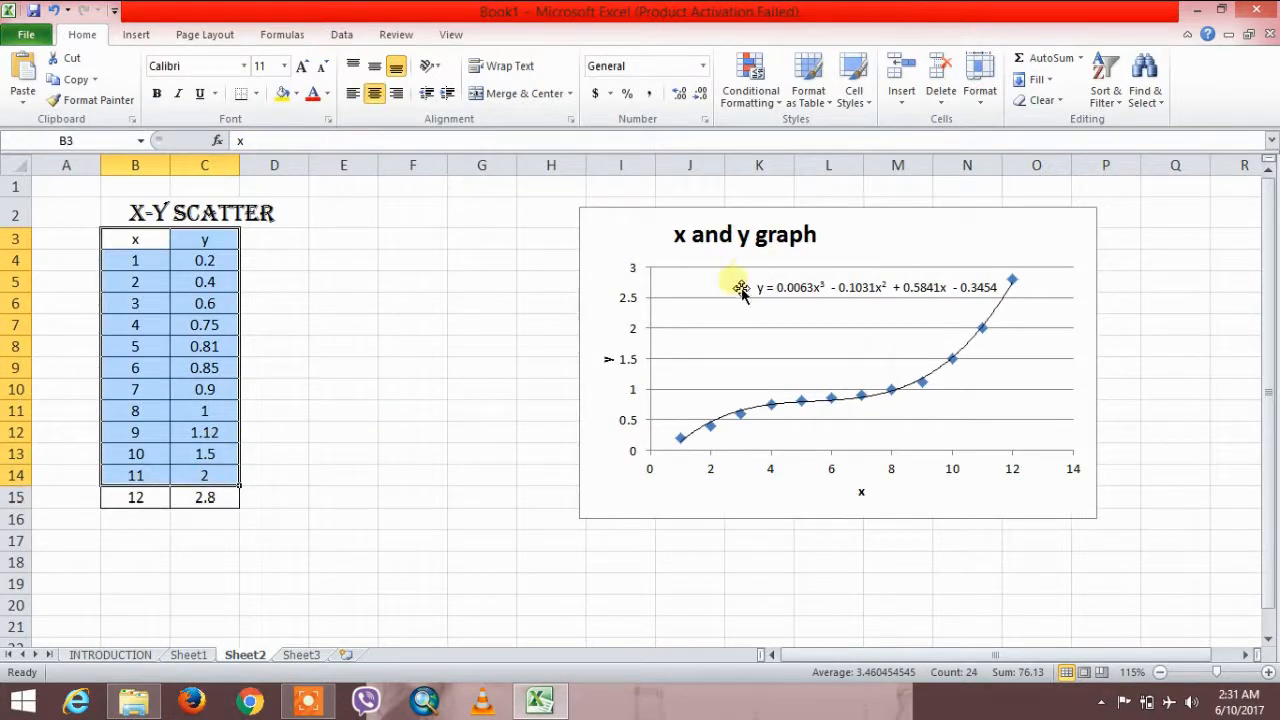
pyautogui.click(736, 284)
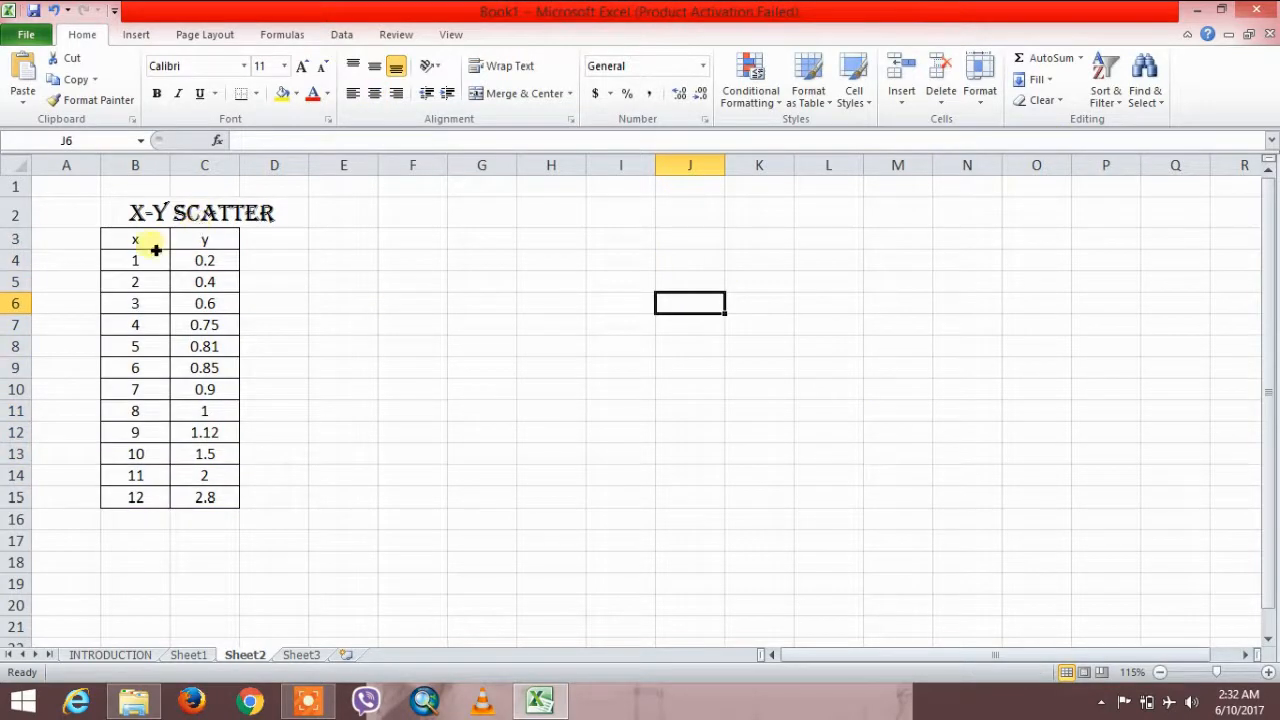
# - Insert a markers-only scatter chart of the x and y table B3:C15
pyautogui.moveTo(136, 240); pyautogui.dragTo(204, 496)
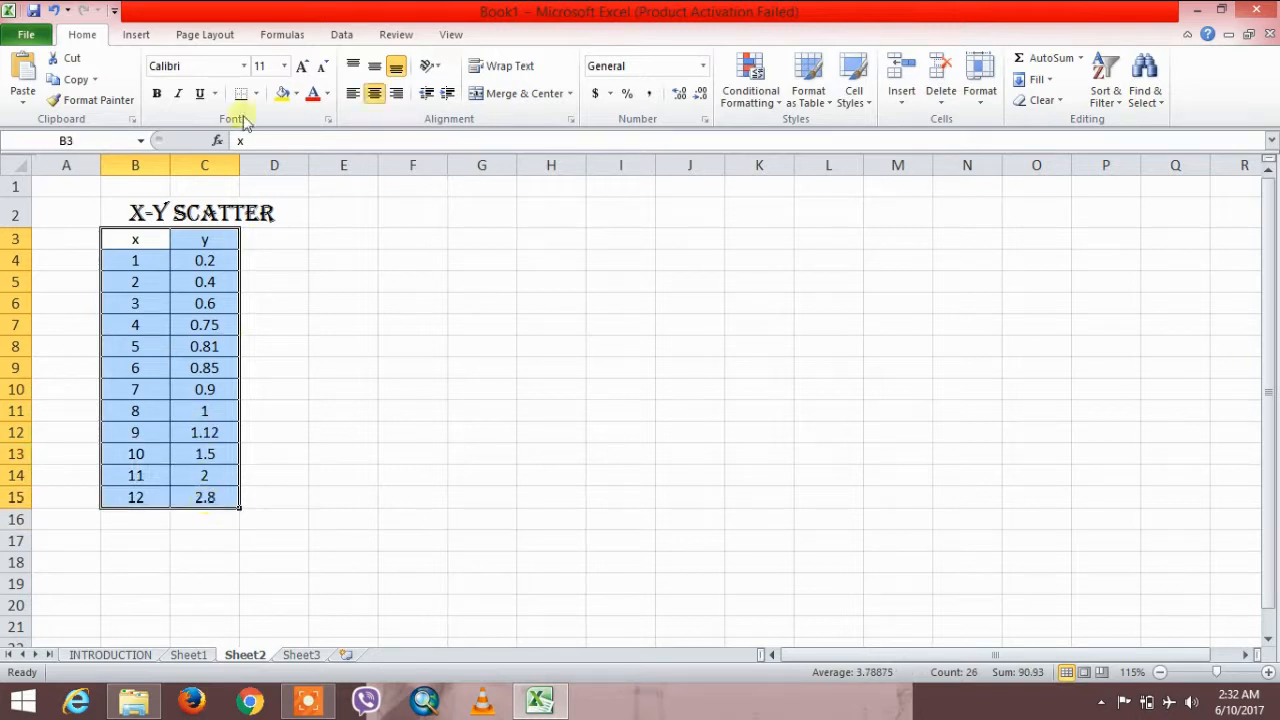
pyautogui.click(136, 34)
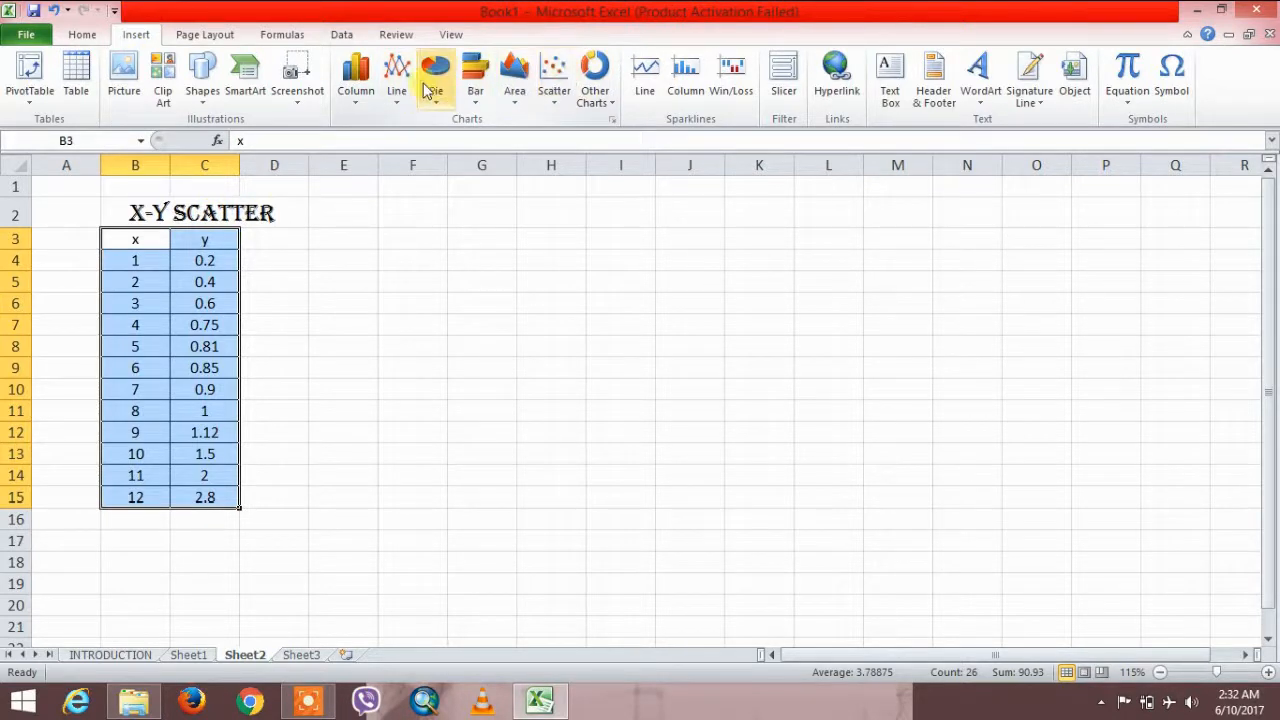
pyautogui.click(554, 76)
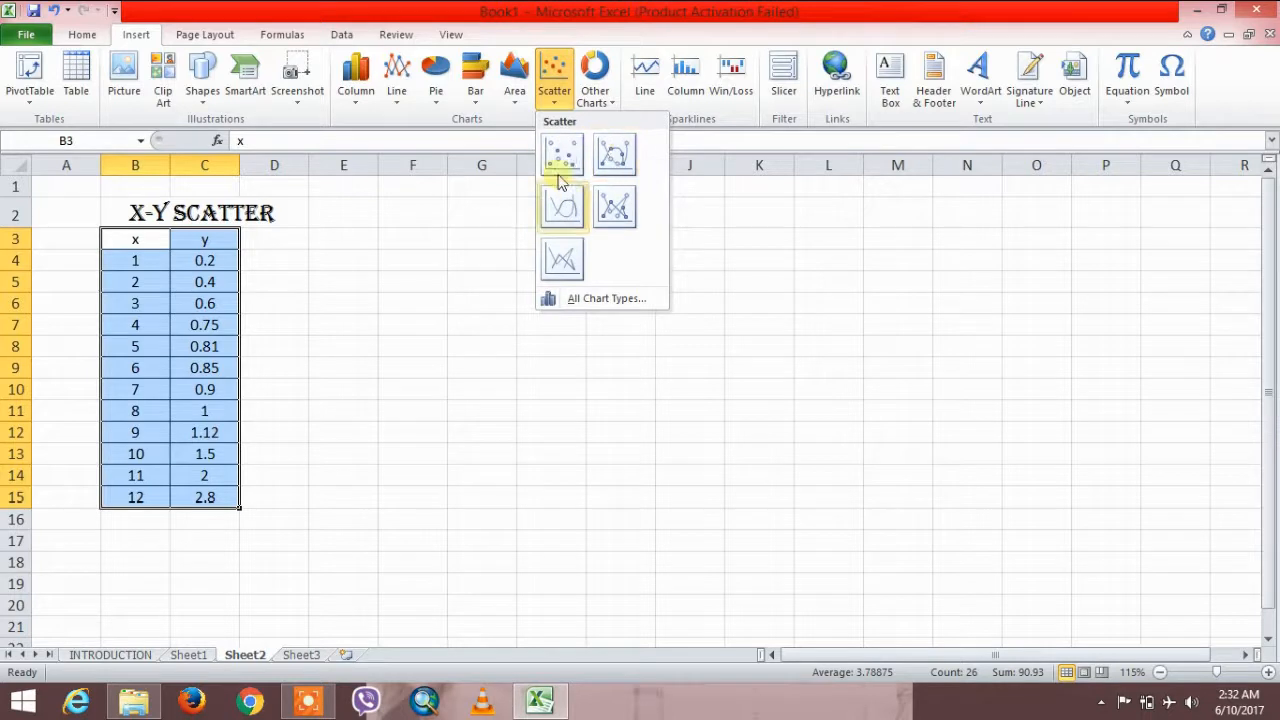
pyautogui.click(562, 156)
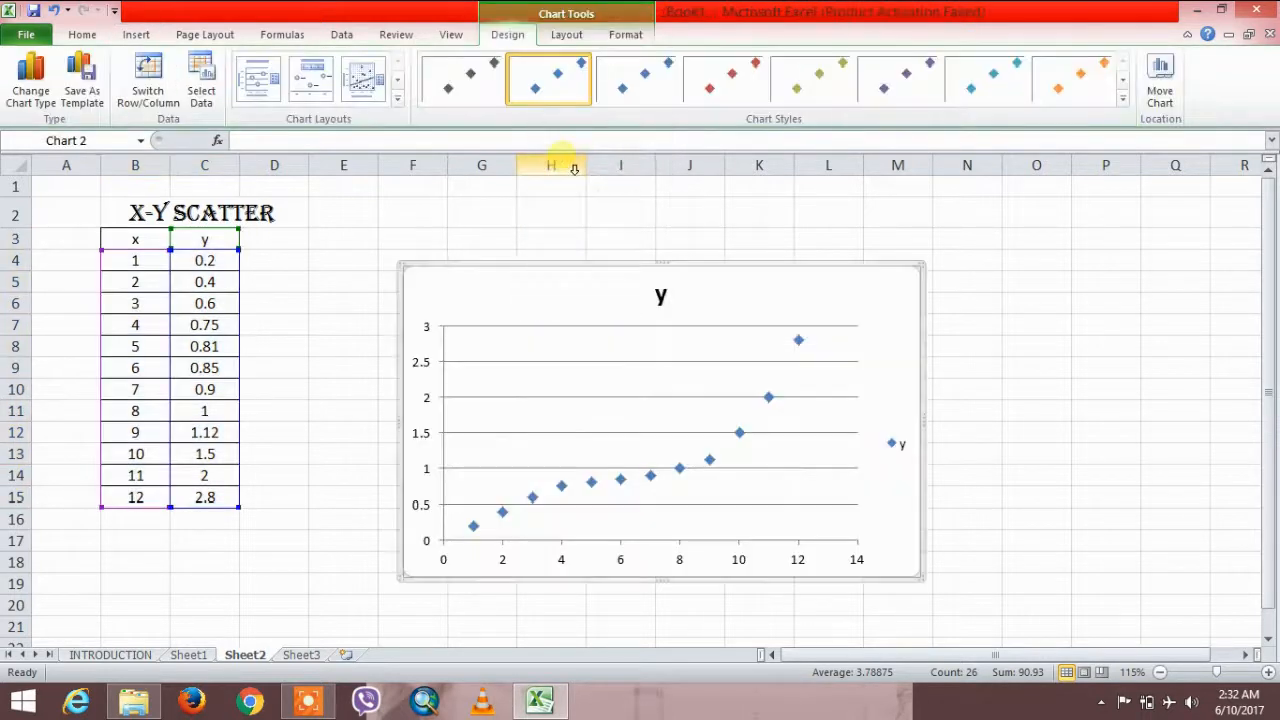
# - Select the new scatter chart and position it beside the data table
pyautogui.click(820, 248)
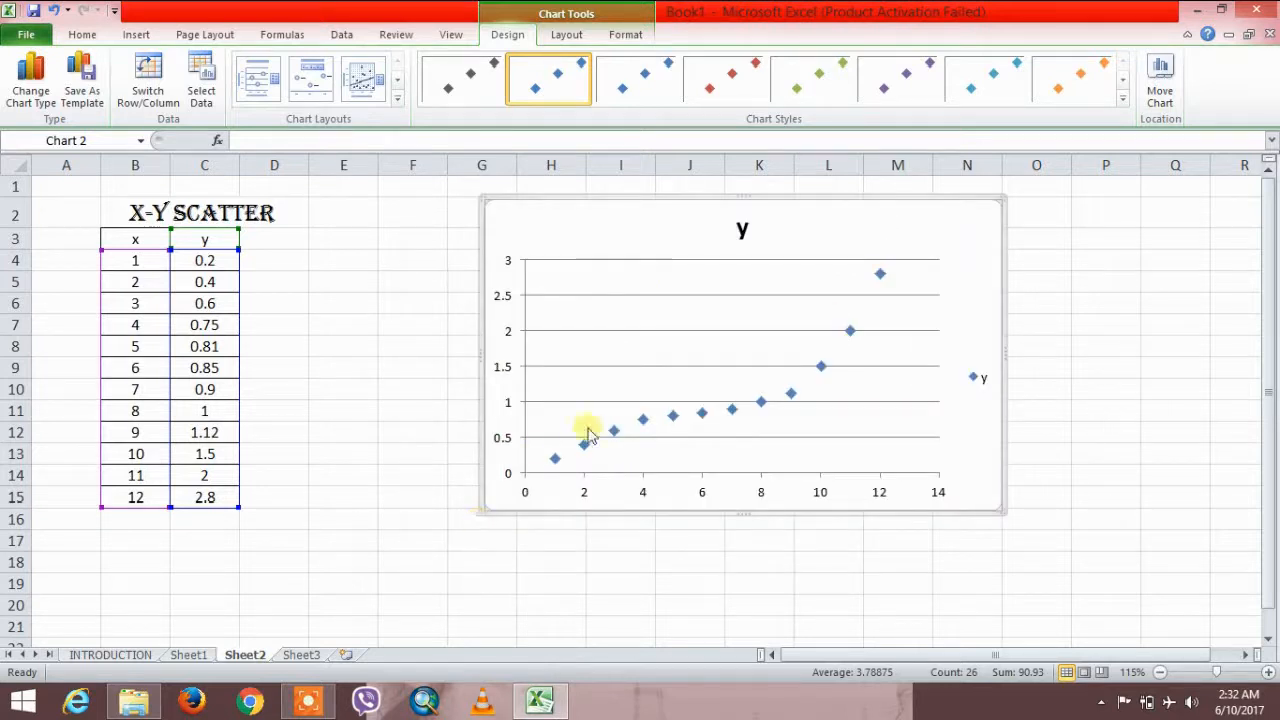
pyautogui.moveTo(556, 454)
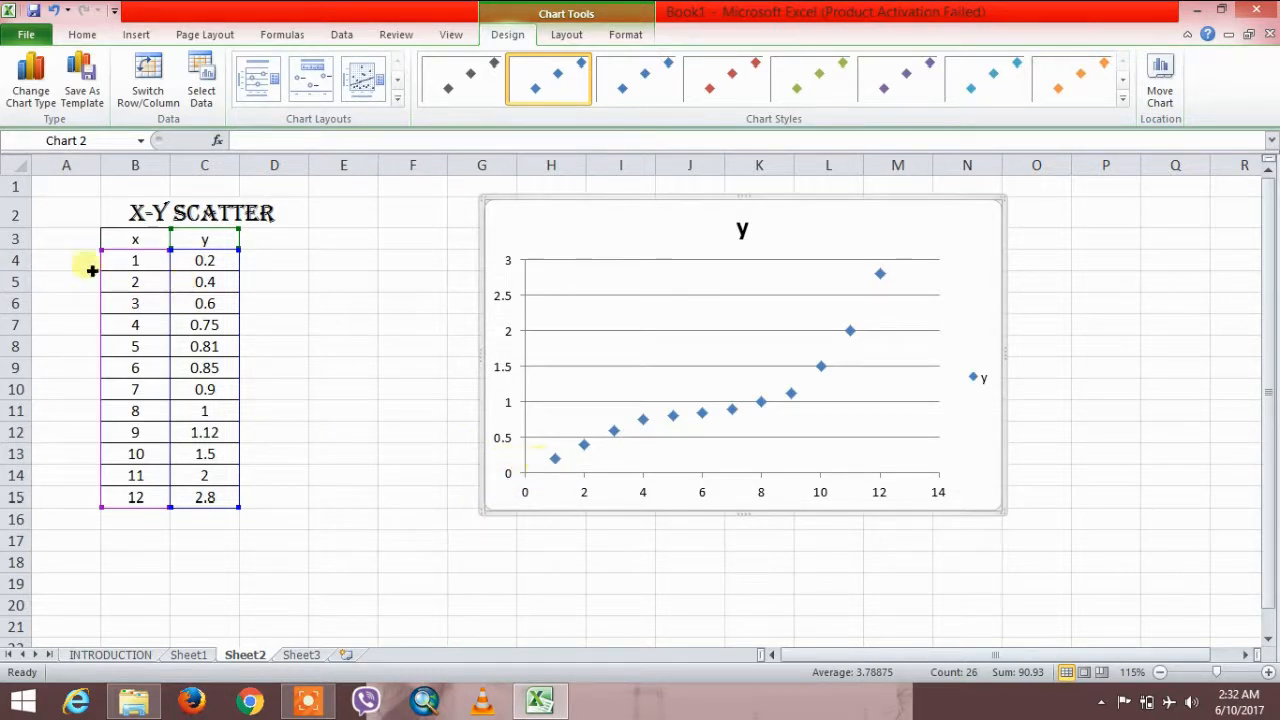
pyautogui.click(556, 456)
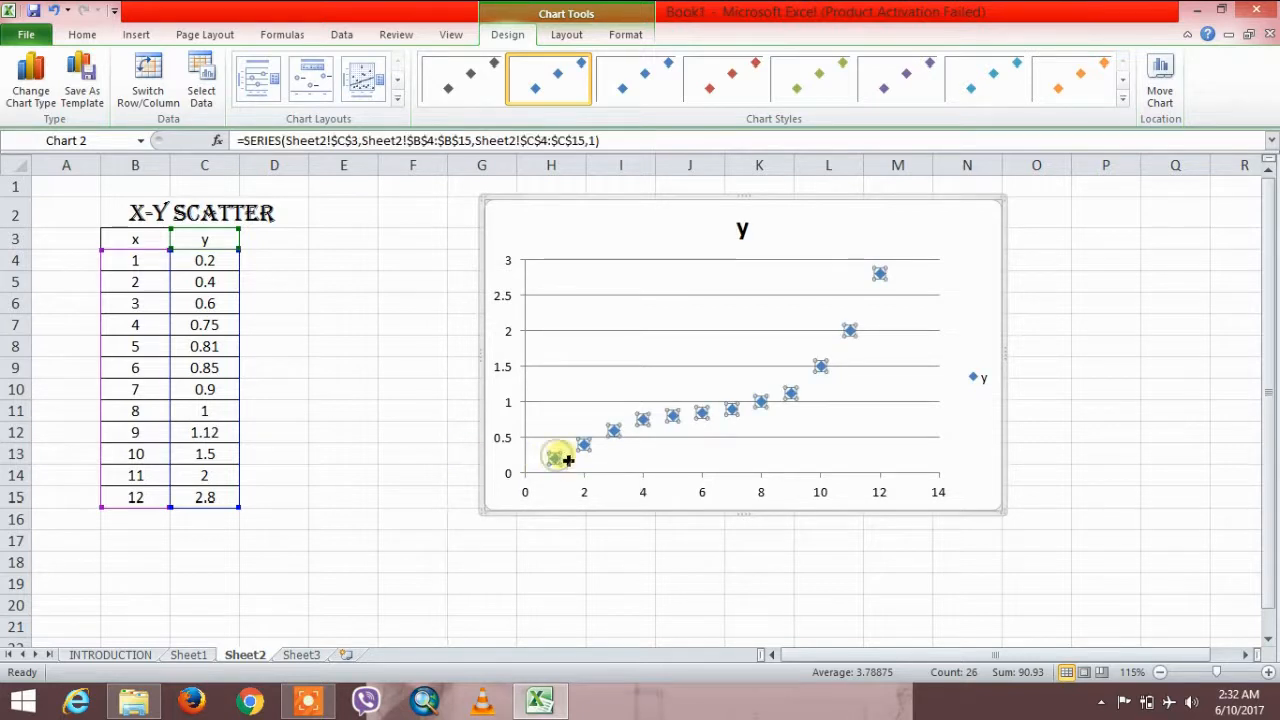
pyautogui.click(556, 456)
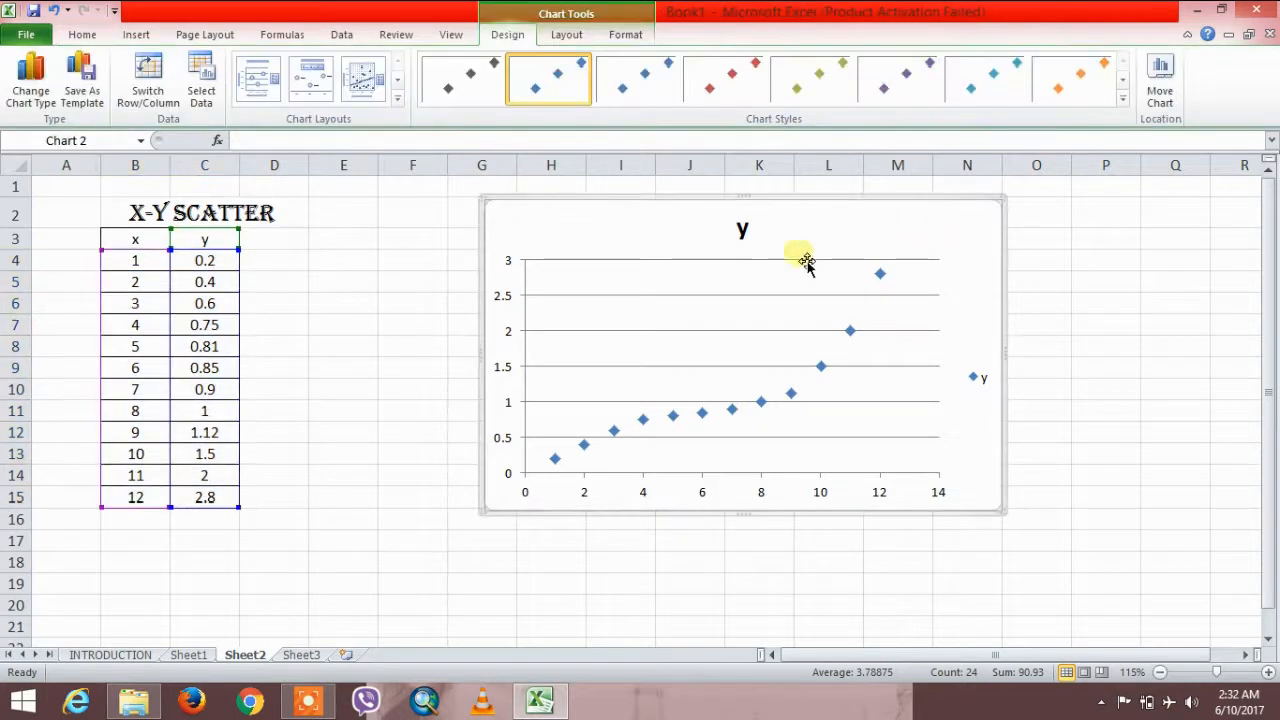
pyautogui.moveTo(596, 288)
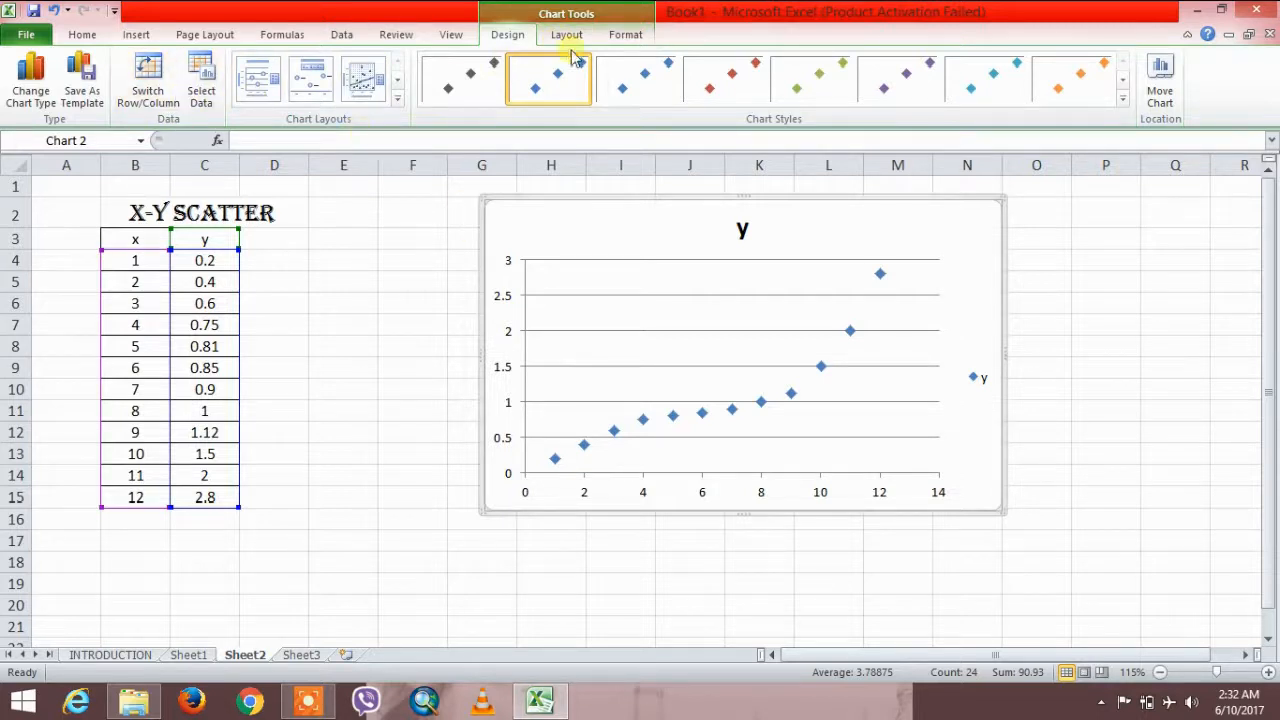
# - Add an x title below the horizontal axis and a rotated y title on the vertical axis
pyautogui.click(566, 34)
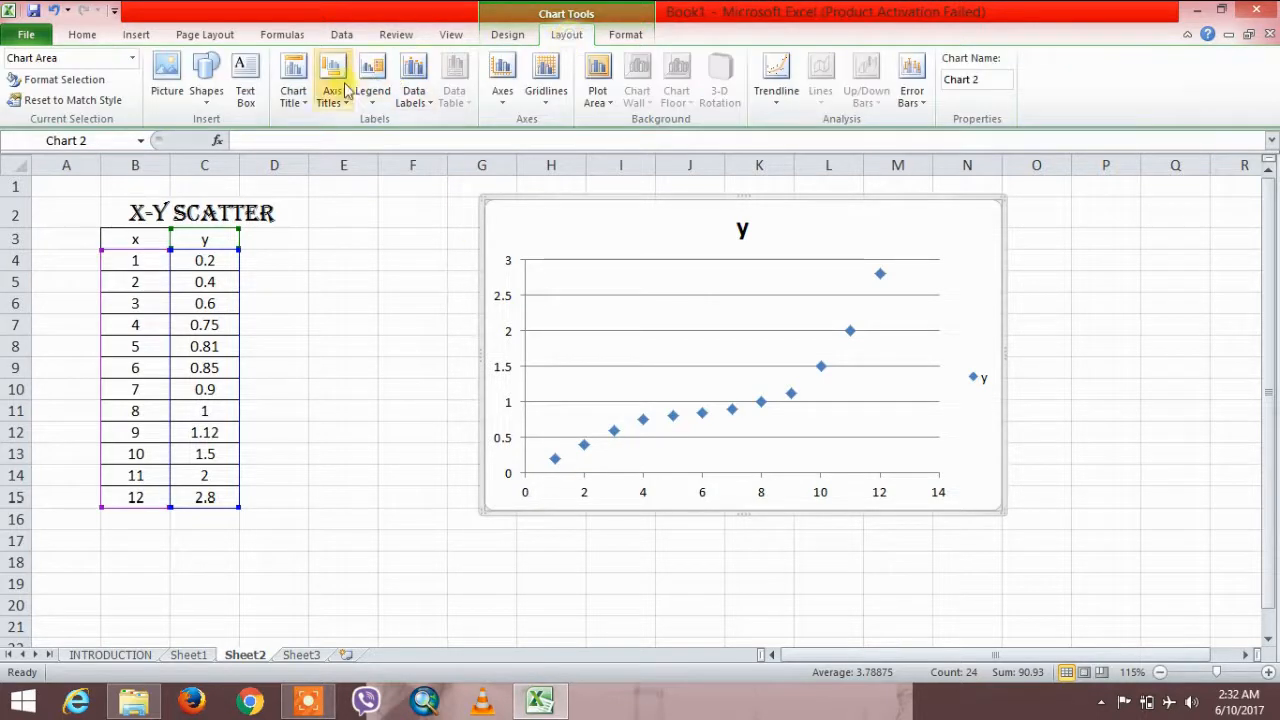
pyautogui.click(330, 78)
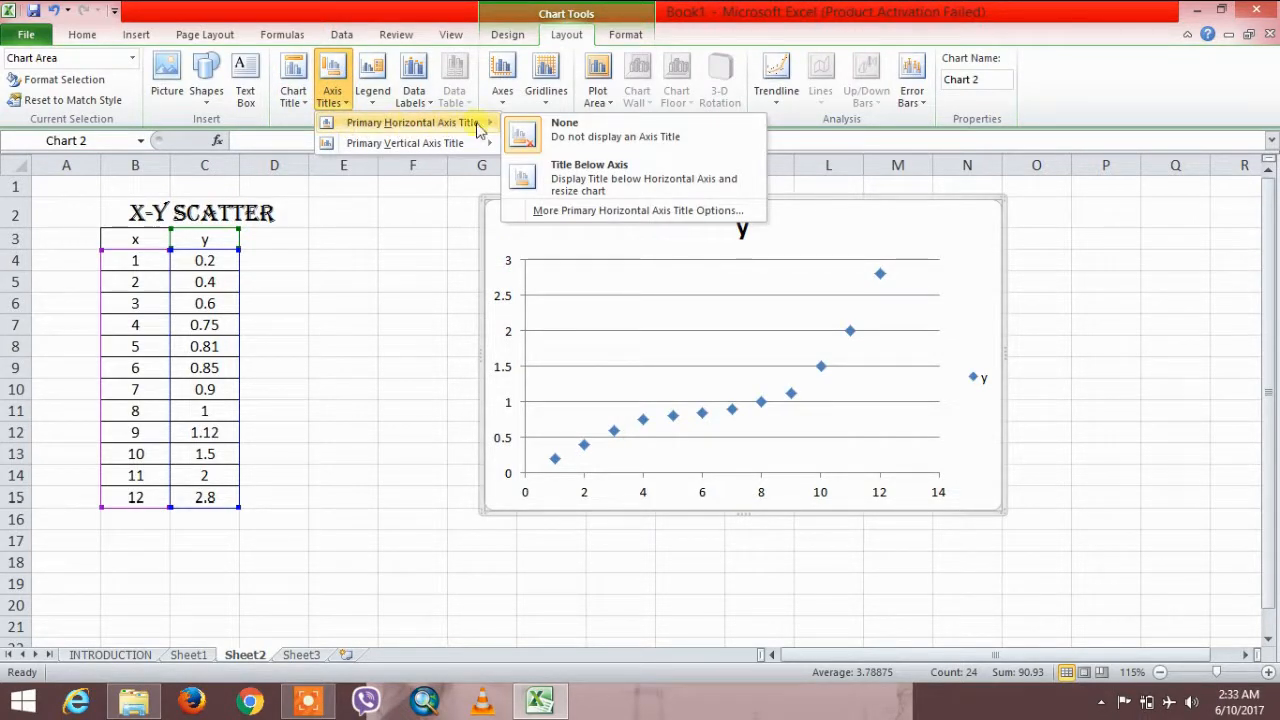
pyautogui.click(588, 178)
pyautogui.write('x')
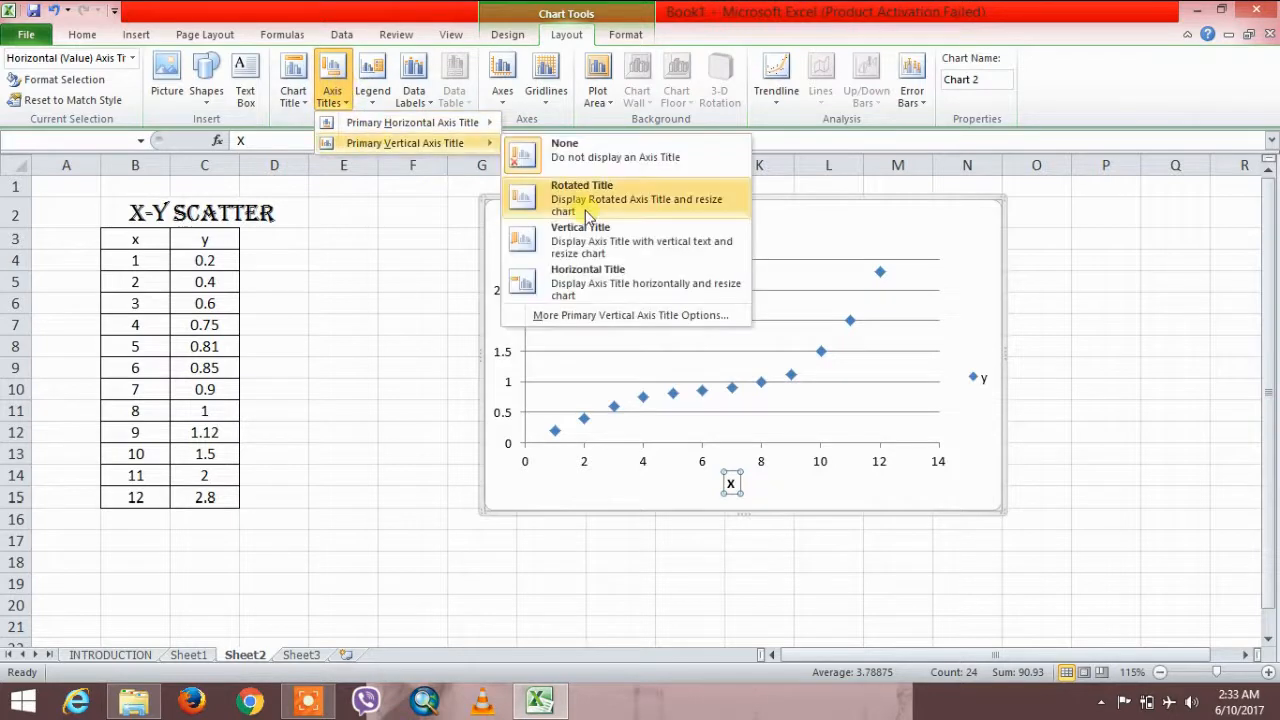
pyautogui.click(582, 198)
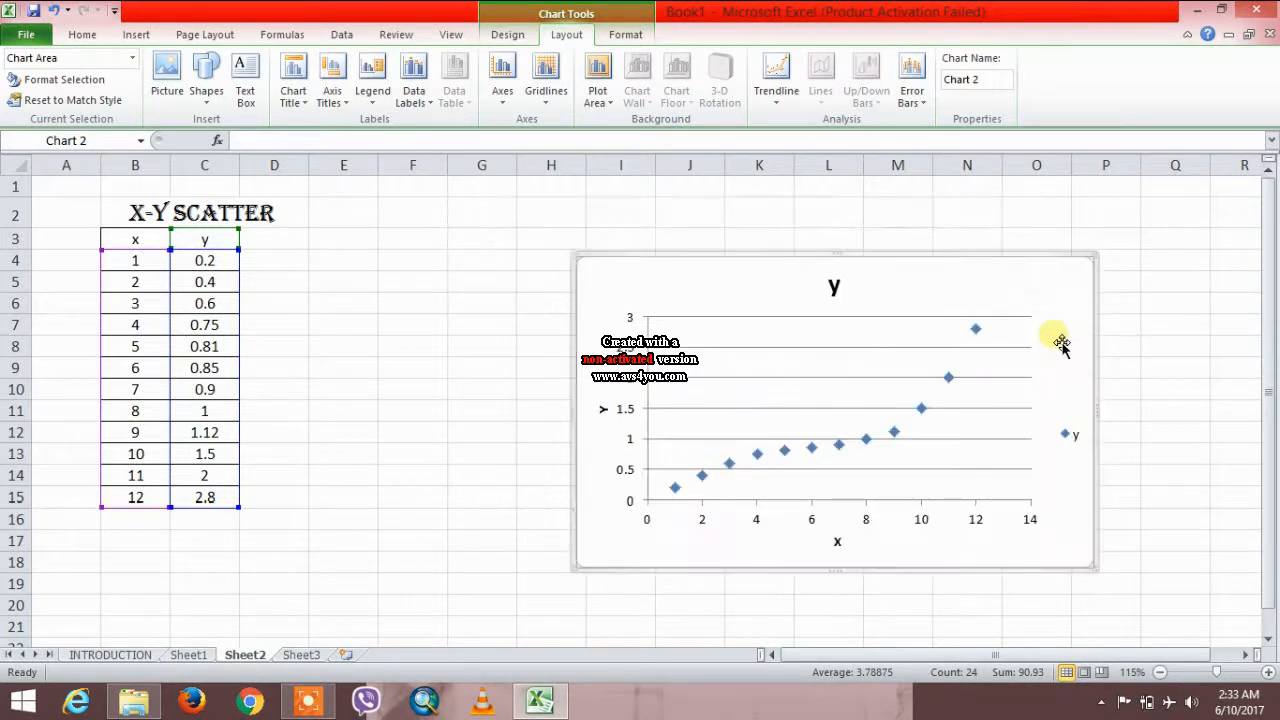
pyautogui.moveTo(704, 476)
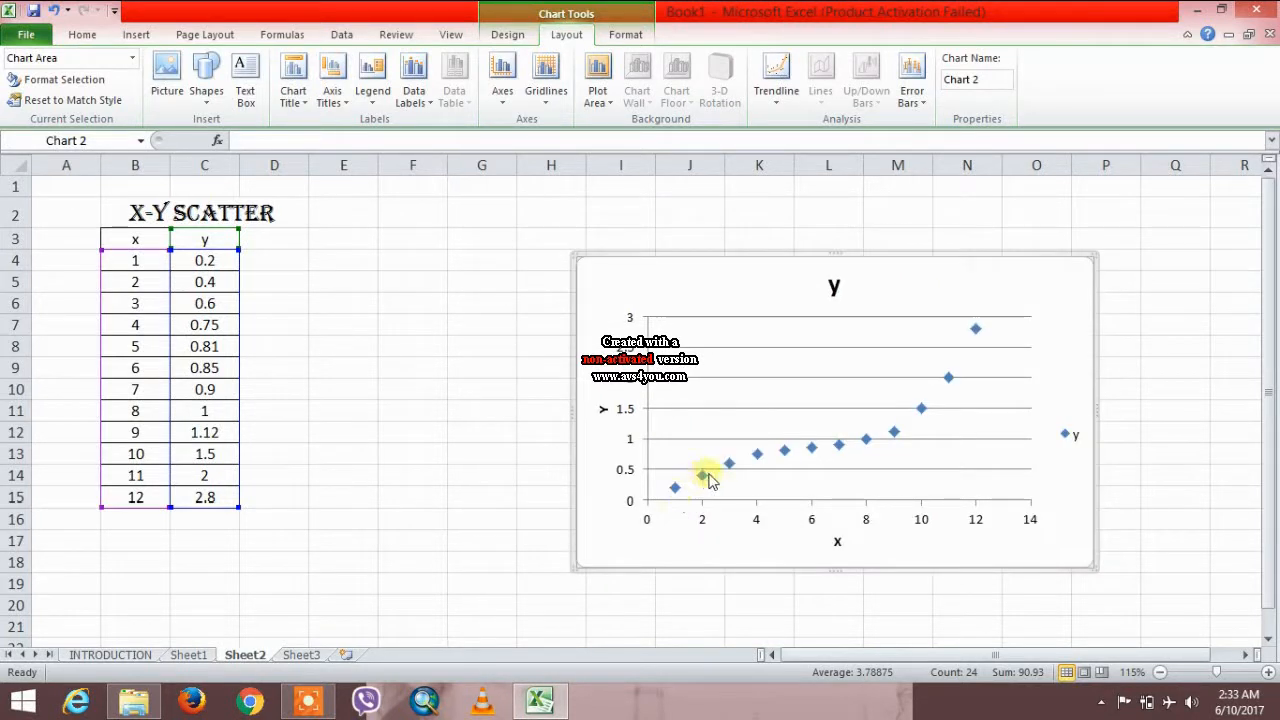
pyautogui.moveTo(948, 388)
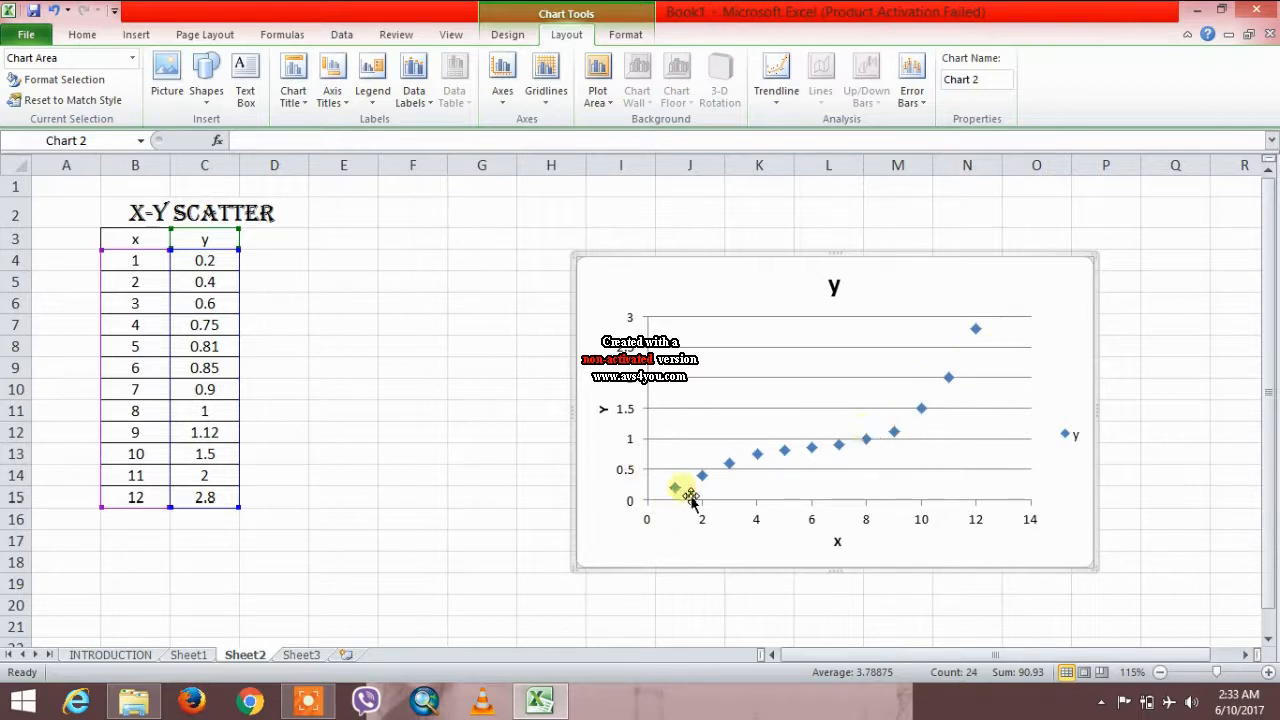
pyautogui.moveTo(868, 470)
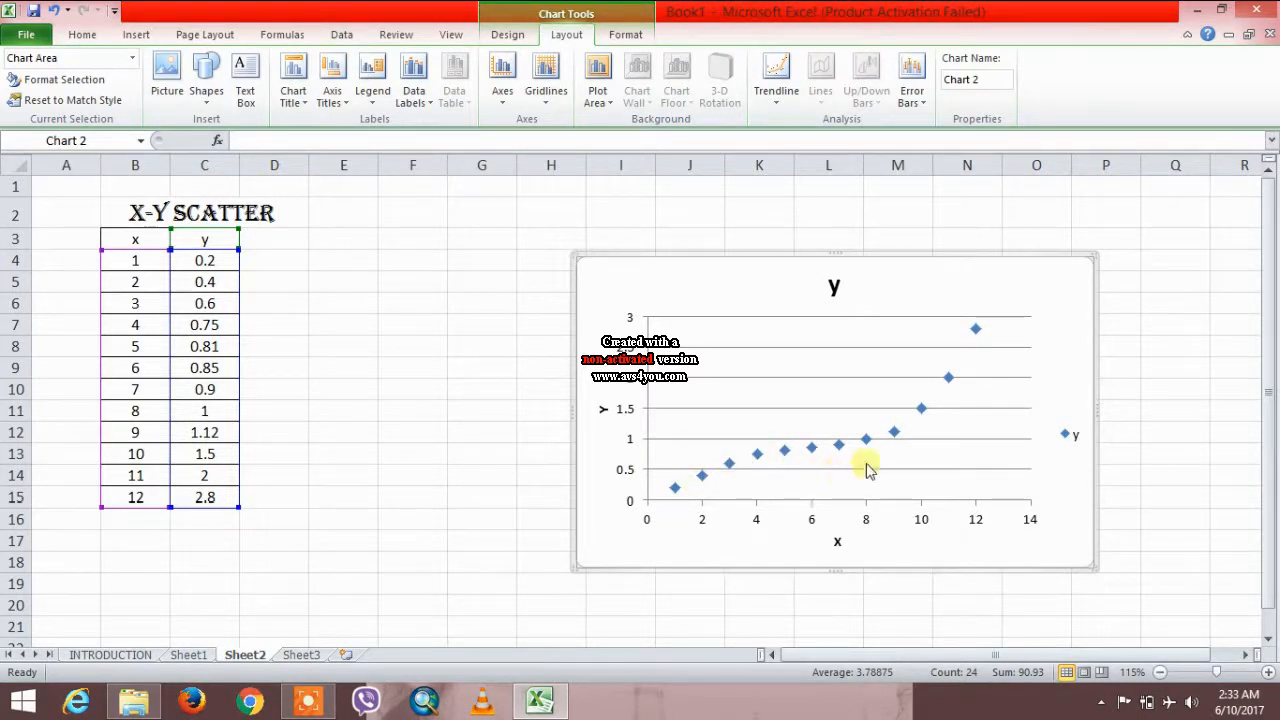
pyautogui.moveTo(670, 244)
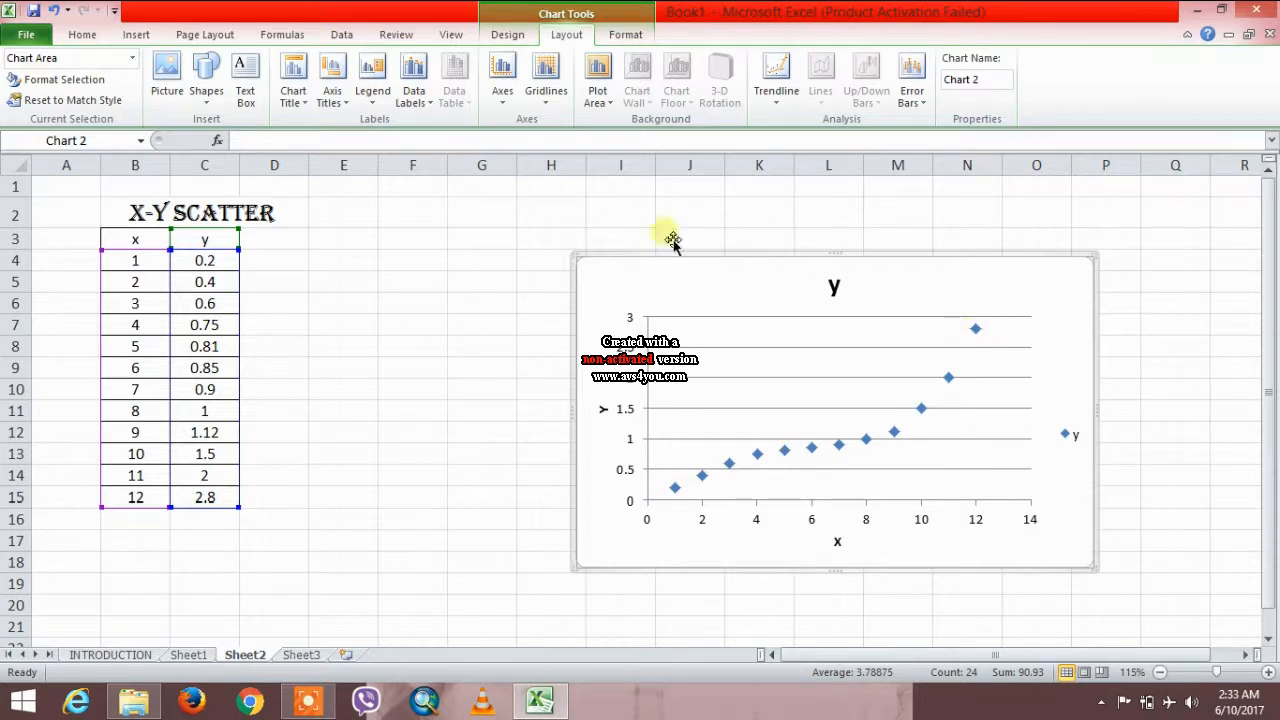
# - Select the scatter chart's y data series and show its shortcut menu
pyautogui.click(784, 452)
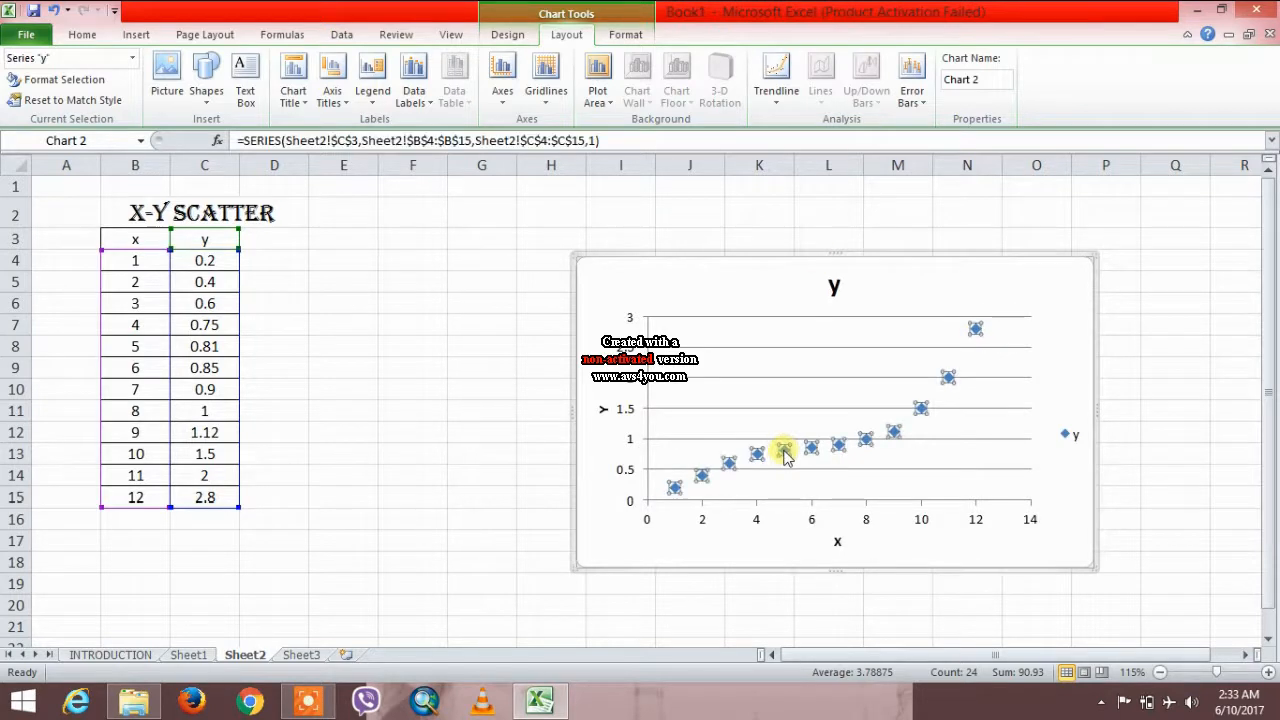
pyautogui.rightClick(784, 452)
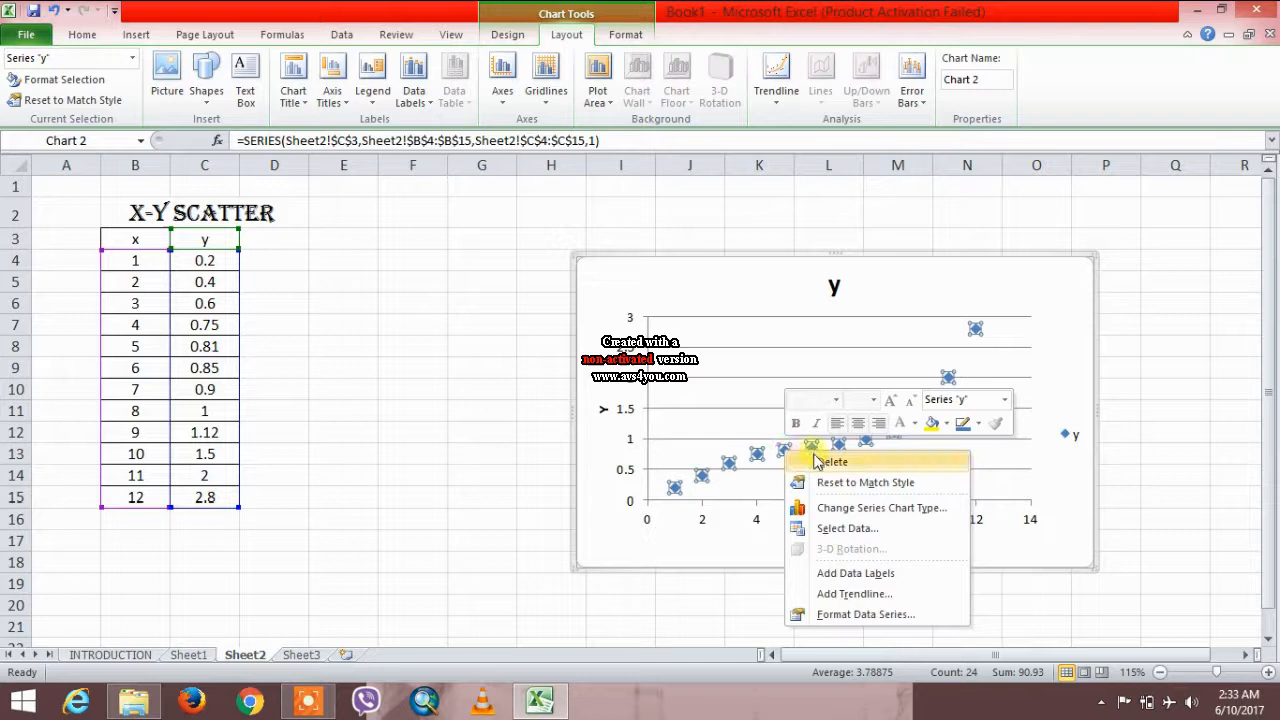
pyautogui.moveTo(836, 594)
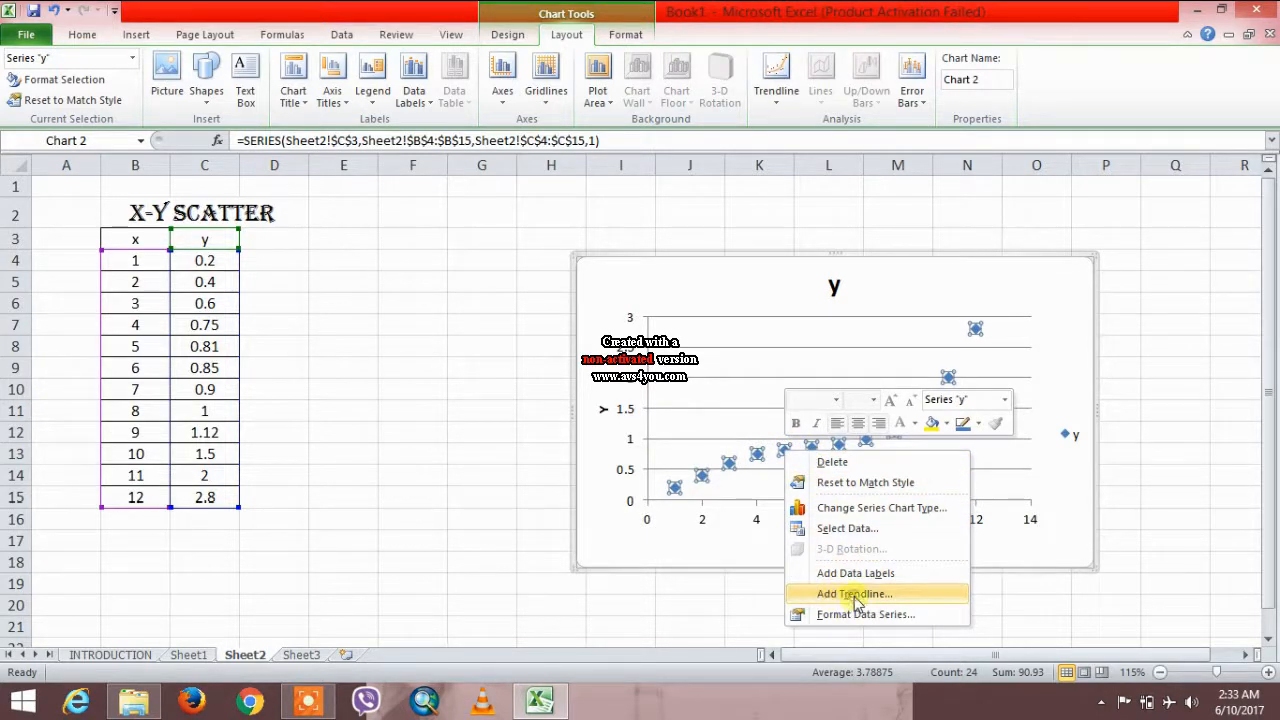
# - Fit an order-3 polynomial trendline to the series with its equation displayed on the chart
pyautogui.click(854, 592)
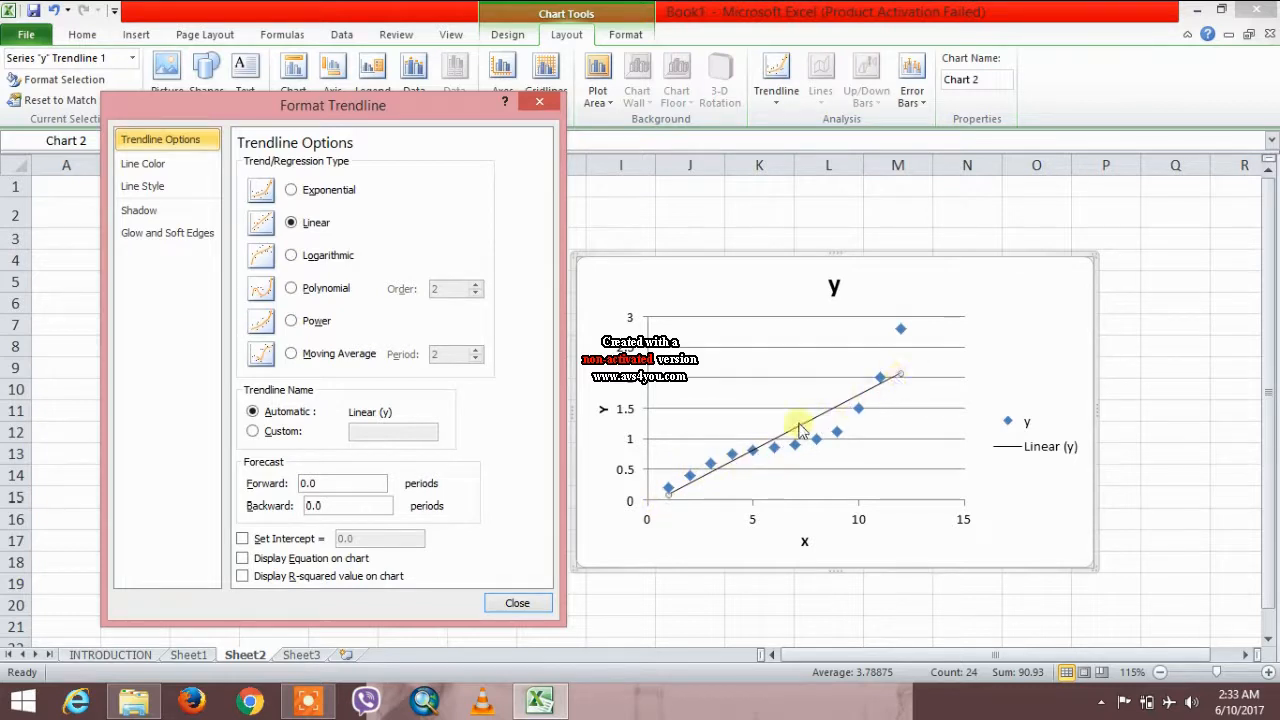
pyautogui.moveTo(876, 390)
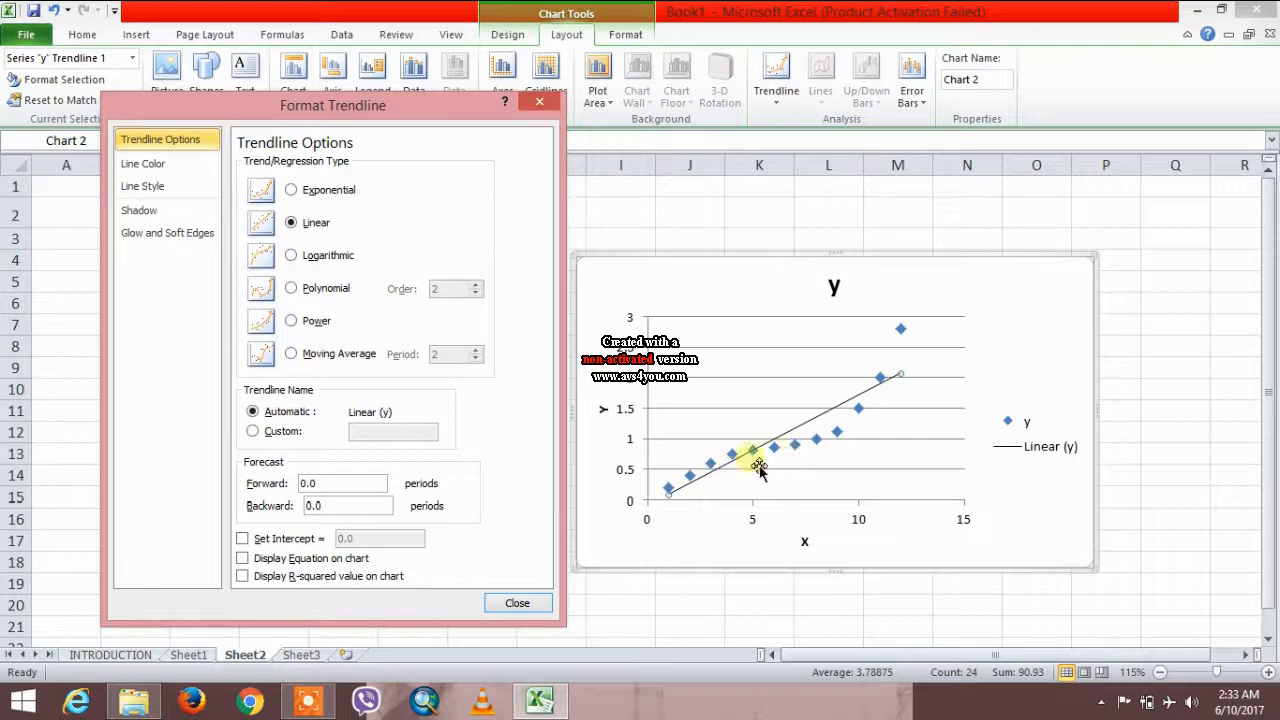
pyautogui.moveTo(830, 330)
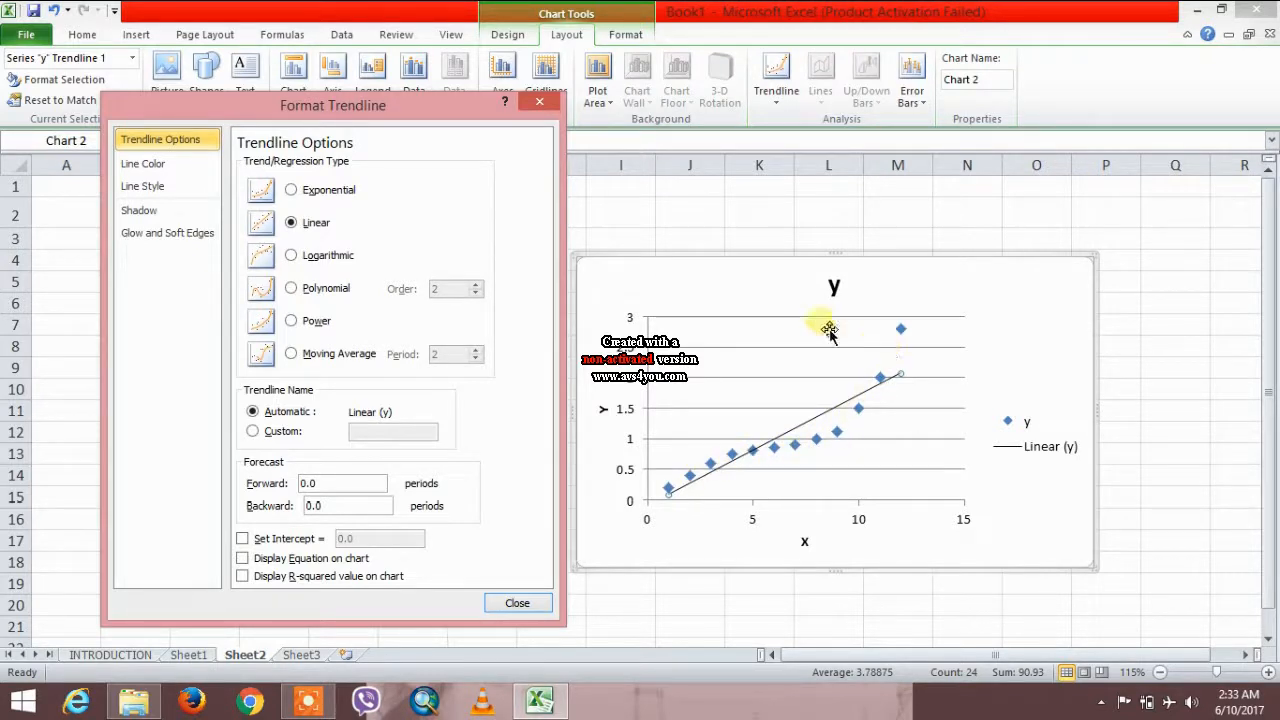
pyautogui.moveTo(288, 190)
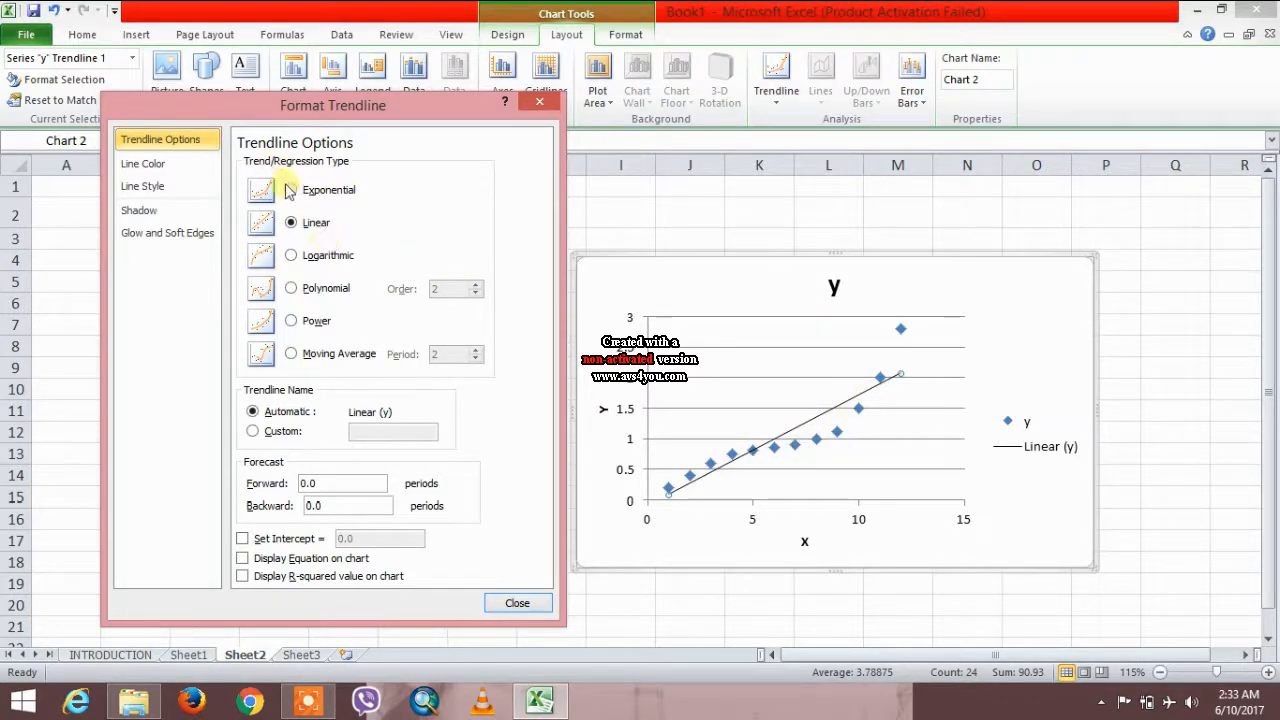
pyautogui.click(292, 190)
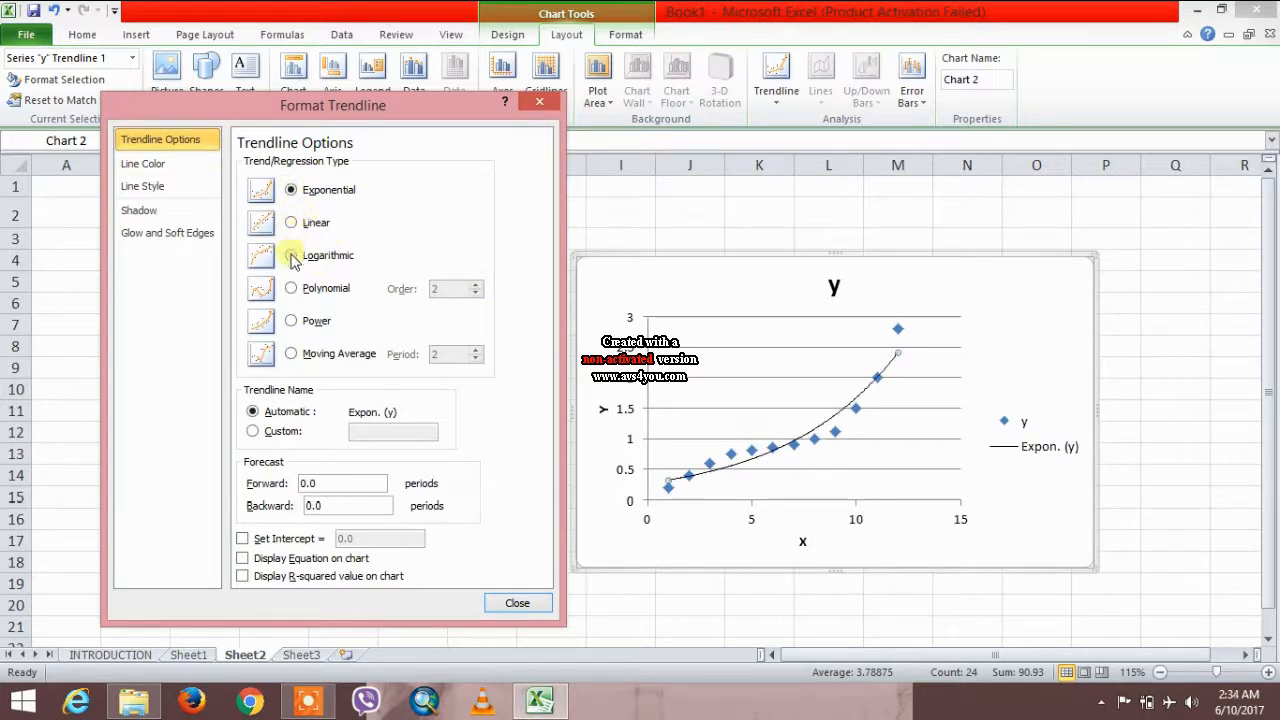
pyautogui.click(292, 256)
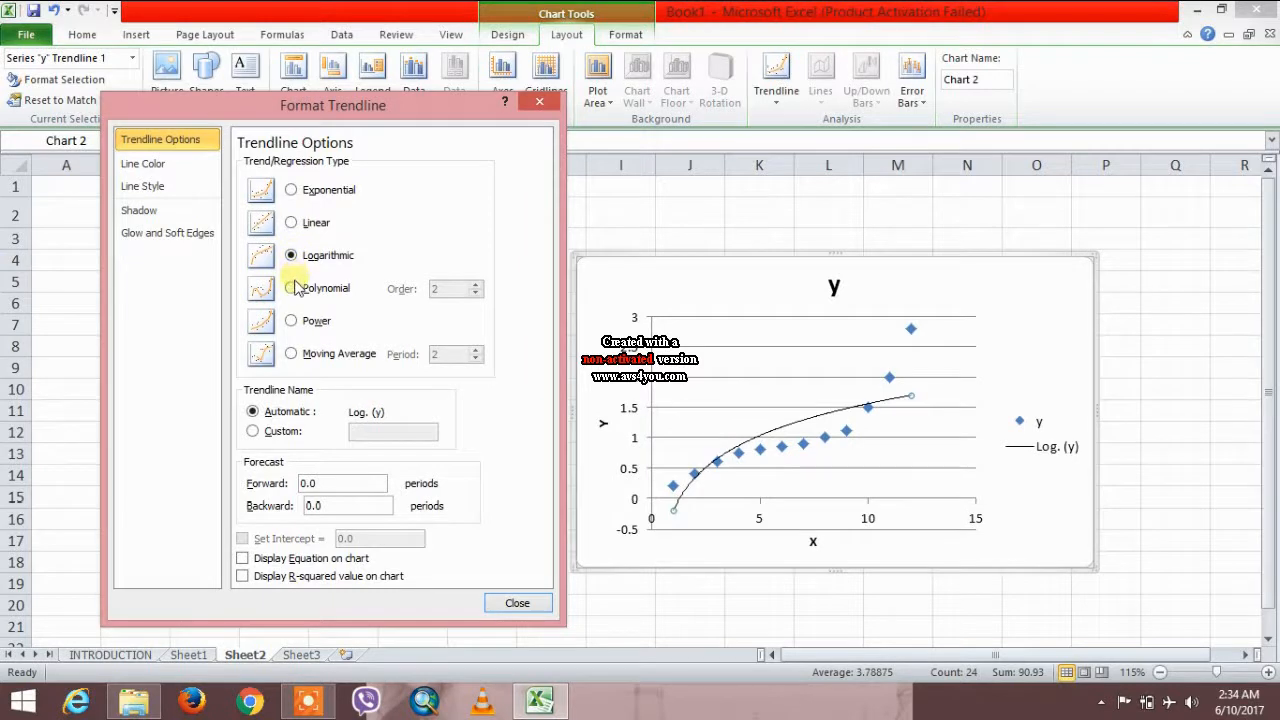
pyautogui.click(292, 288)
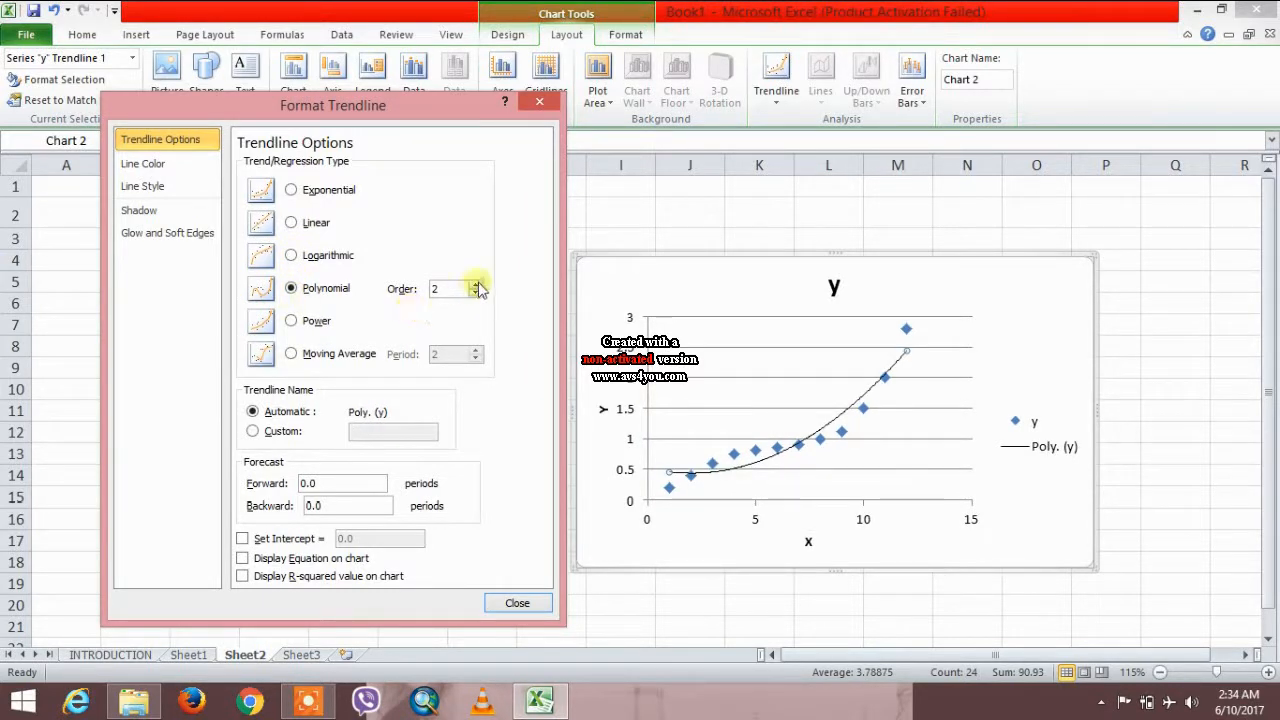
pyautogui.click(476, 284)
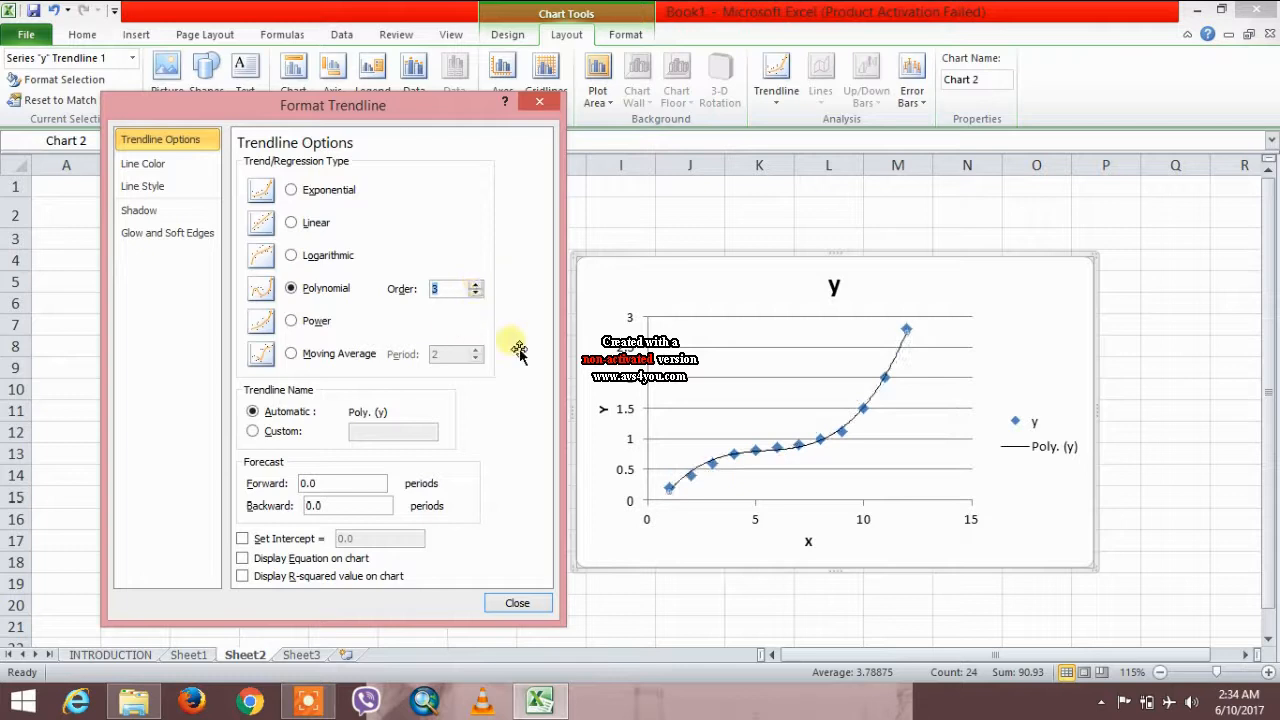
pyautogui.moveTo(256, 556)
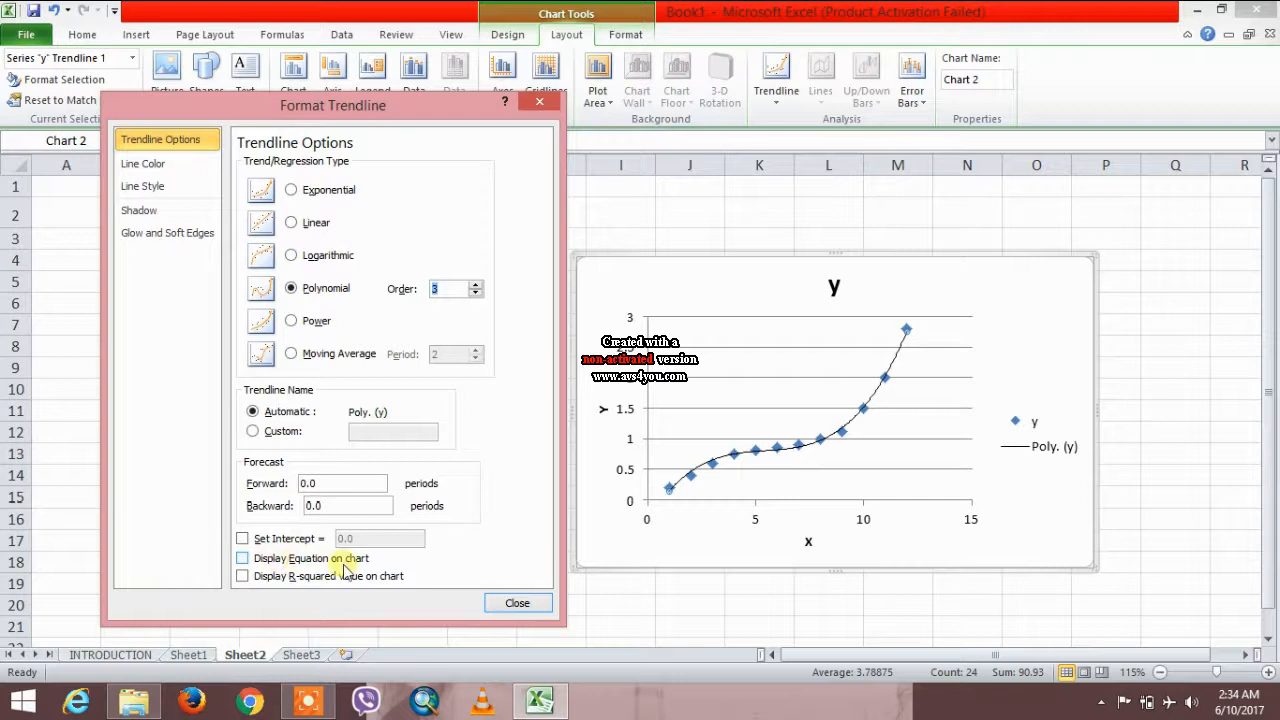
pyautogui.click(242, 558)
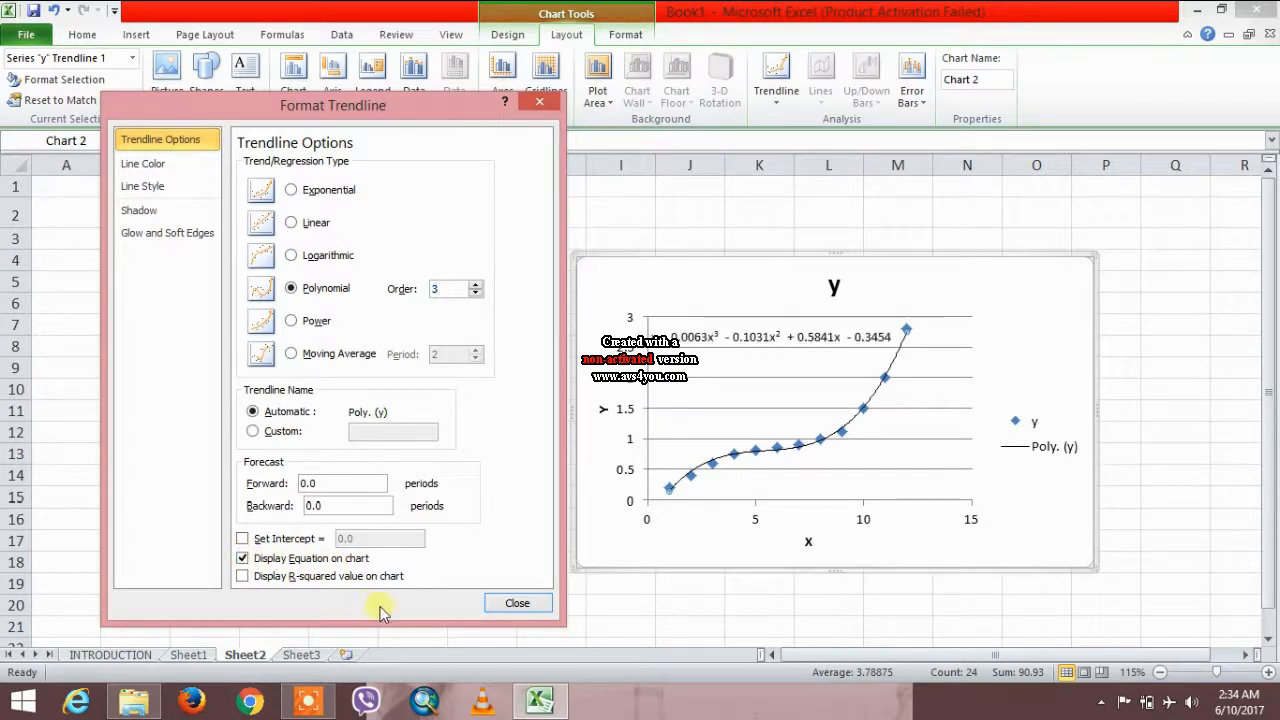
pyautogui.click(516, 602)
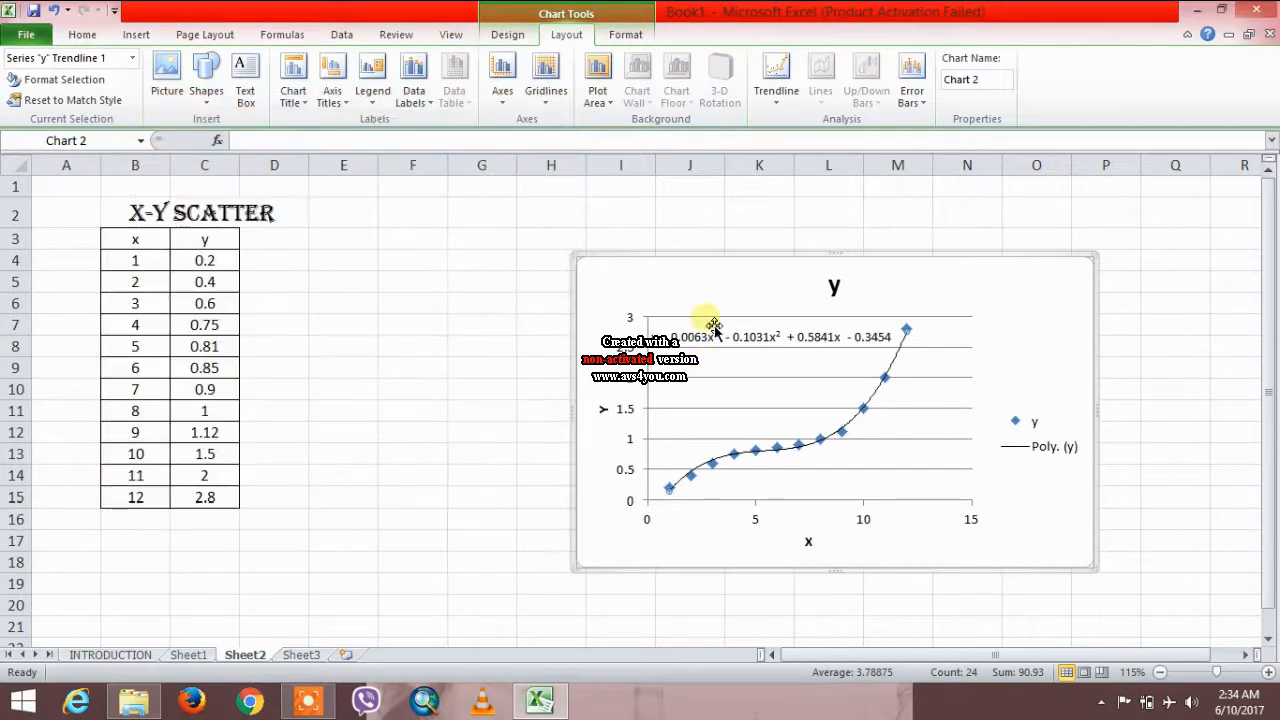
# - Move the trendline equation up under the chart title and remove the legend
pyautogui.click(720, 336)
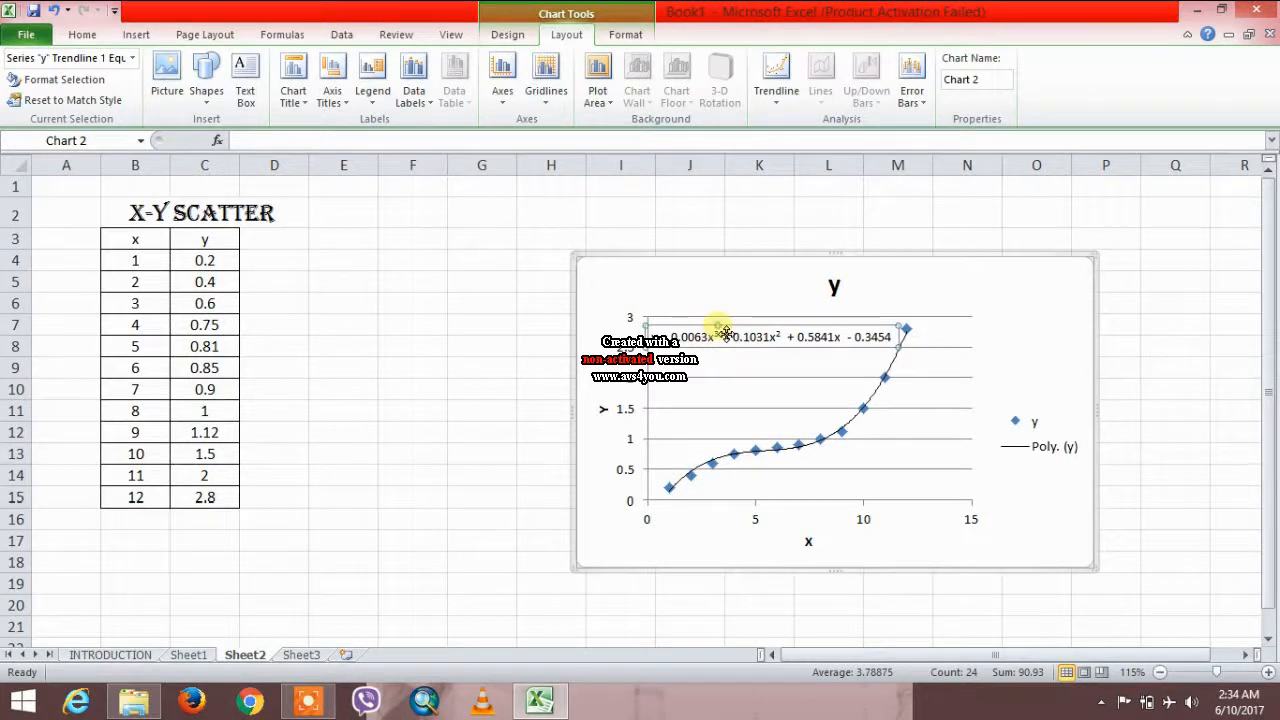
pyautogui.moveTo(720, 332); pyautogui.dragTo(948, 364)
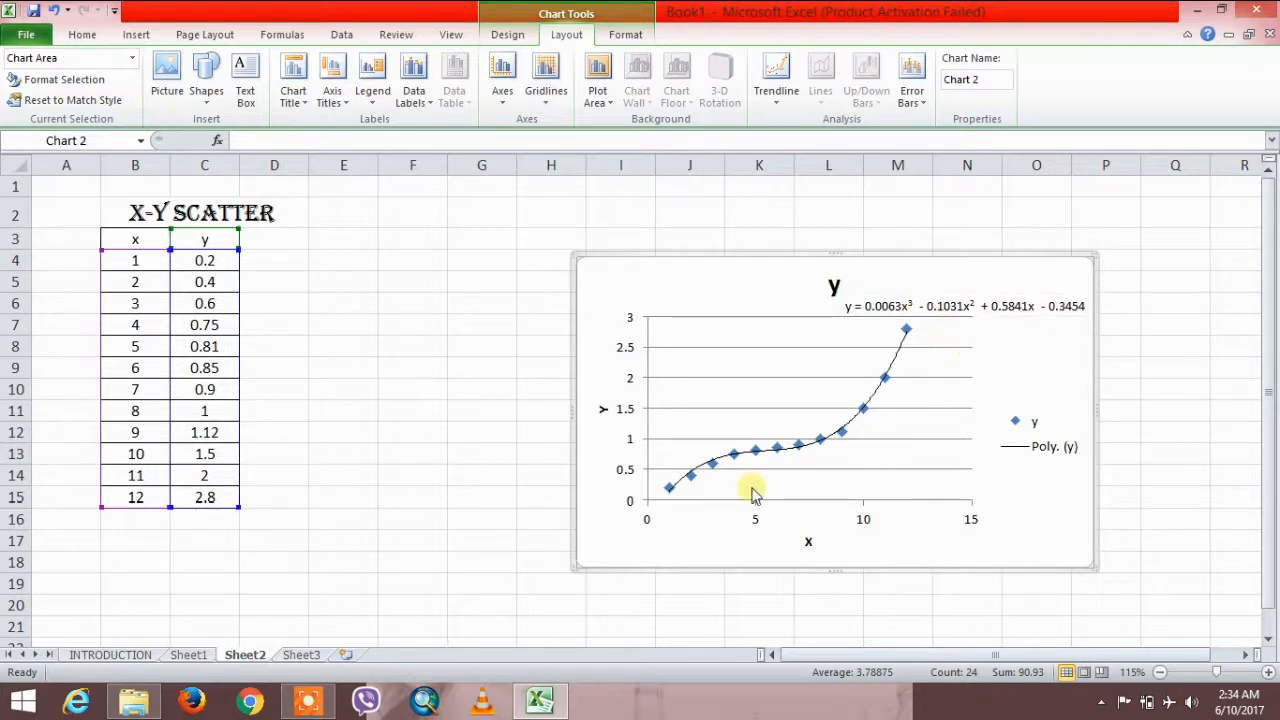
pyautogui.click(1040, 448)
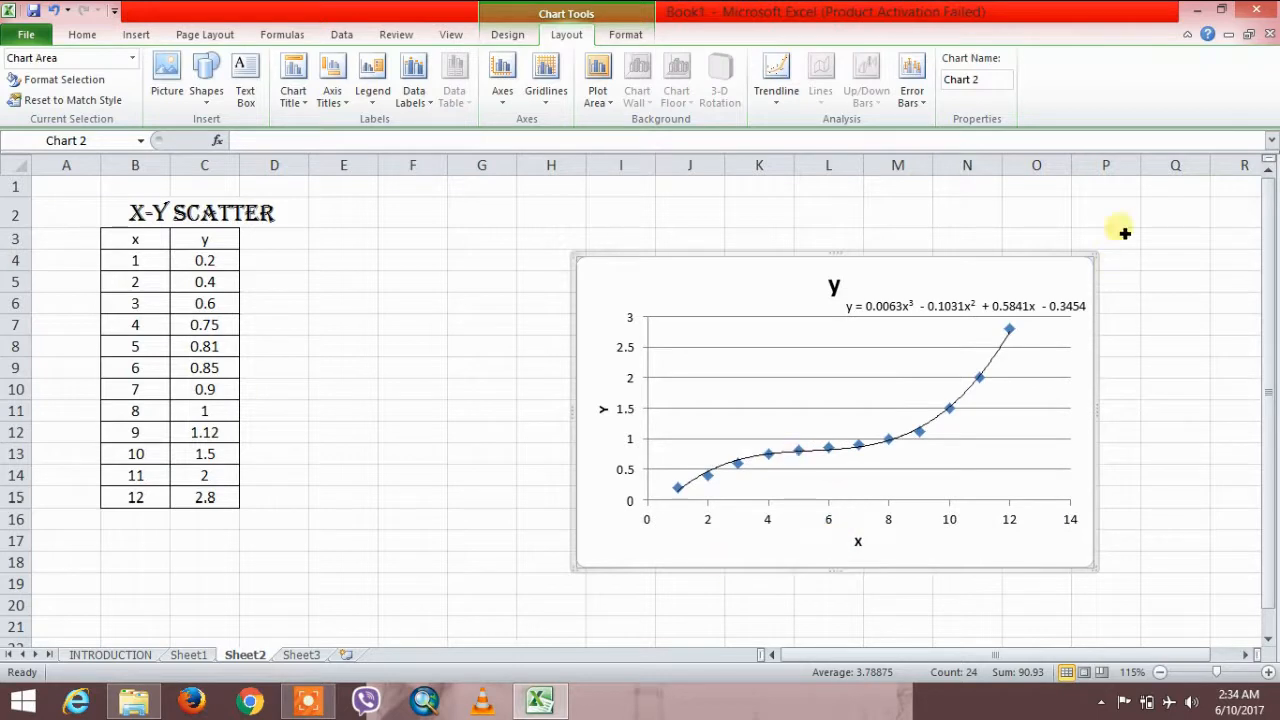
pyautogui.moveTo(696, 276)
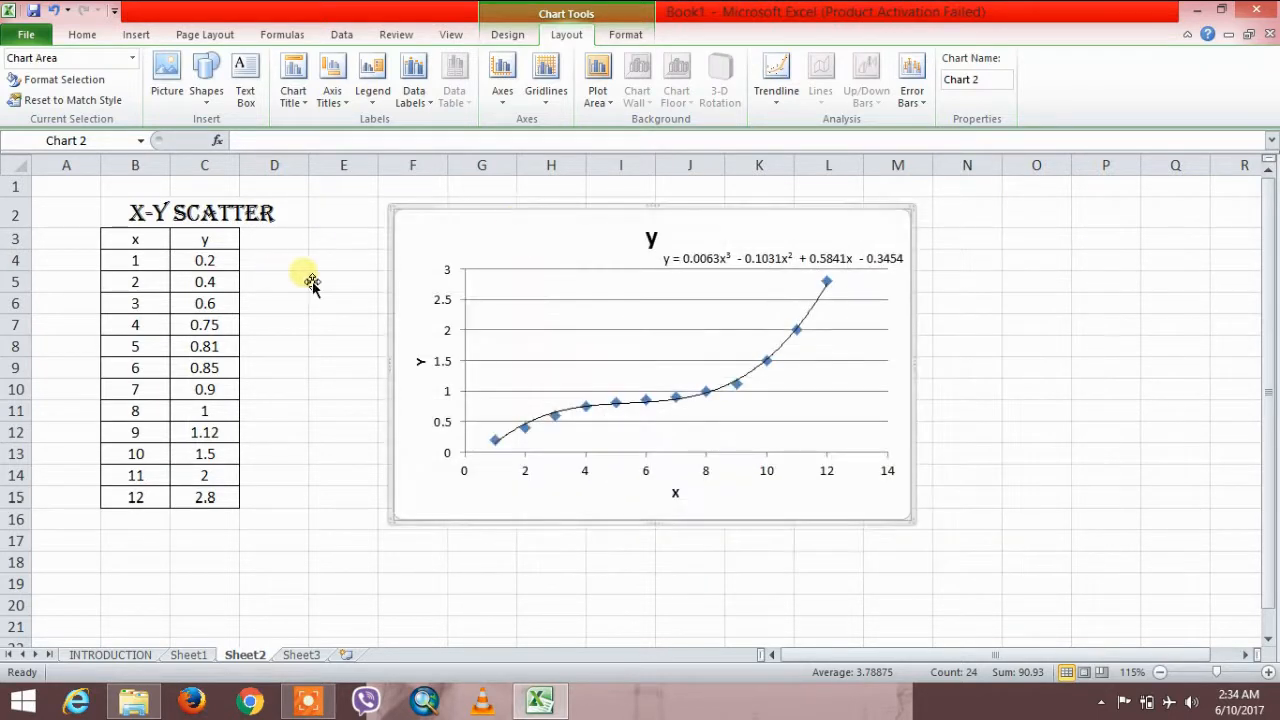
pyautogui.moveTo(656, 240)
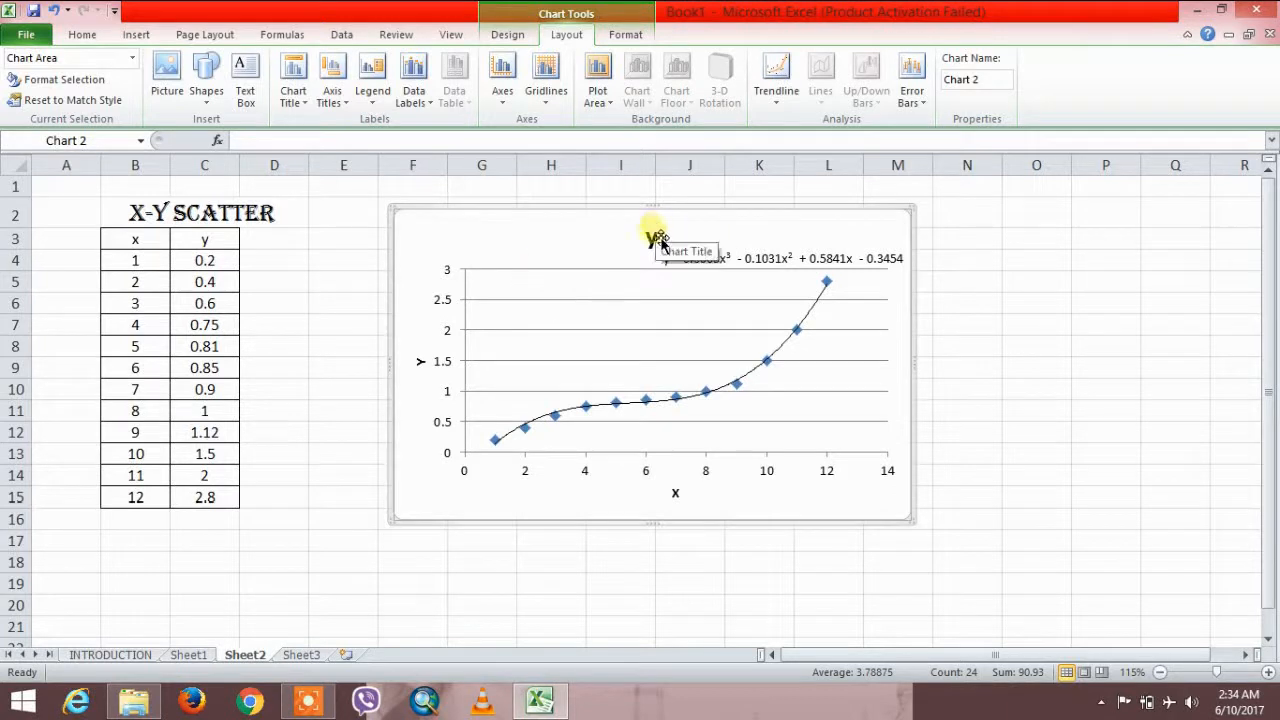
# - Retitle the scatter chart 'X AND Y GRAPH' and move to Sheet3
pyautogui.click(684, 250)
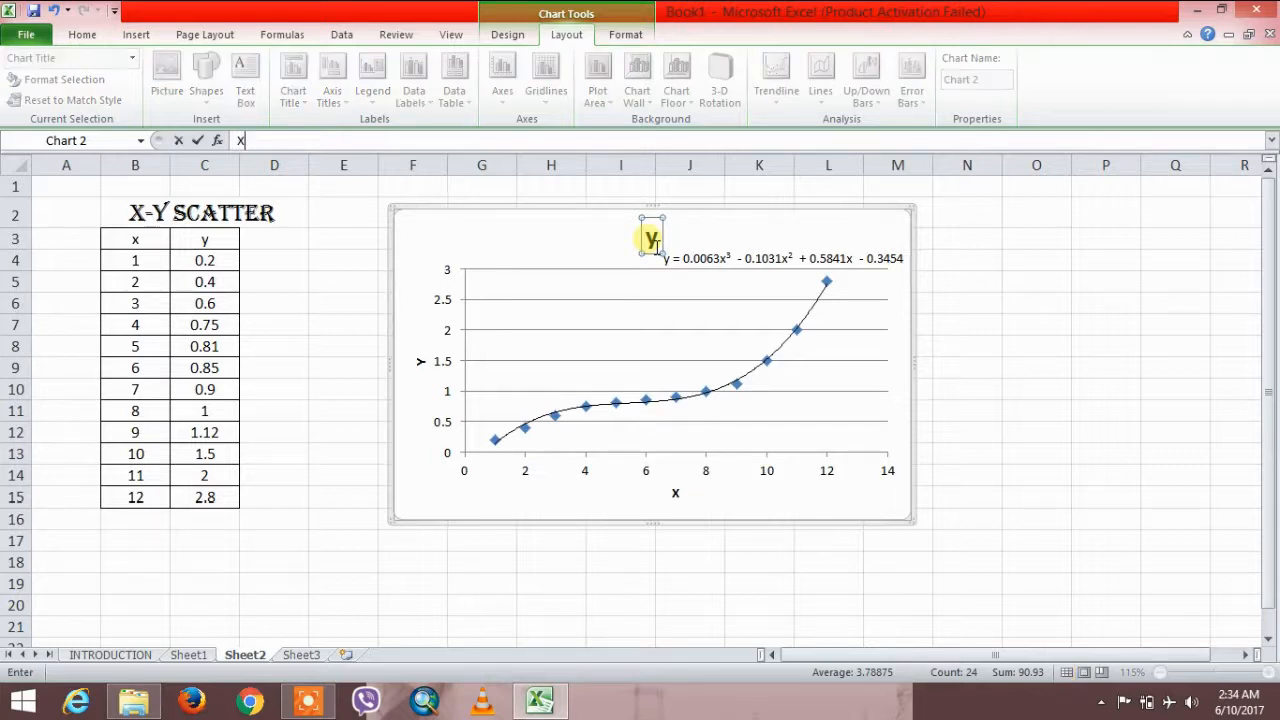
pyautogui.write('AND Y')
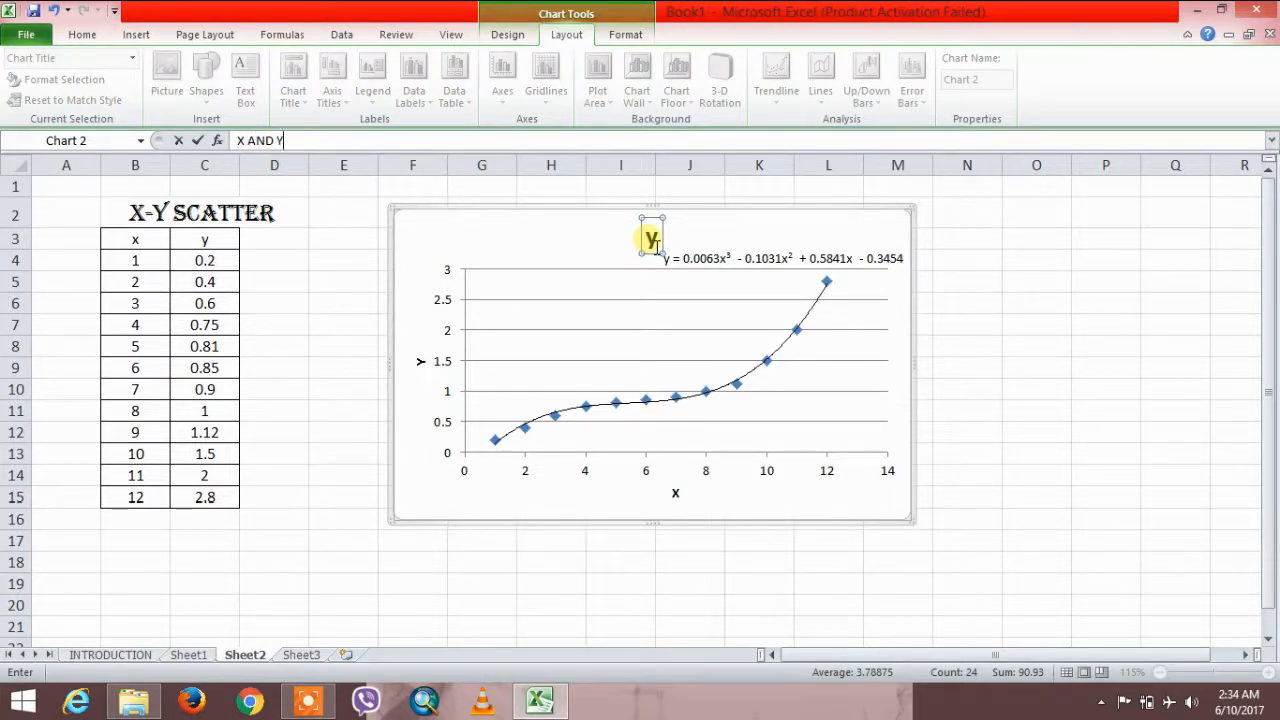
pyautogui.write('GRAPH')
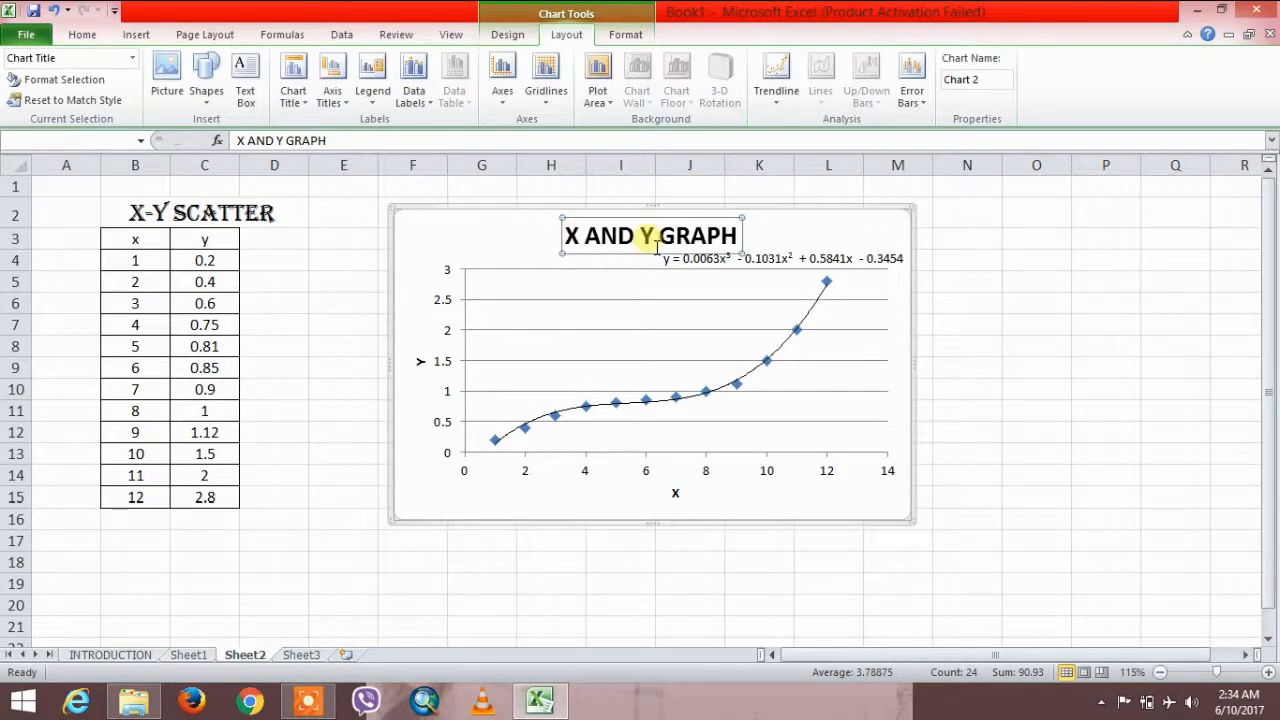
pyautogui.click(650, 420)
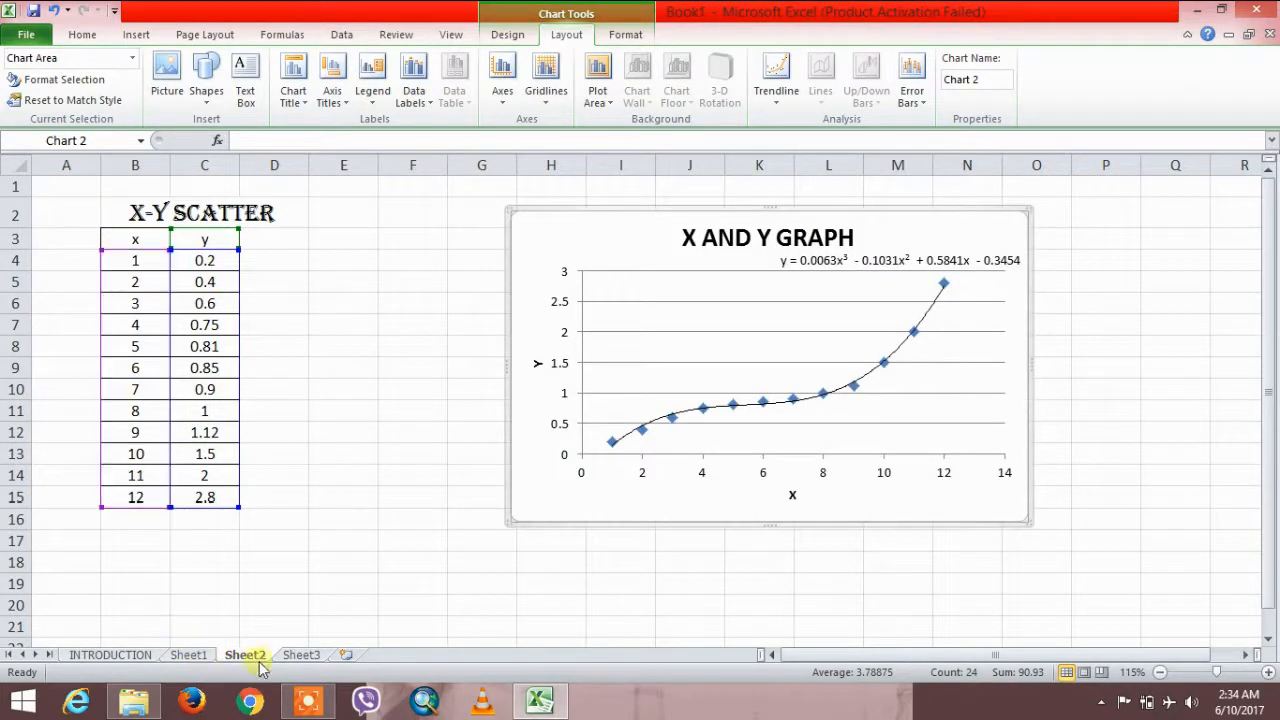
pyautogui.click(300, 654)
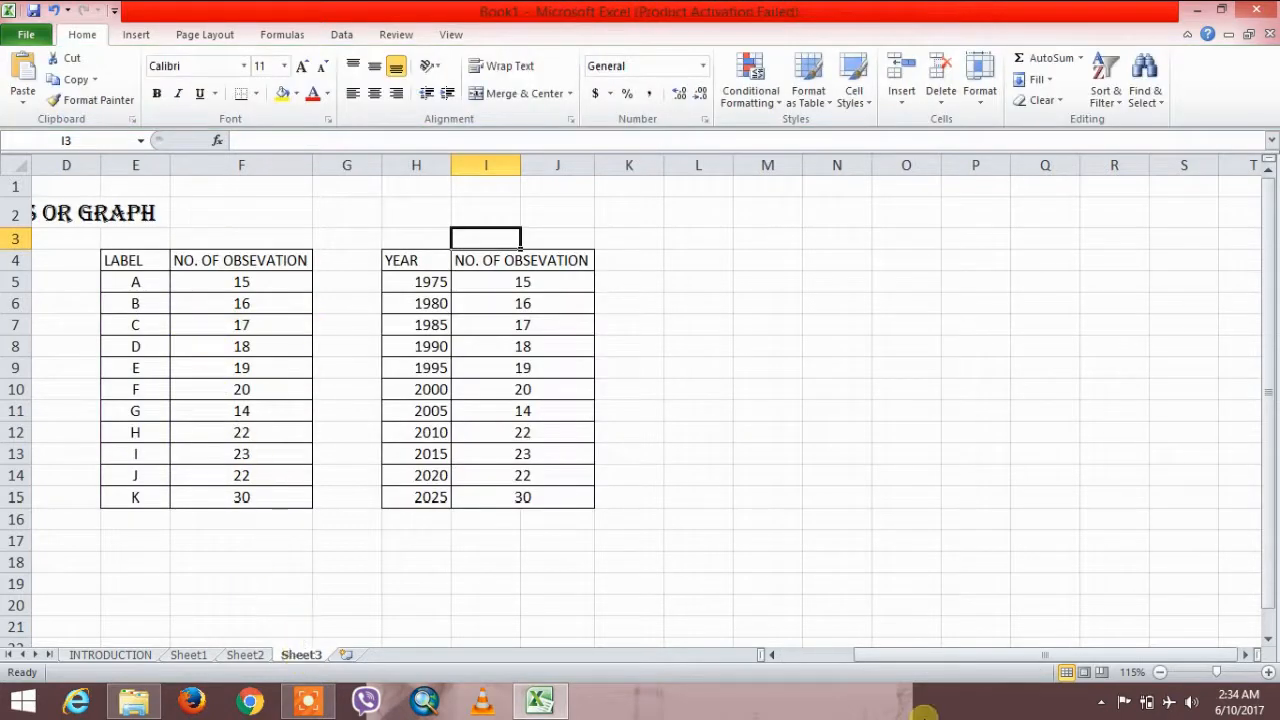
pyautogui.moveTo(940, 656)
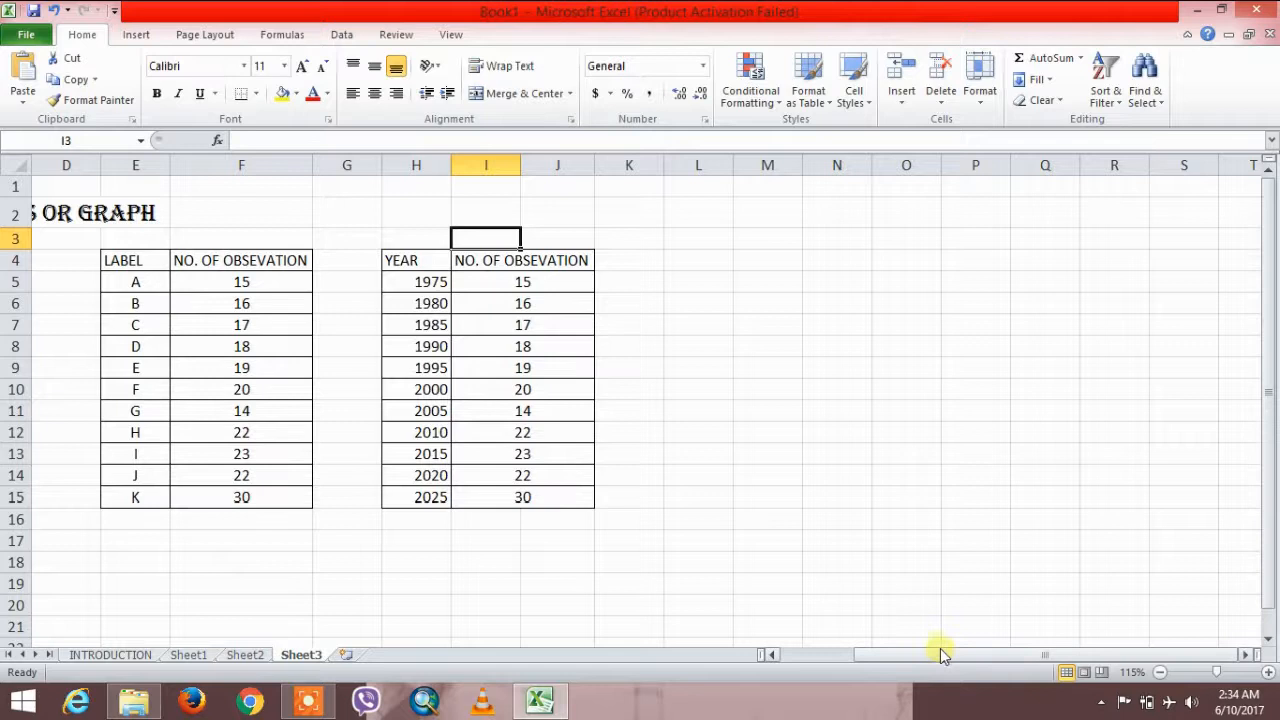
# - Compare the label, year and observation columns, ending with the year column selected
pyautogui.hscroll(-3)
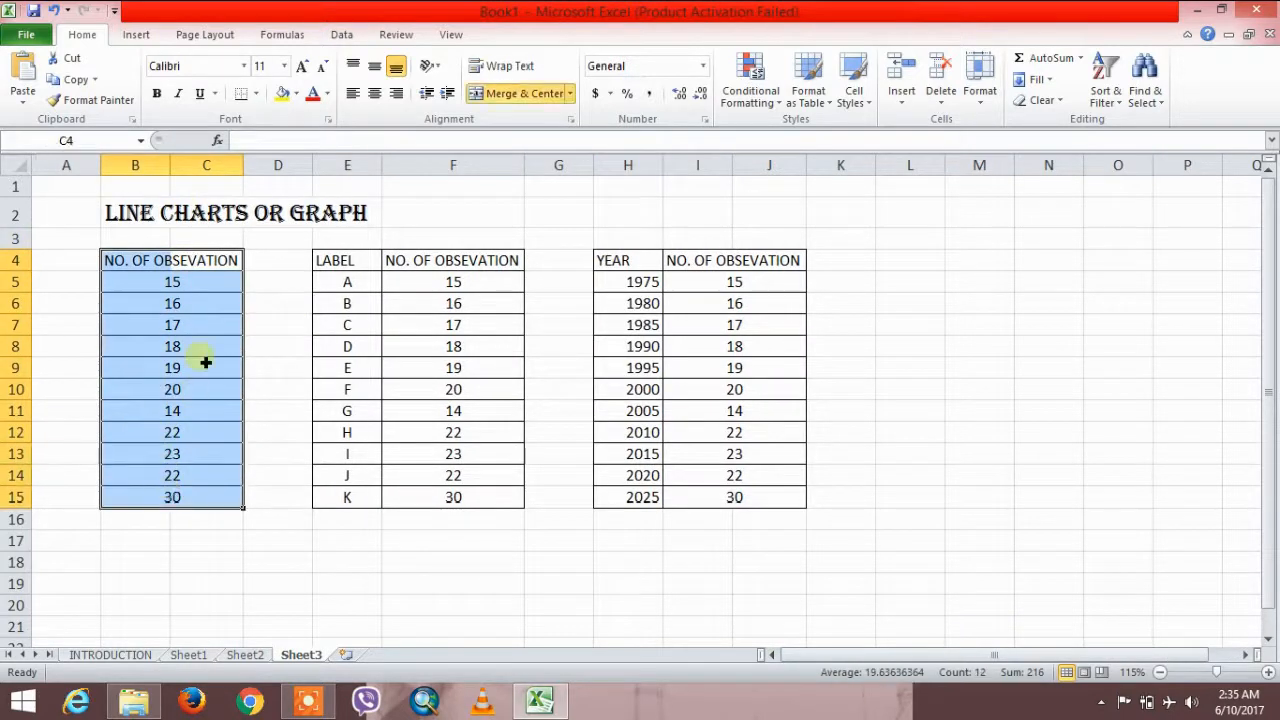
pyautogui.moveTo(452, 260); pyautogui.dragTo(452, 304)
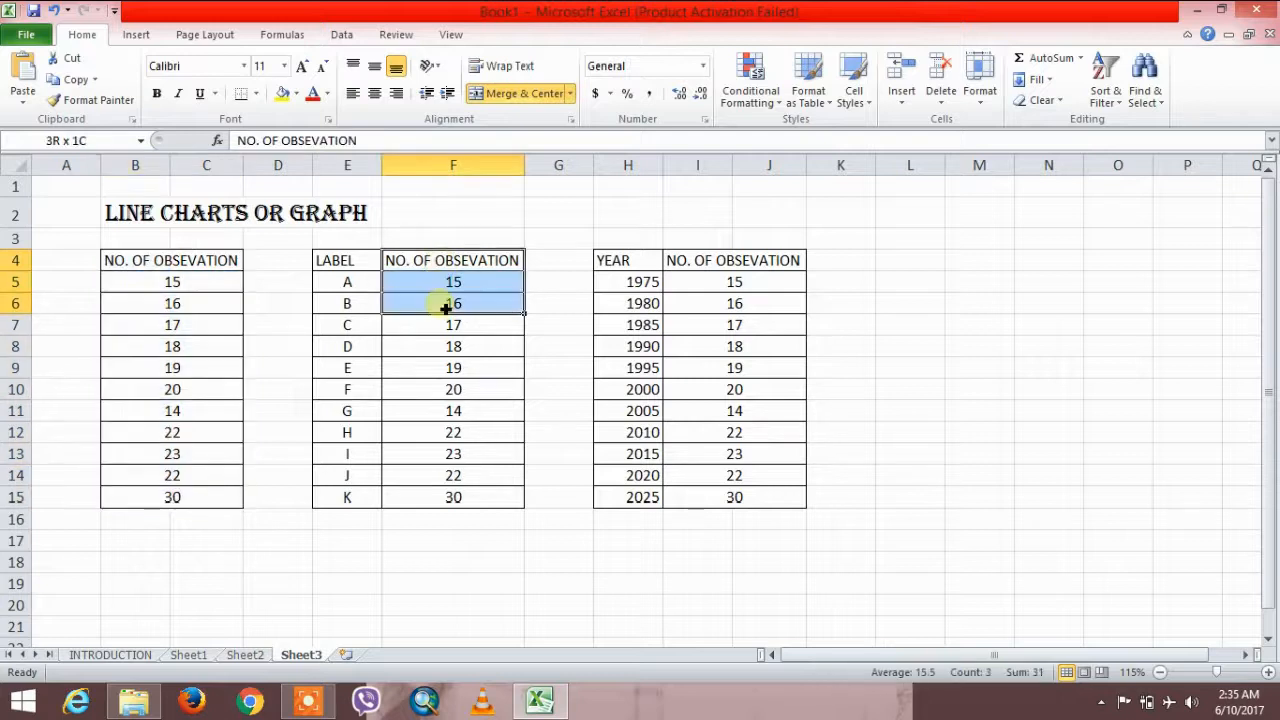
pyautogui.moveTo(732, 260); pyautogui.dragTo(732, 412)
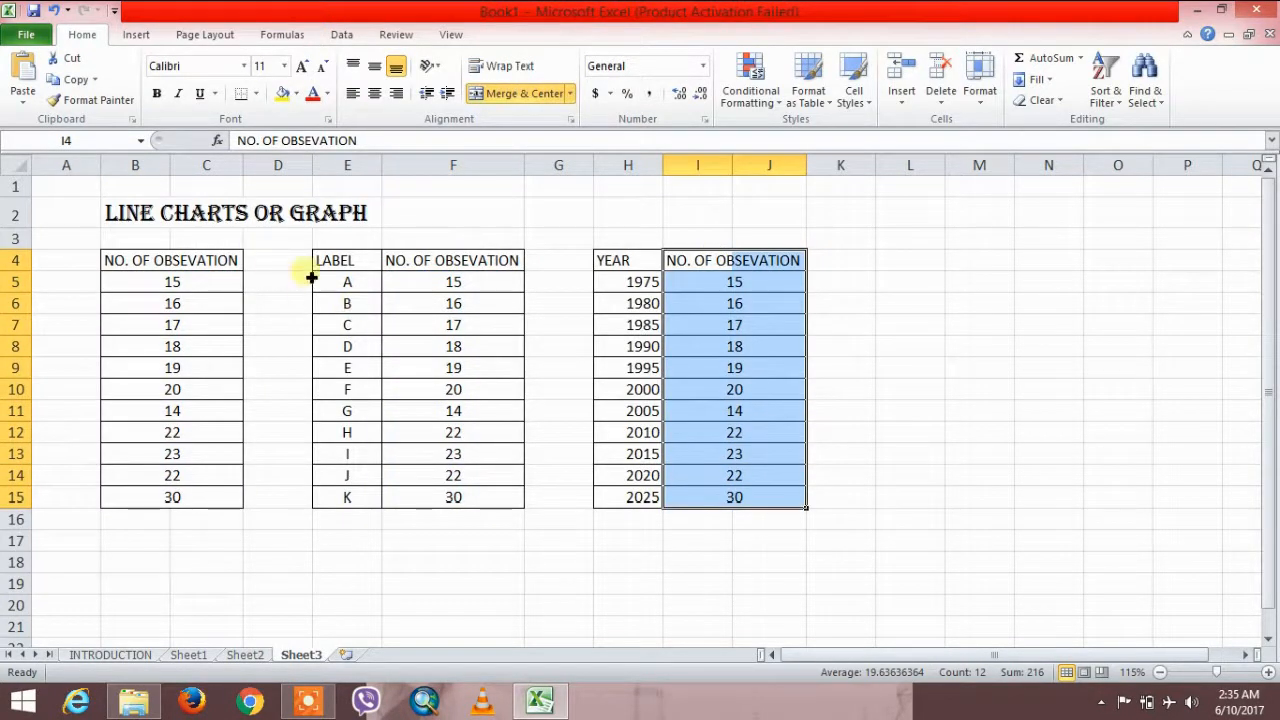
pyautogui.moveTo(348, 260); pyautogui.dragTo(348, 304)
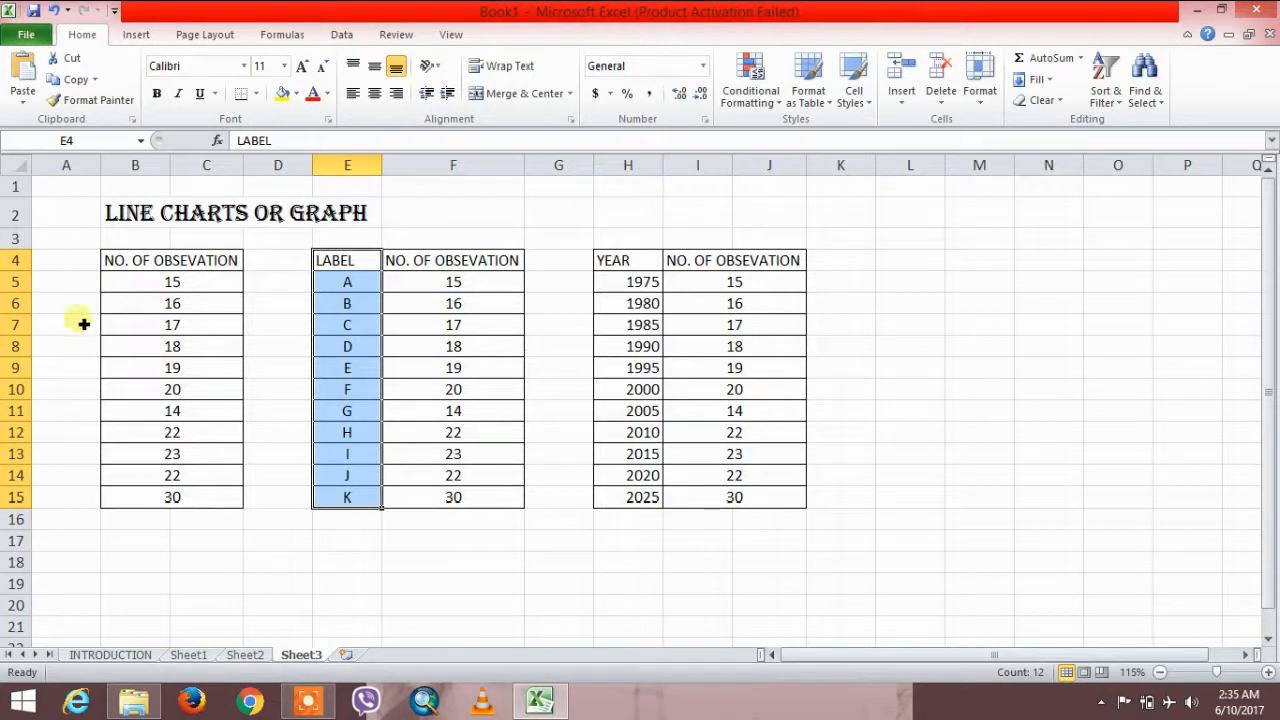
pyautogui.moveTo(628, 260); pyautogui.dragTo(628, 388)
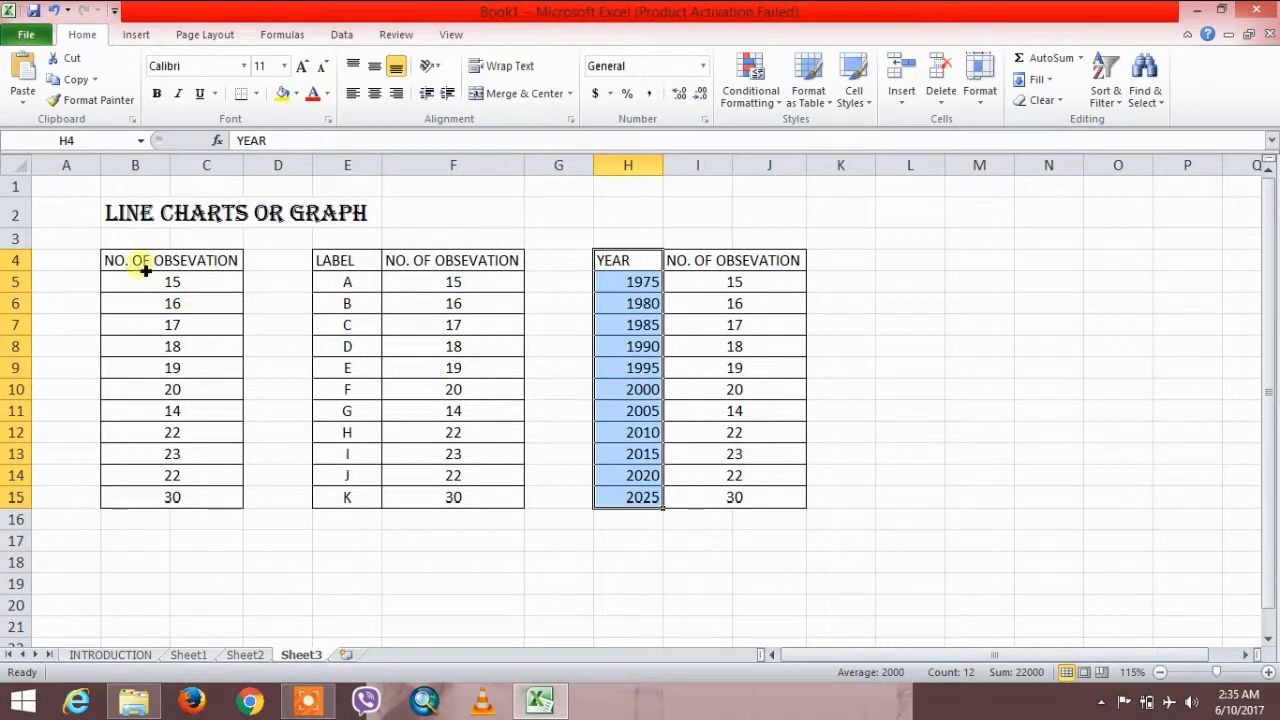
pyautogui.moveTo(252, 248)
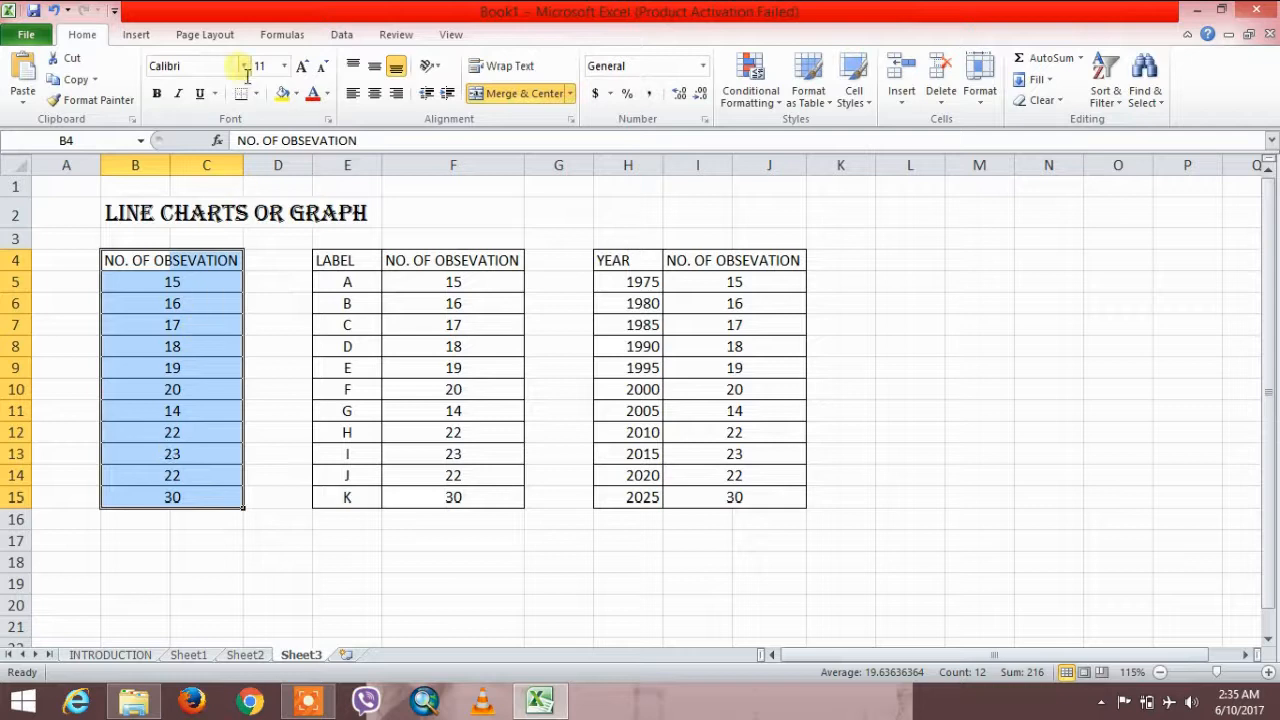
# - Insert a basic 2-D line chart of the single observation column and select its legend for removal
pyautogui.click(136, 34)
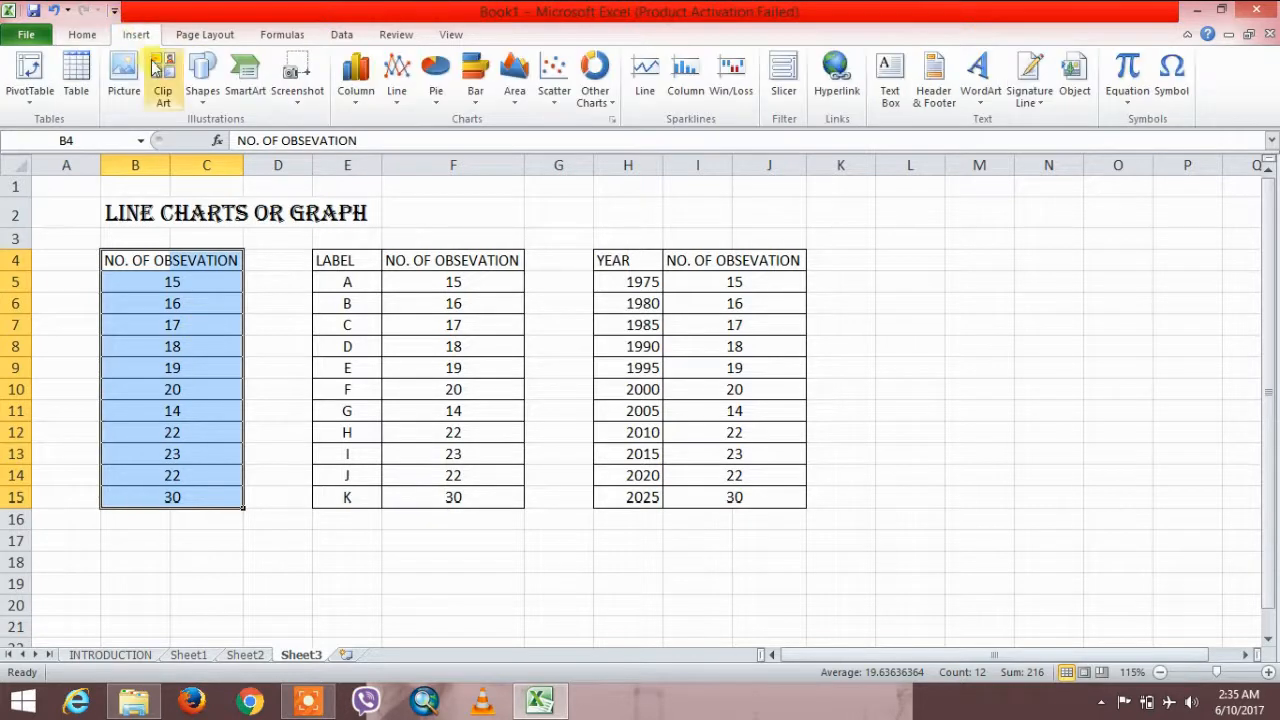
pyautogui.moveTo(396, 76)
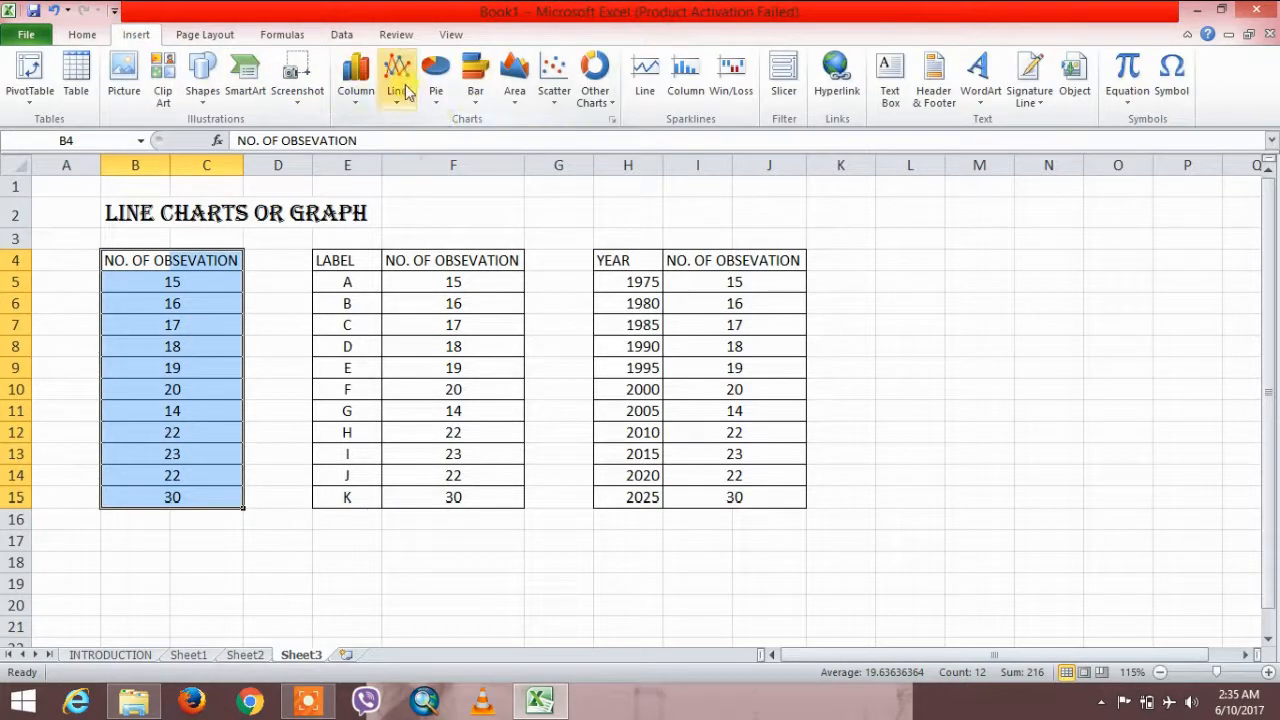
pyautogui.click(396, 76)
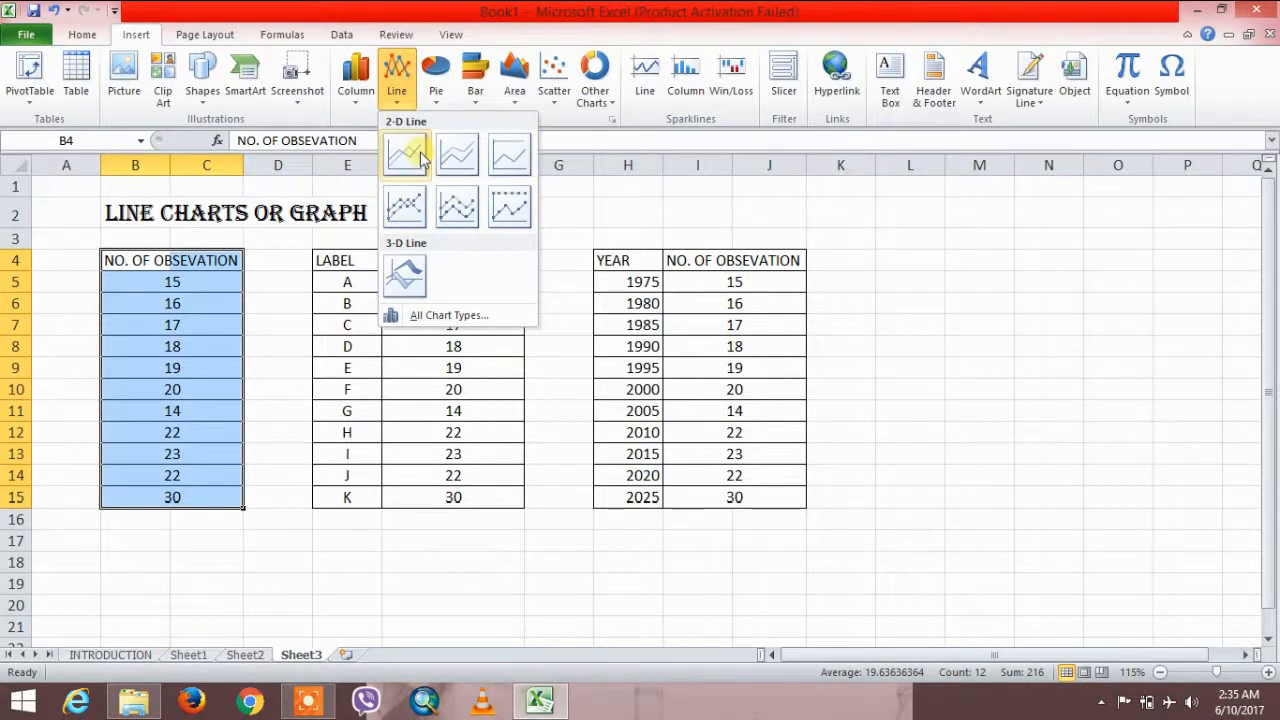
pyautogui.click(404, 154)
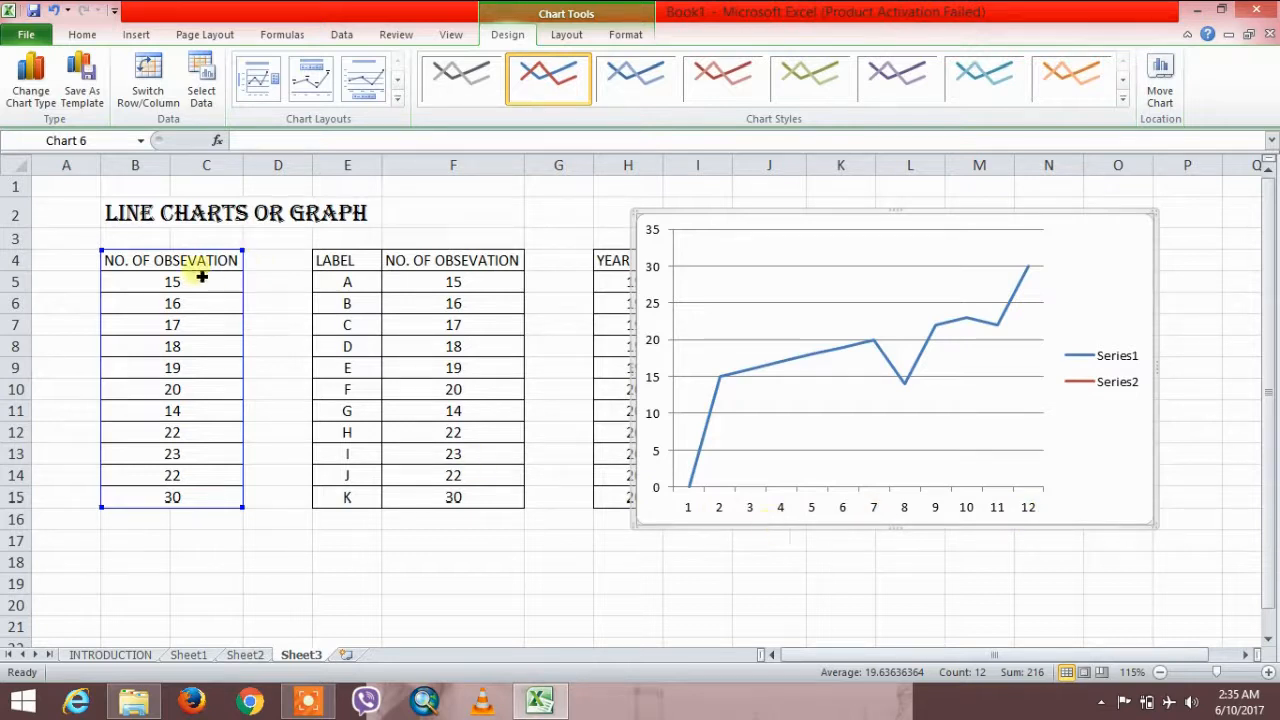
pyautogui.moveTo(196, 380)
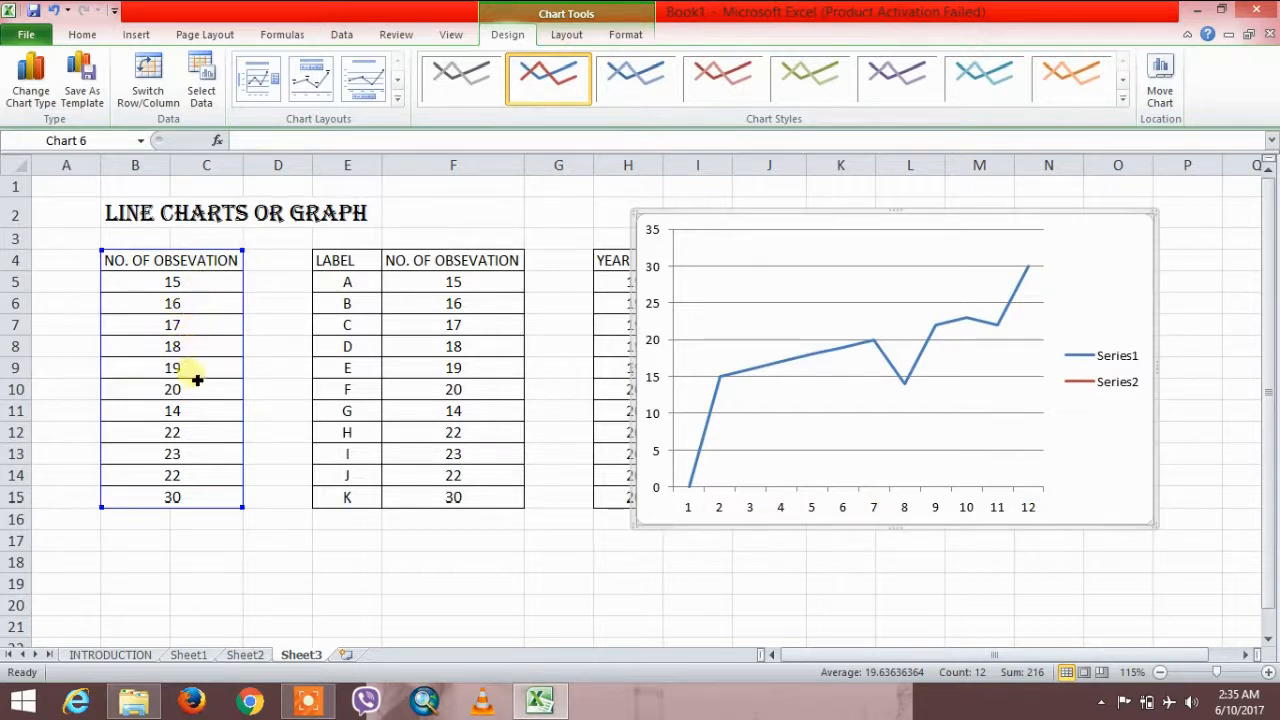
pyautogui.moveTo(200, 486)
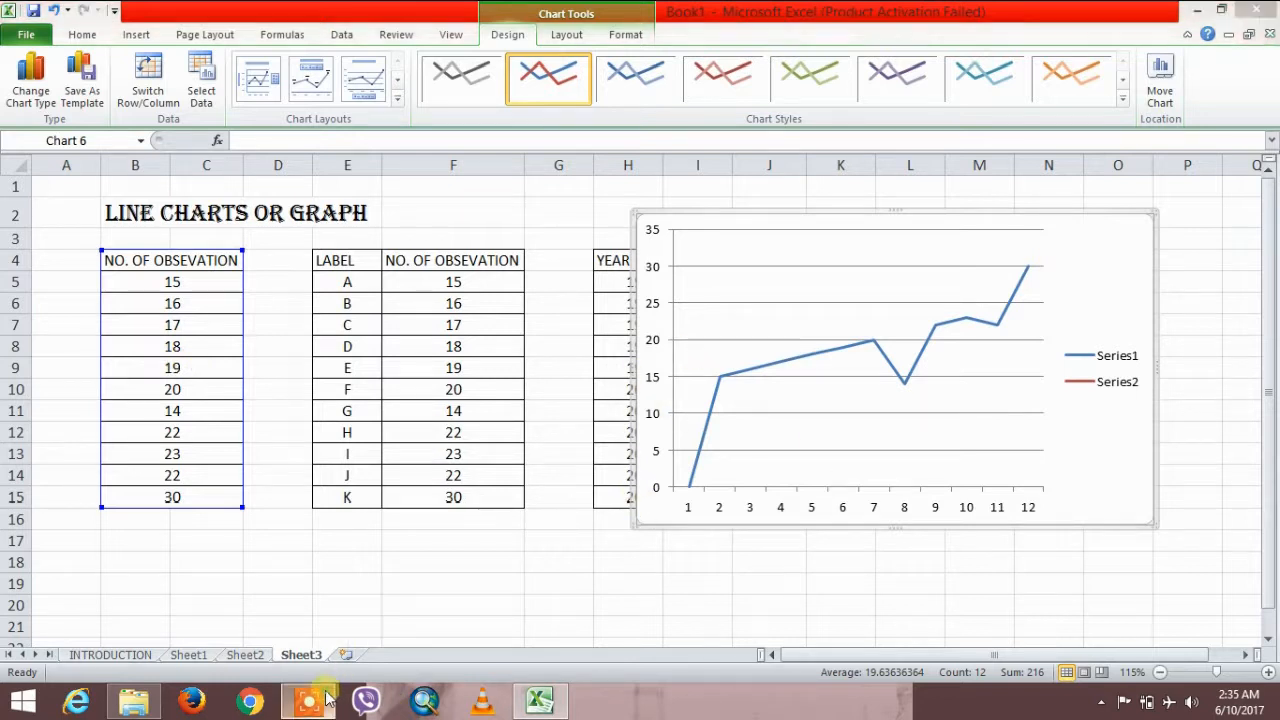
pyautogui.click(308, 700)
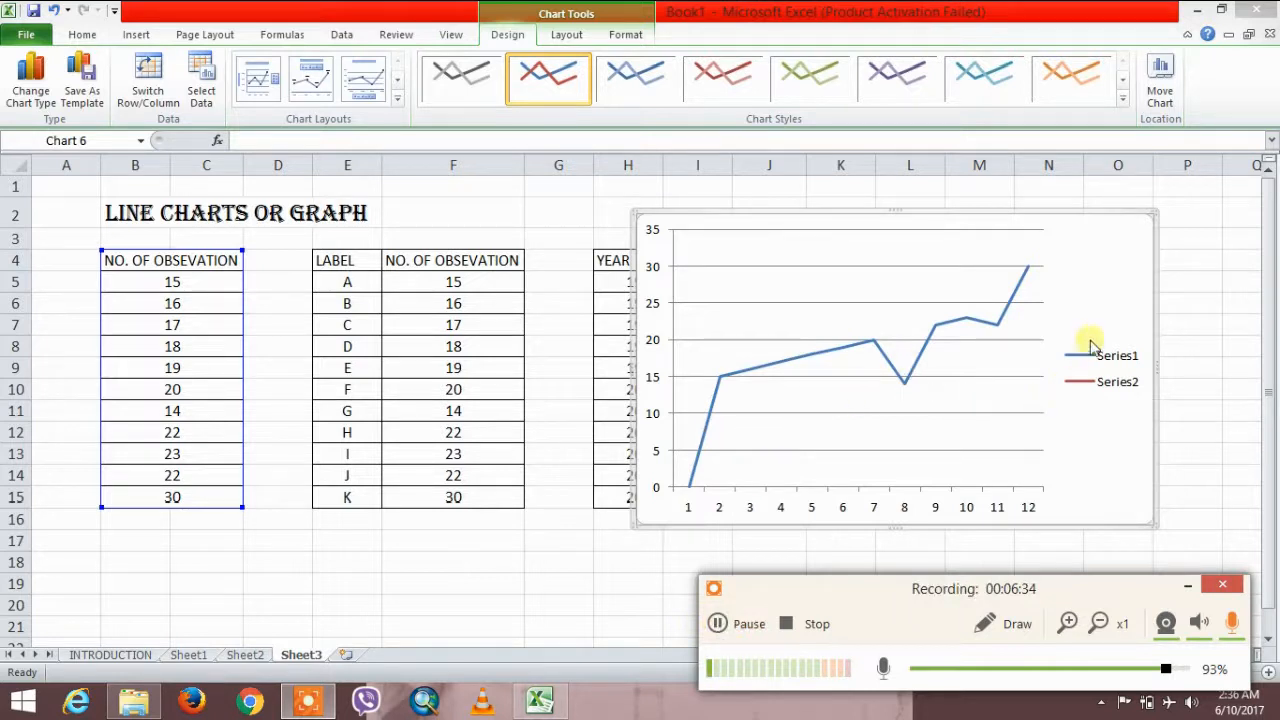
pyautogui.moveTo(1096, 356)
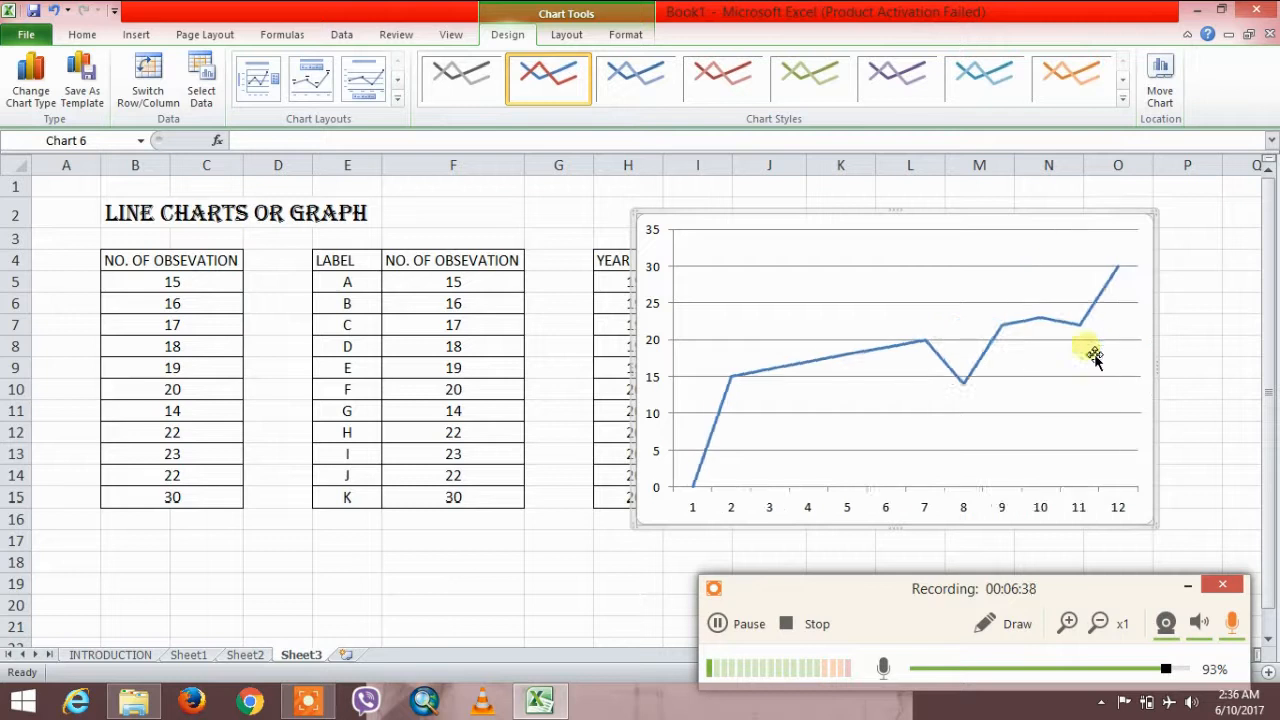
pyautogui.moveTo(764, 290)
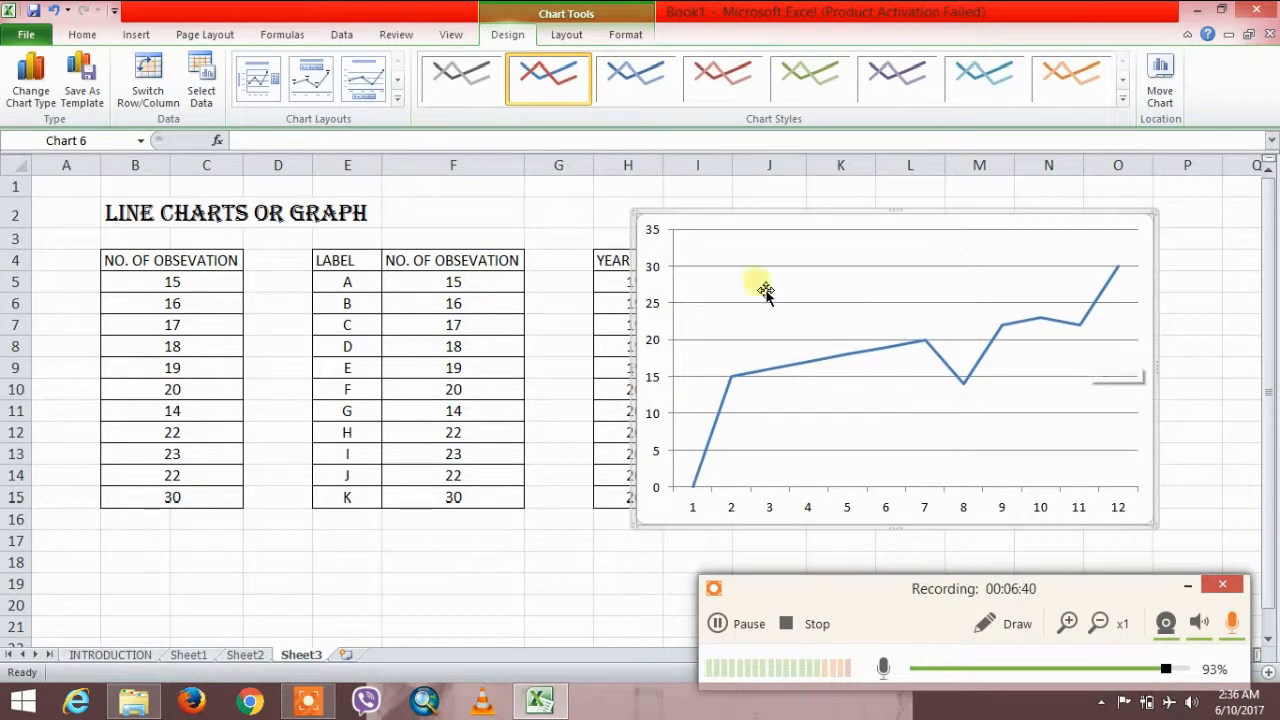
pyautogui.moveTo(832, 420)
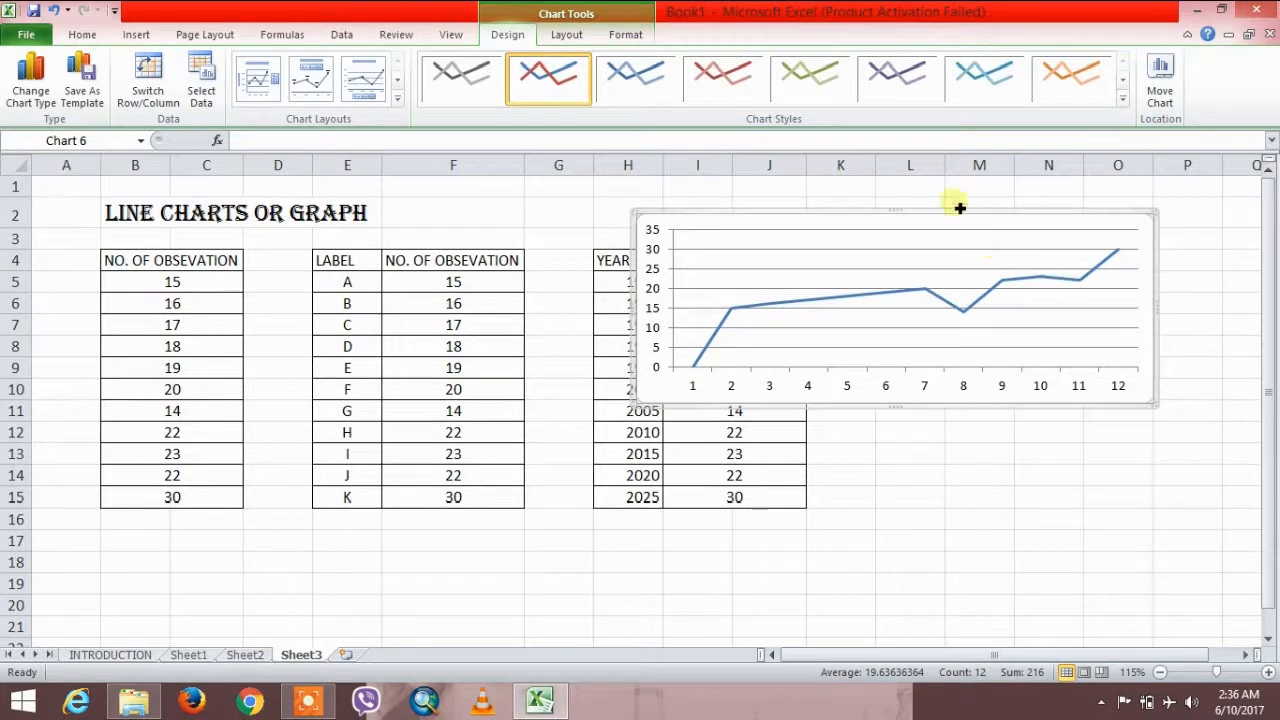
# - Move the observation chart aside and select the label A–K and observation table
pyautogui.moveTo(958, 208); pyautogui.dragTo(690, 370)
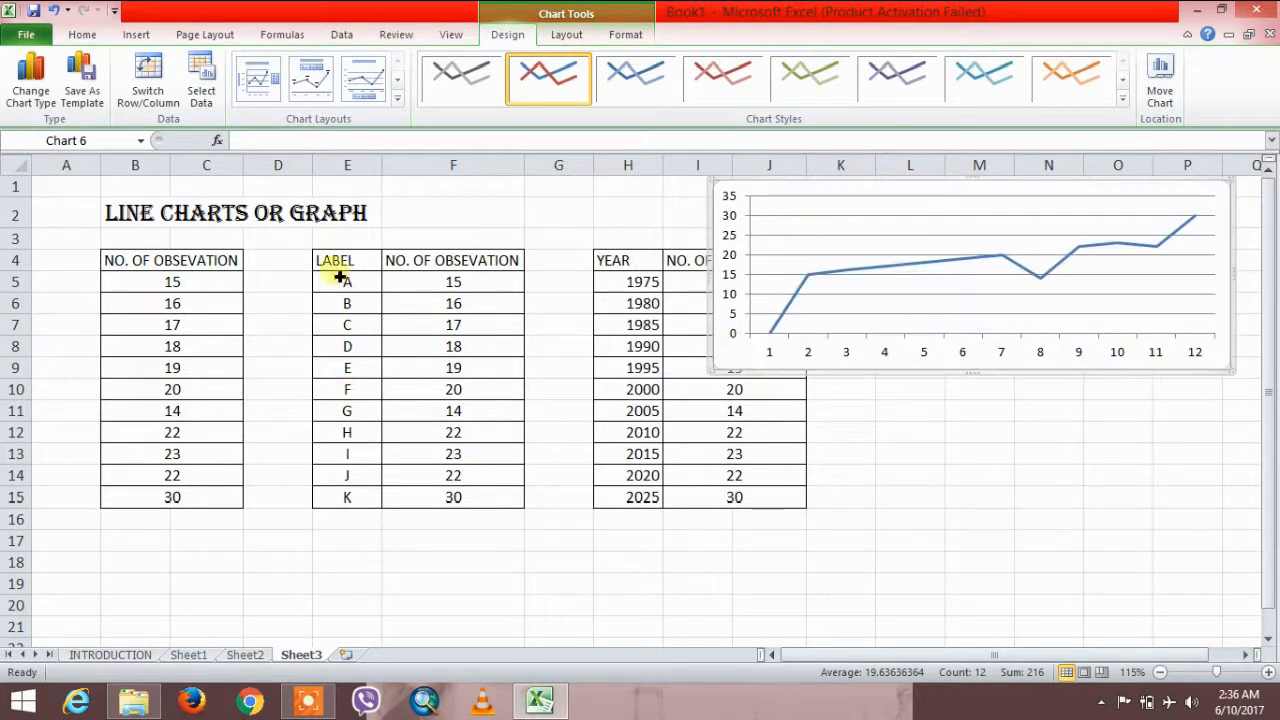
pyautogui.moveTo(336, 260); pyautogui.dragTo(452, 496)
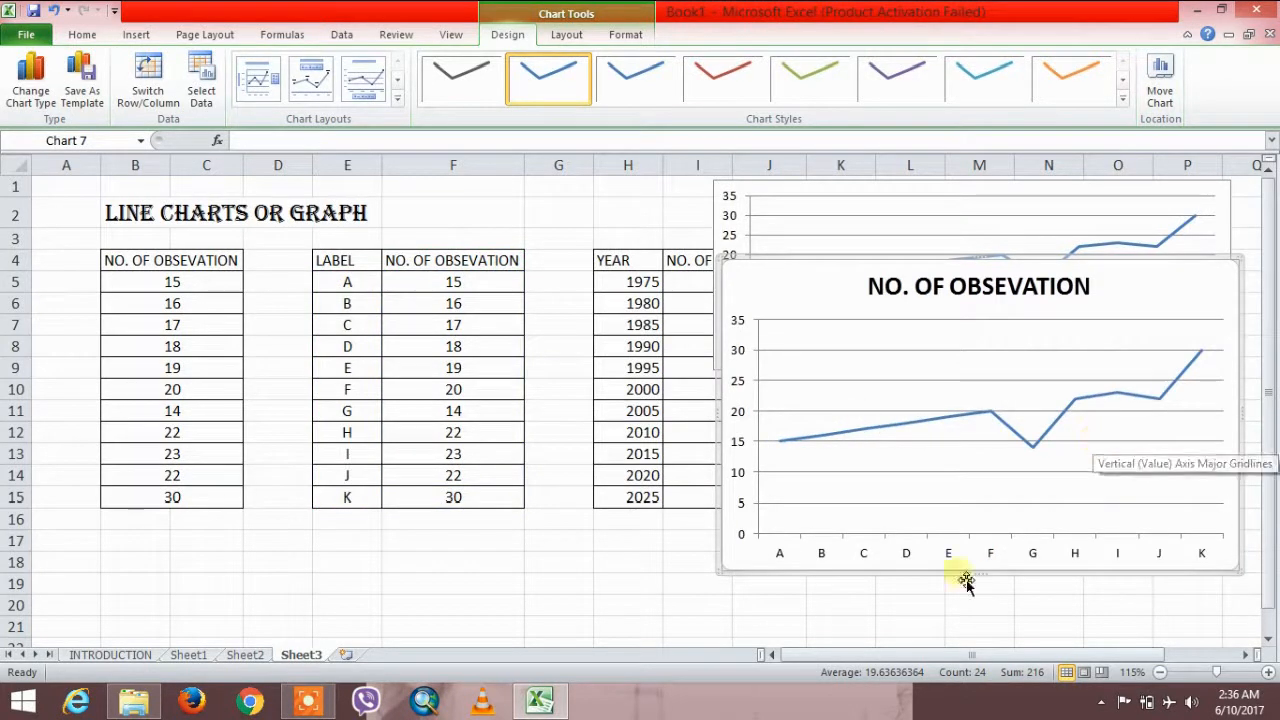
pyautogui.moveTo(996, 588)
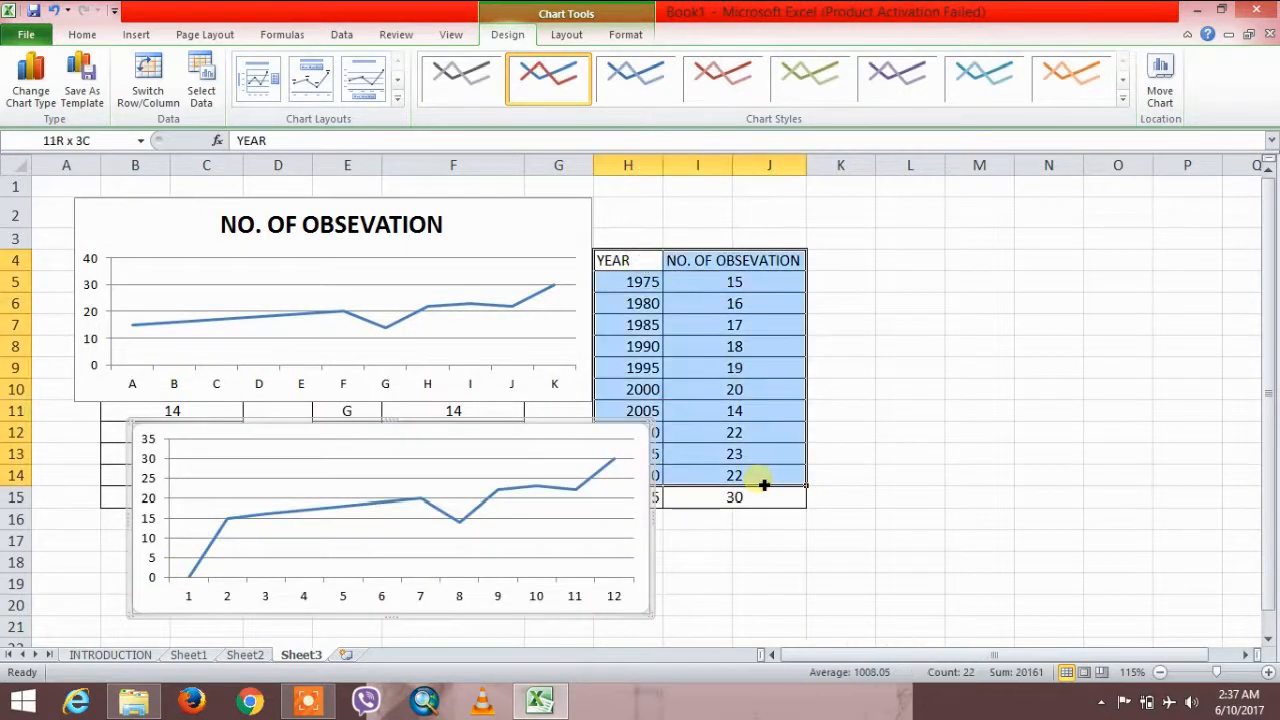
# - Insert a plain 2-D line chart from the year and observation table
pyautogui.click(732, 496)
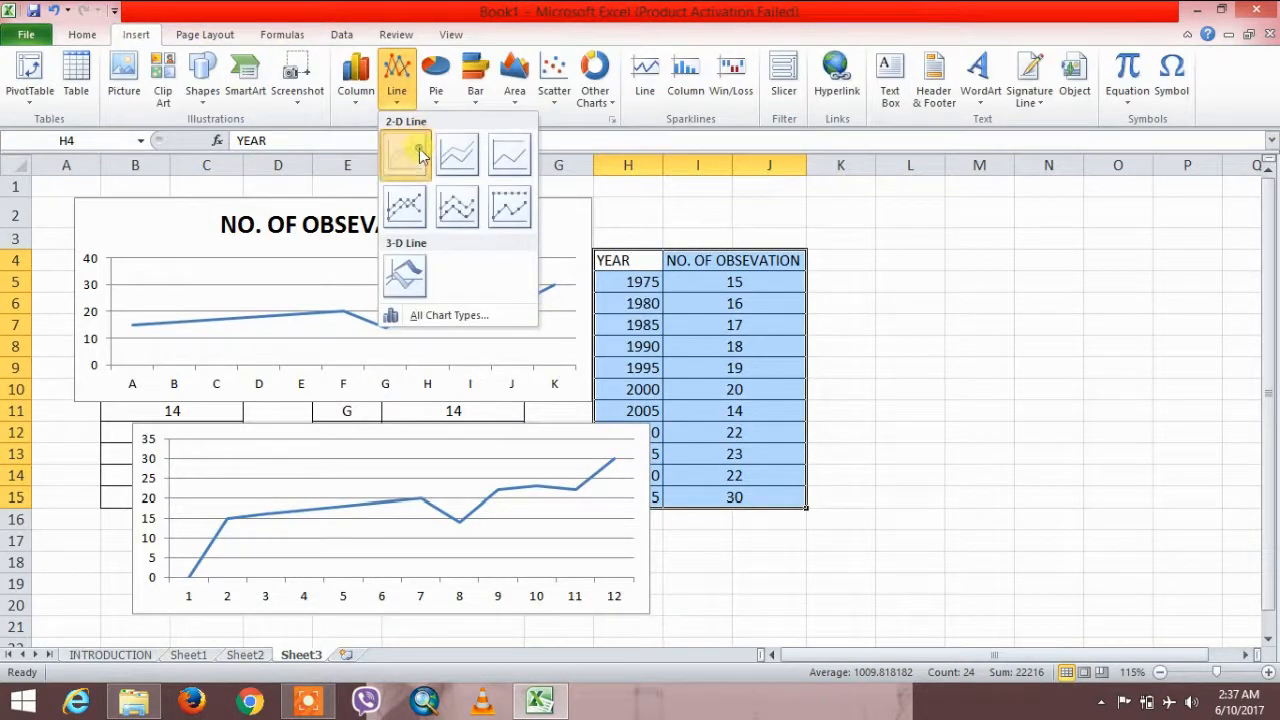
pyautogui.click(404, 156)
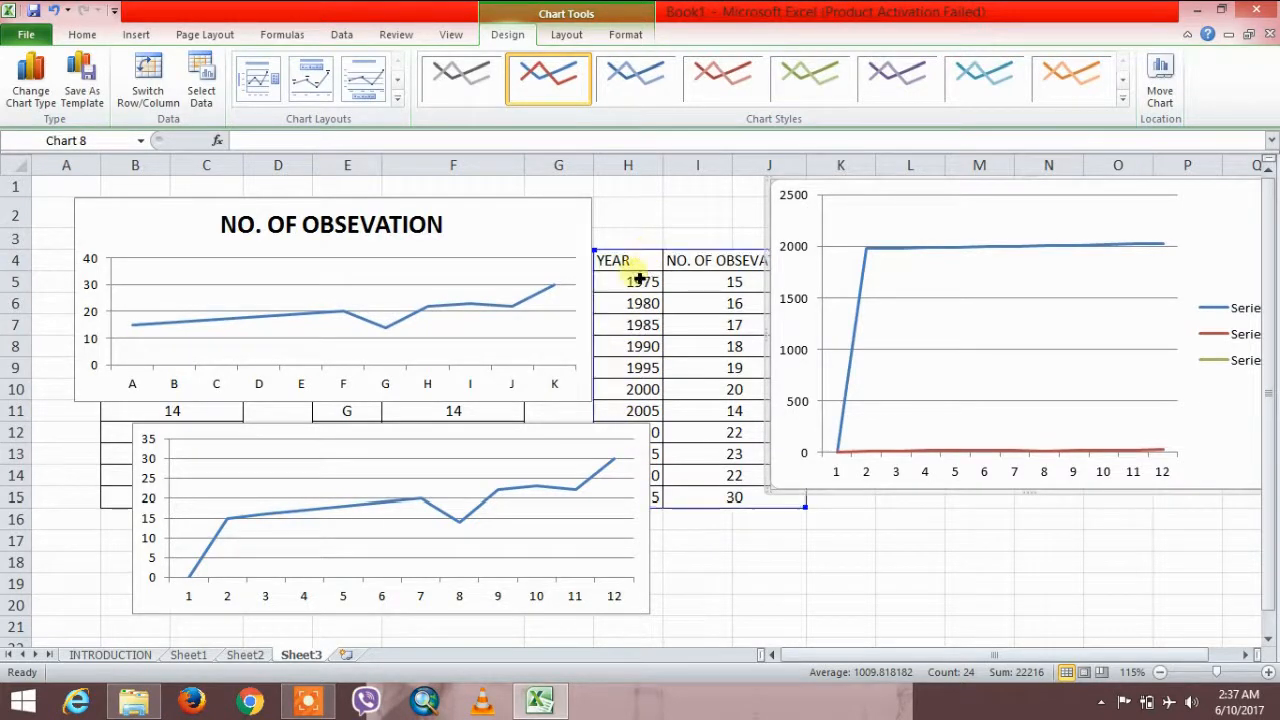
pyautogui.moveTo(1008, 324)
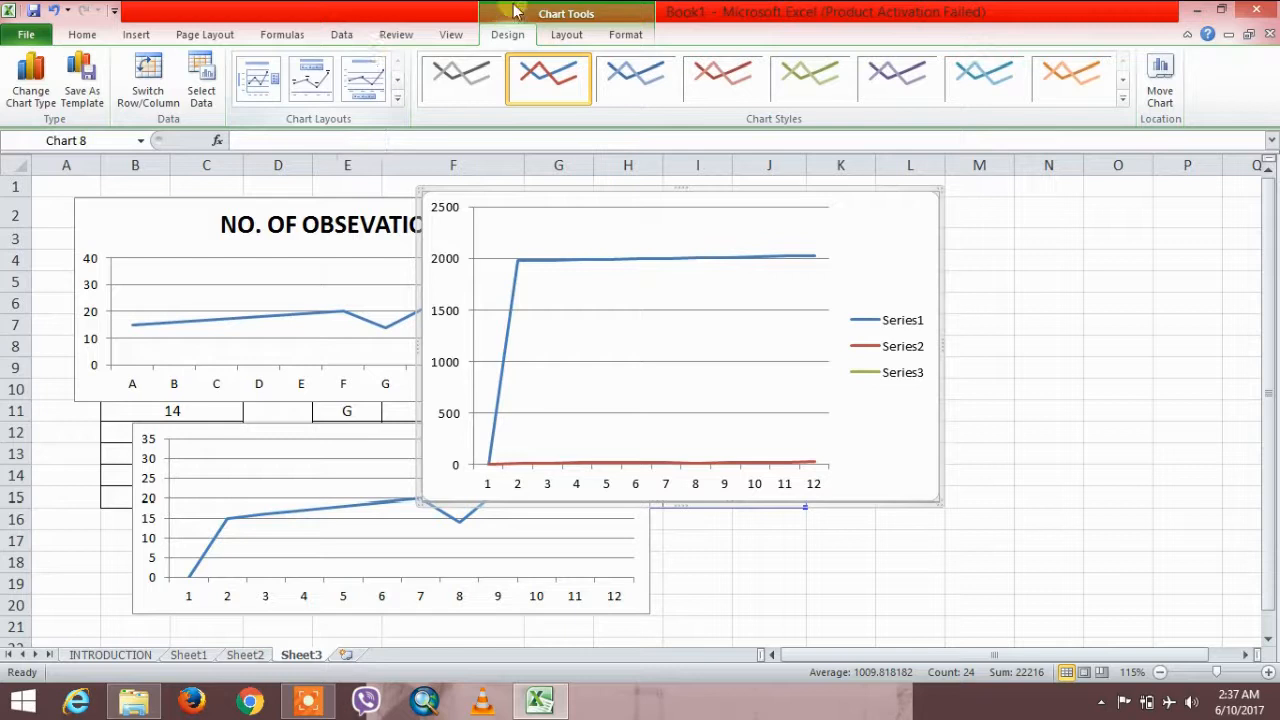
# - Keep only the observation series via Select Data and move the chart beside the year table
pyautogui.click(200, 80)
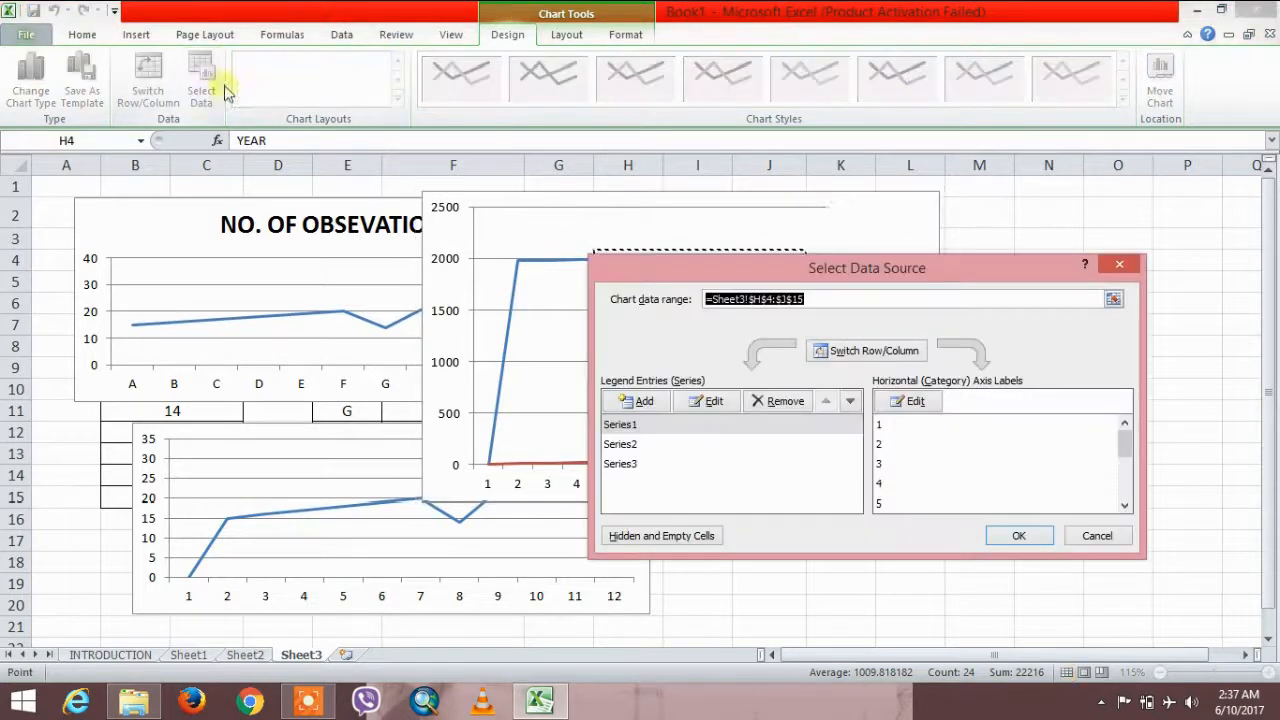
pyautogui.moveTo(636, 400)
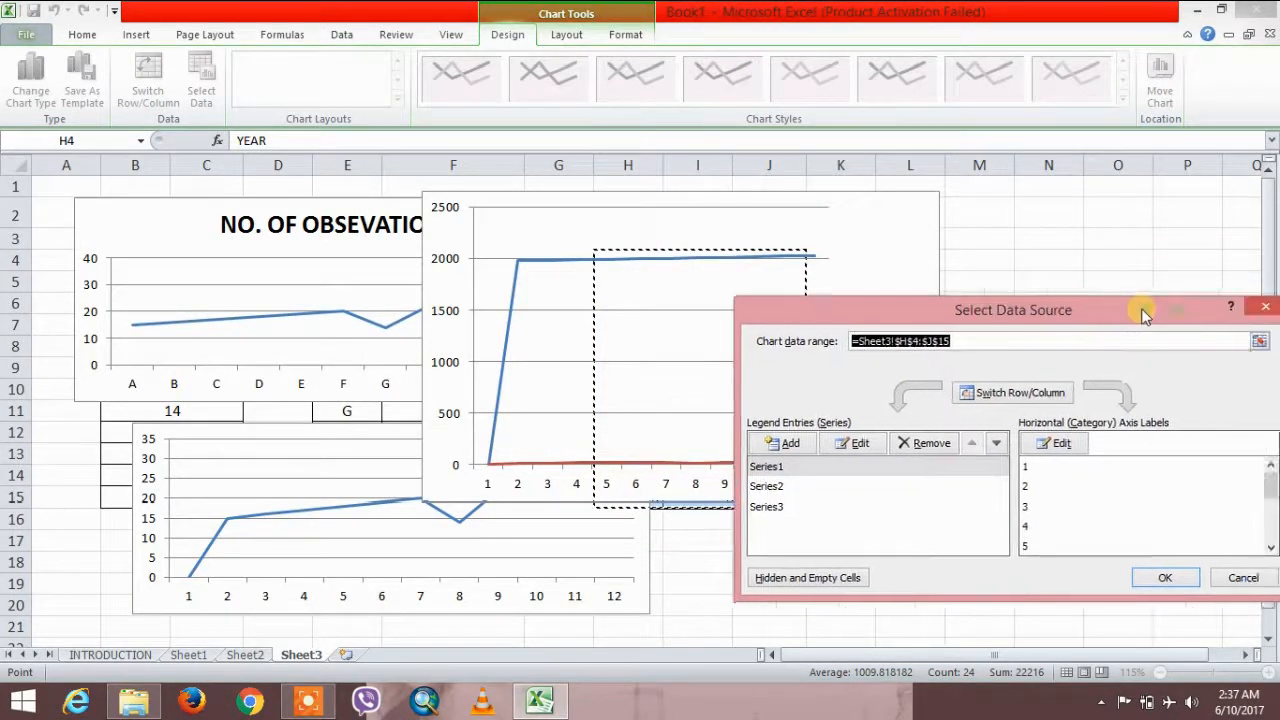
pyautogui.moveTo(1012, 310); pyautogui.dragTo(880, 182)
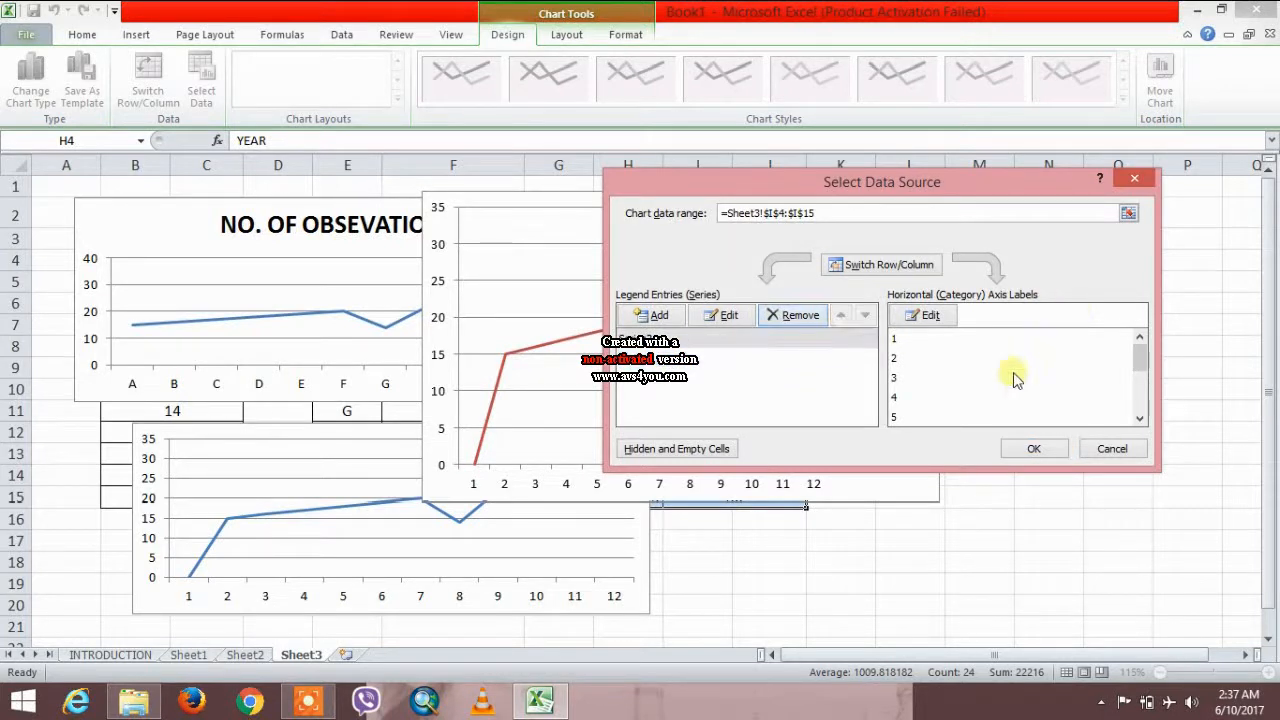
pyautogui.click(1034, 448)
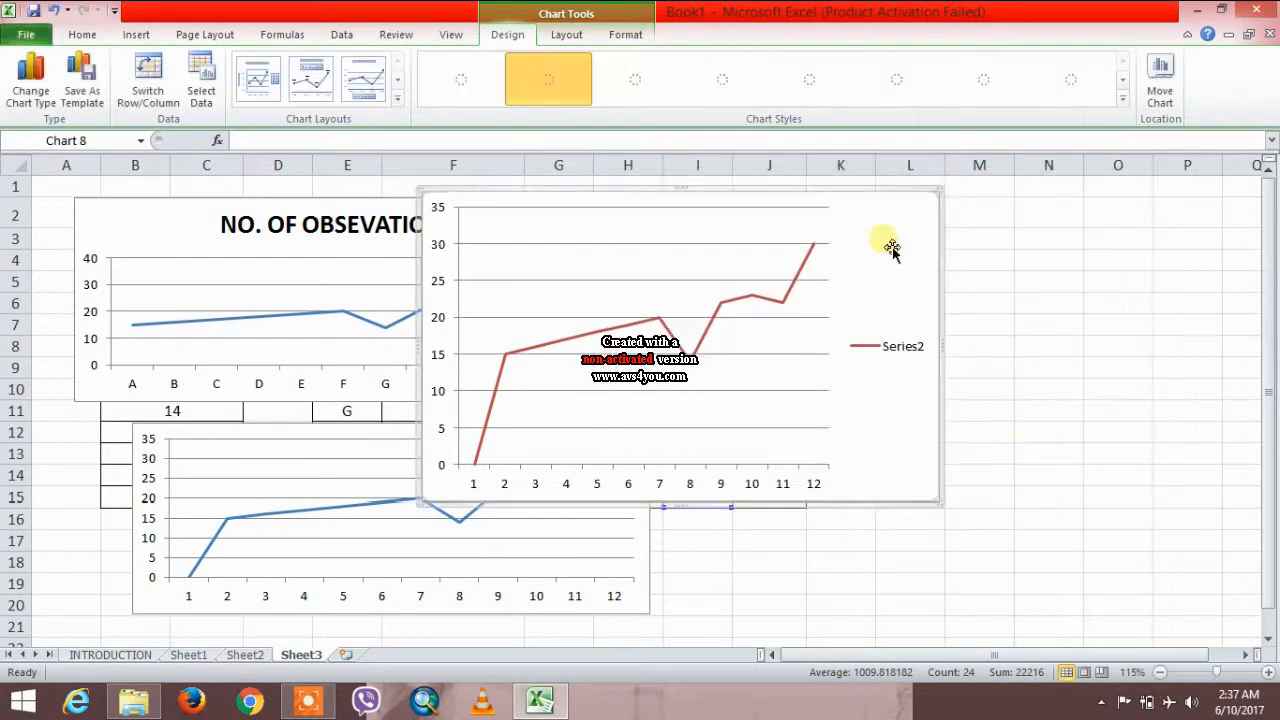
pyautogui.click(548, 78)
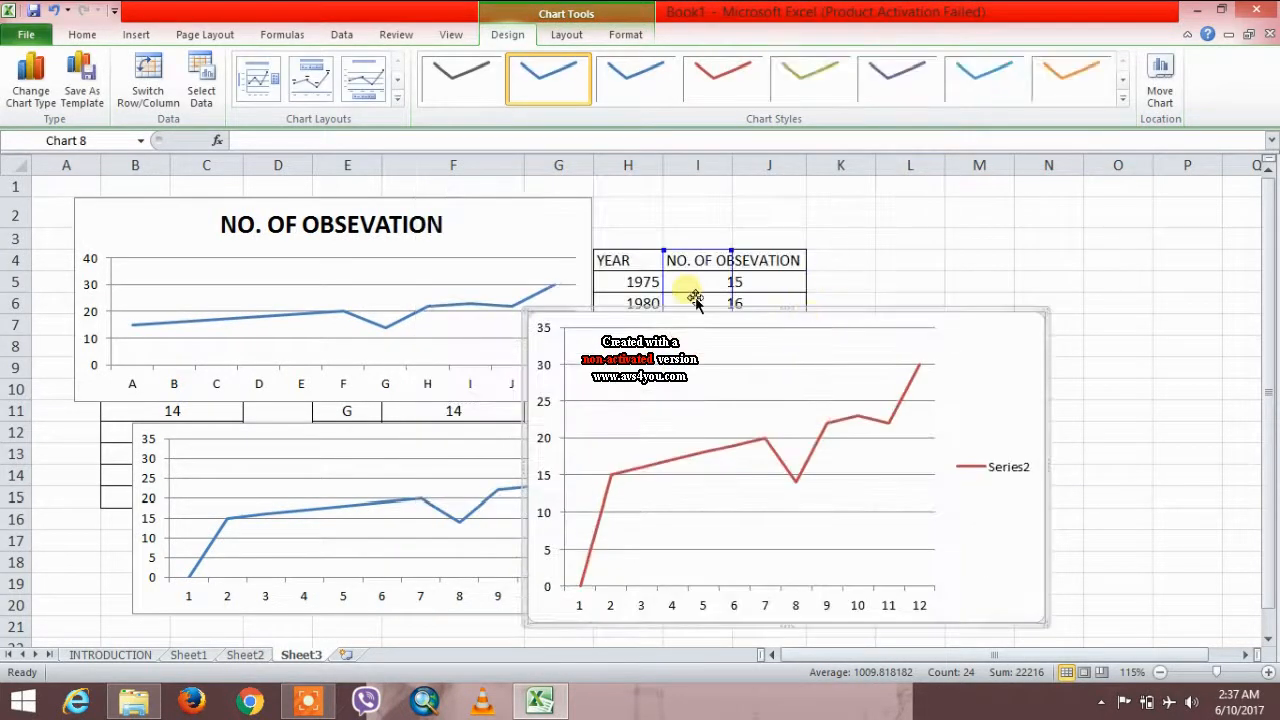
pyautogui.moveTo(696, 300); pyautogui.dragTo(1140, 384)
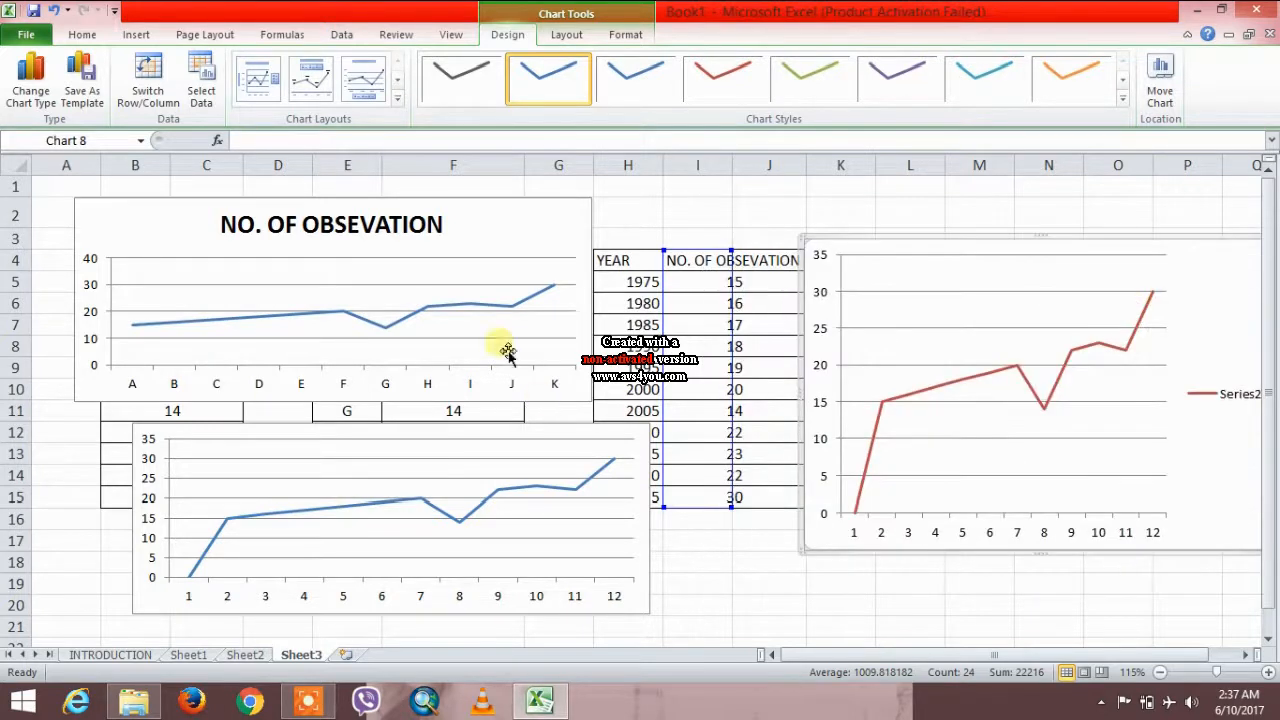
pyautogui.moveTo(788, 320)
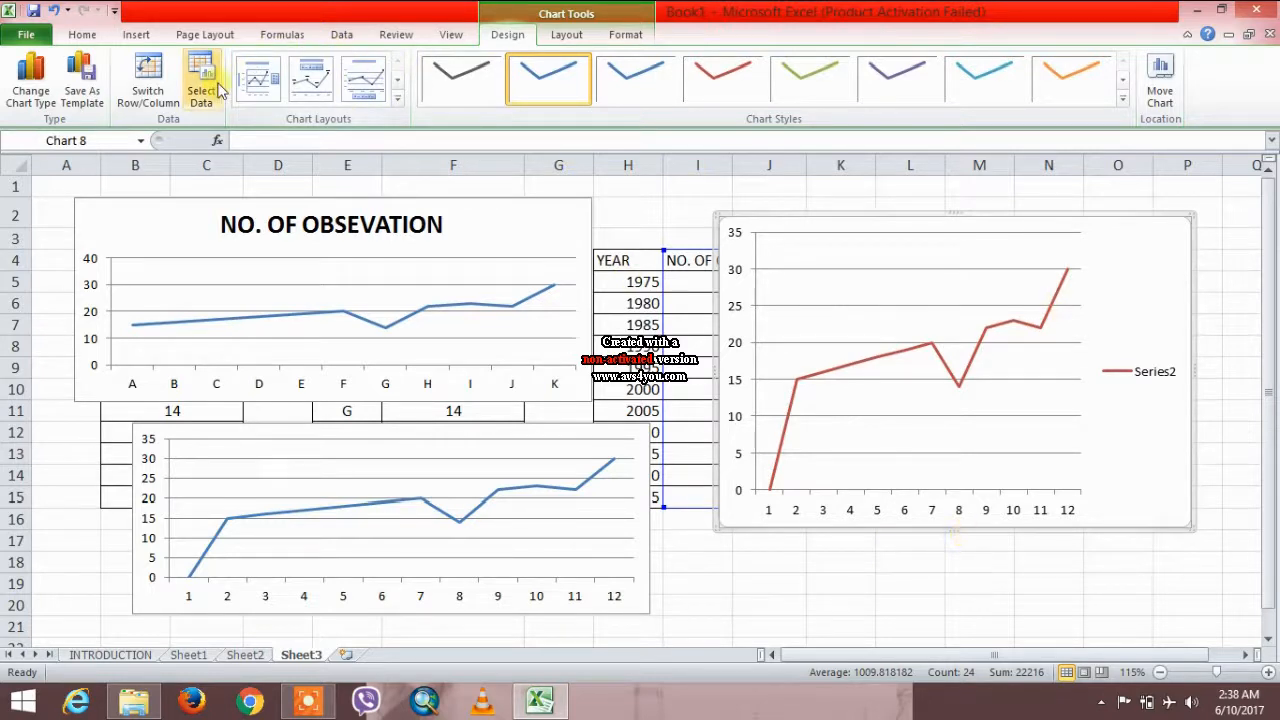
# - Set the YEAR column (1975–2025) as the chart's horizontal axis labels via Select Data
pyautogui.click(200, 80)
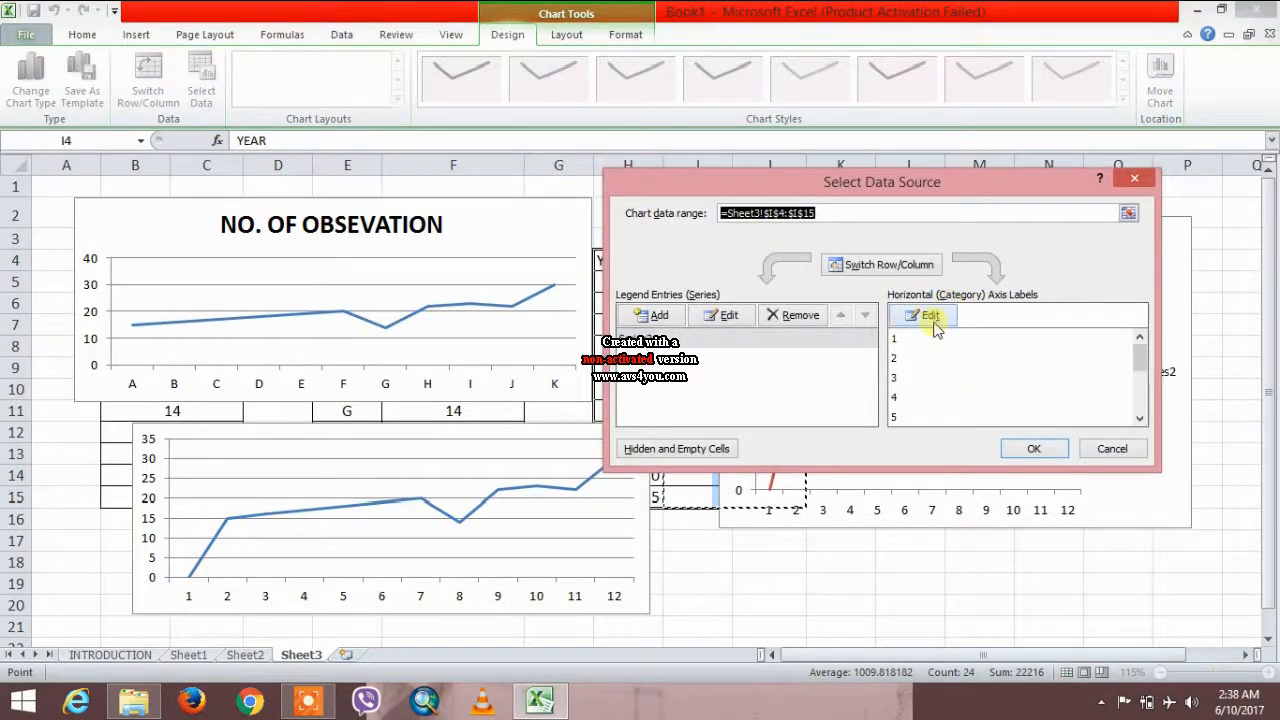
pyautogui.click(928, 316)
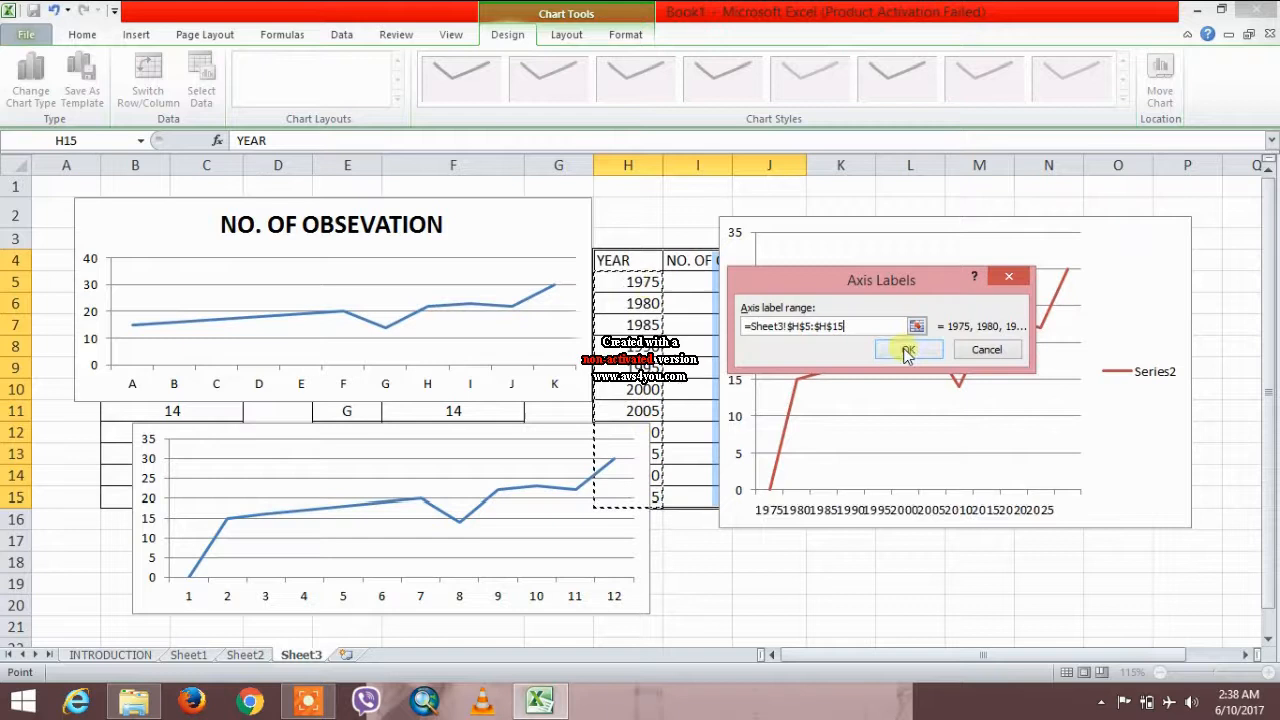
pyautogui.click(906, 348)
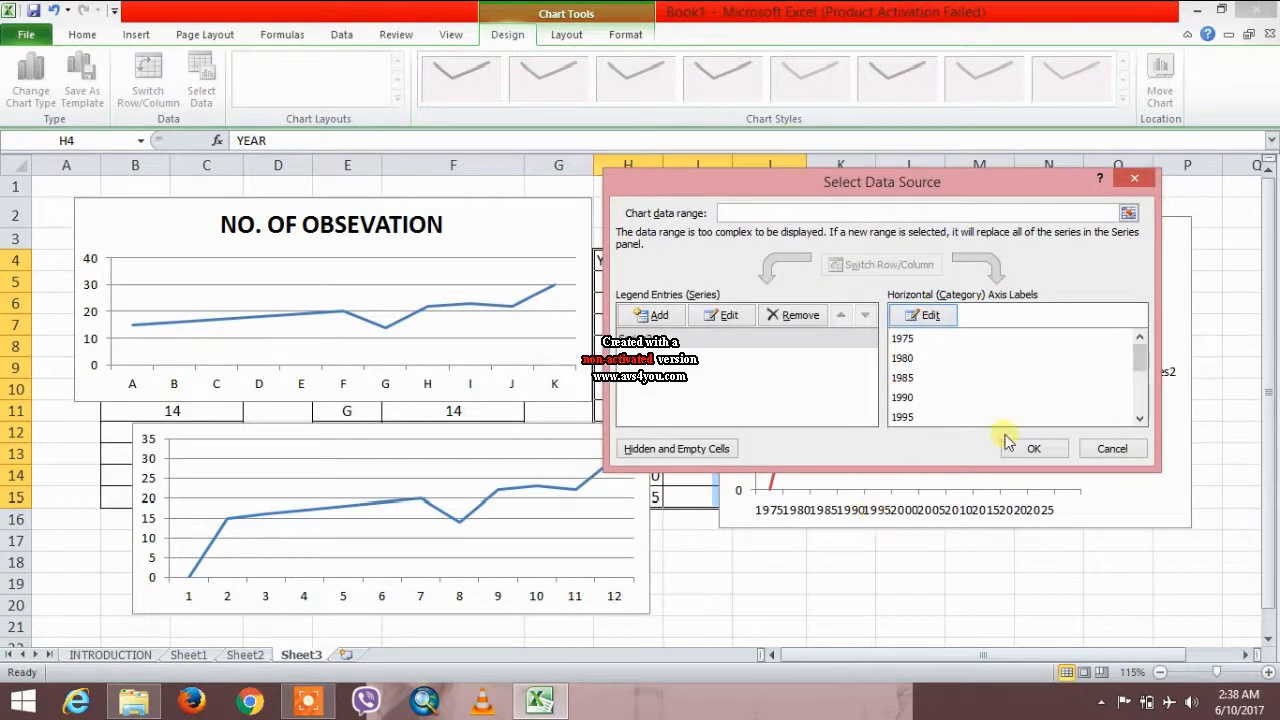
pyautogui.click(1032, 448)
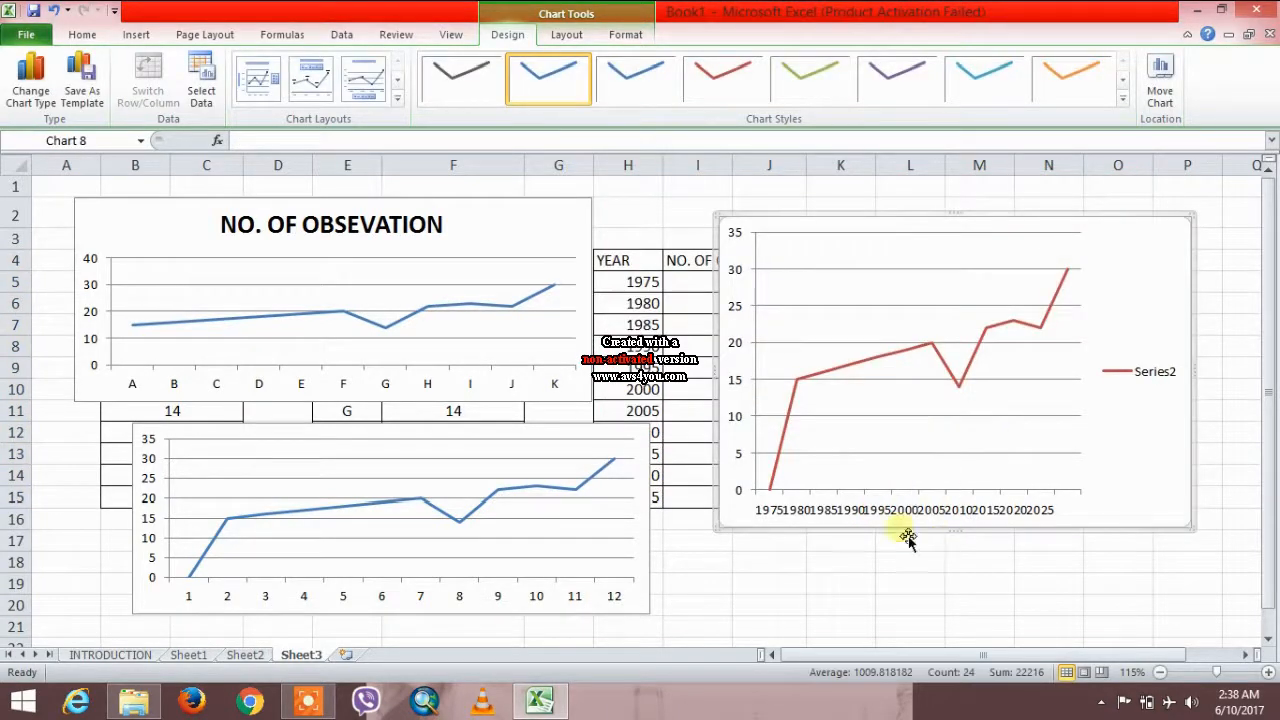
pyautogui.moveTo(1090, 384)
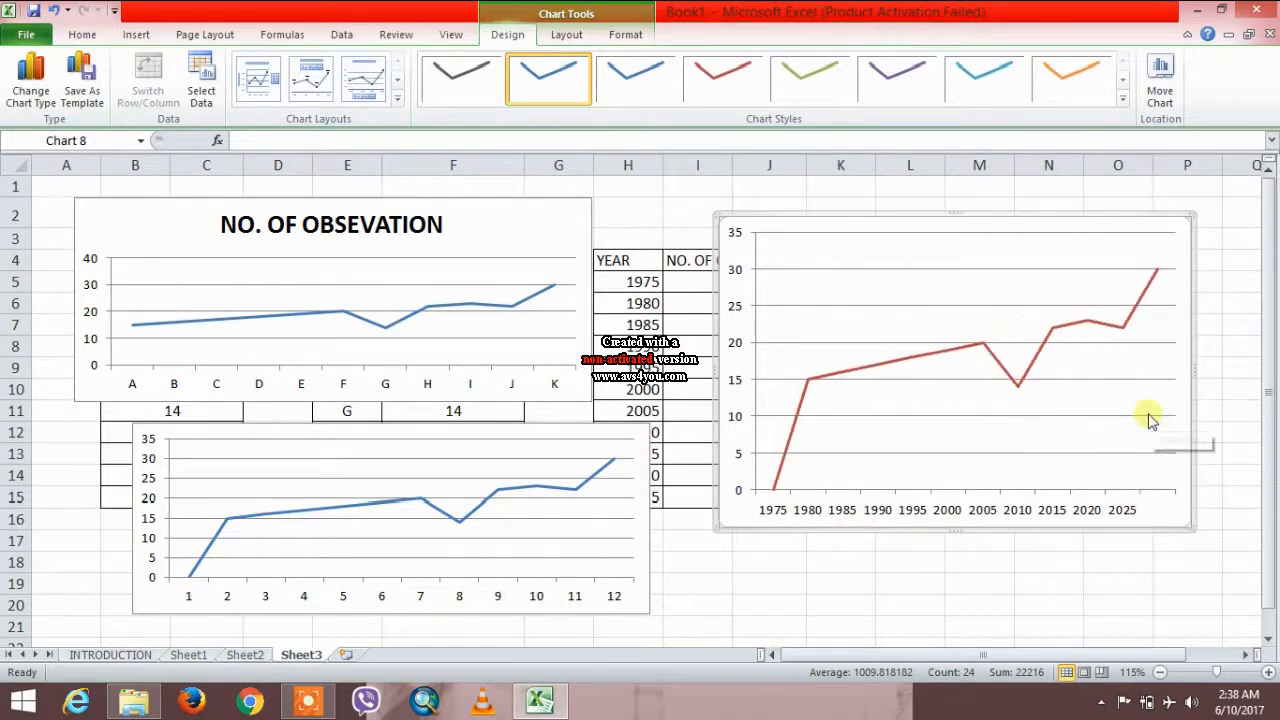
pyautogui.moveTo(736, 344)
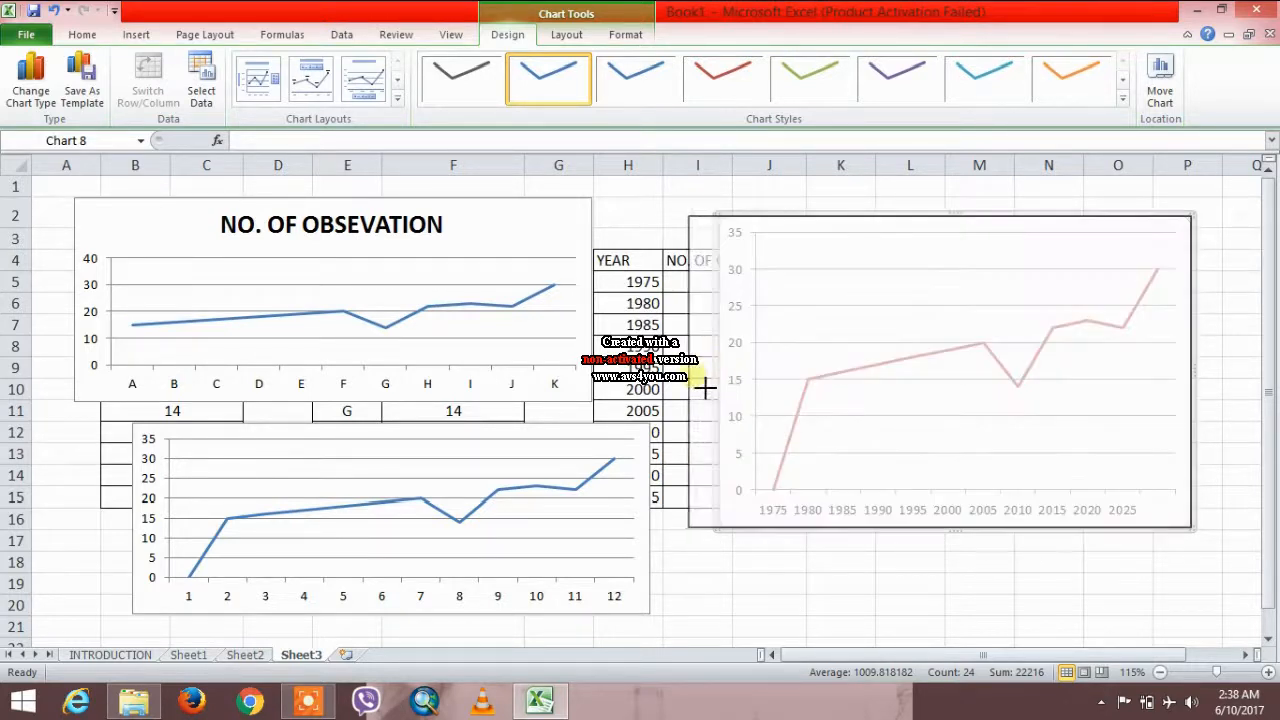
pyautogui.click(460, 78)
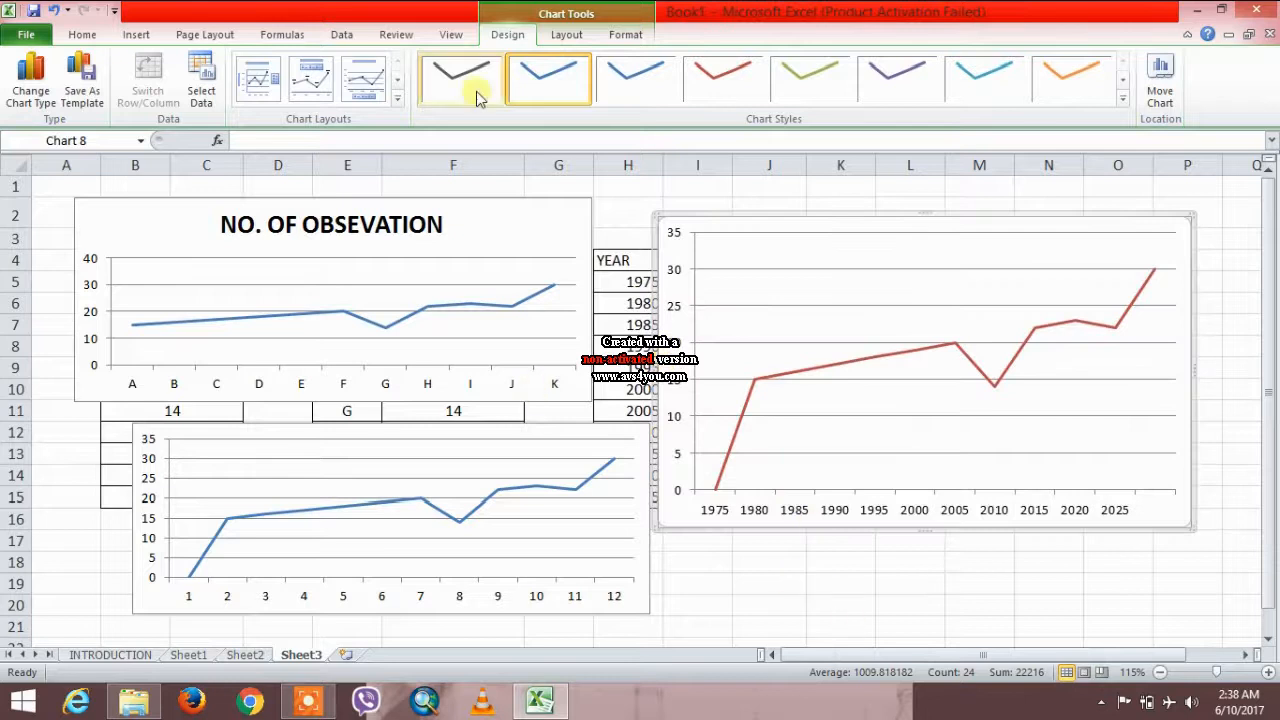
pyautogui.click(566, 34)
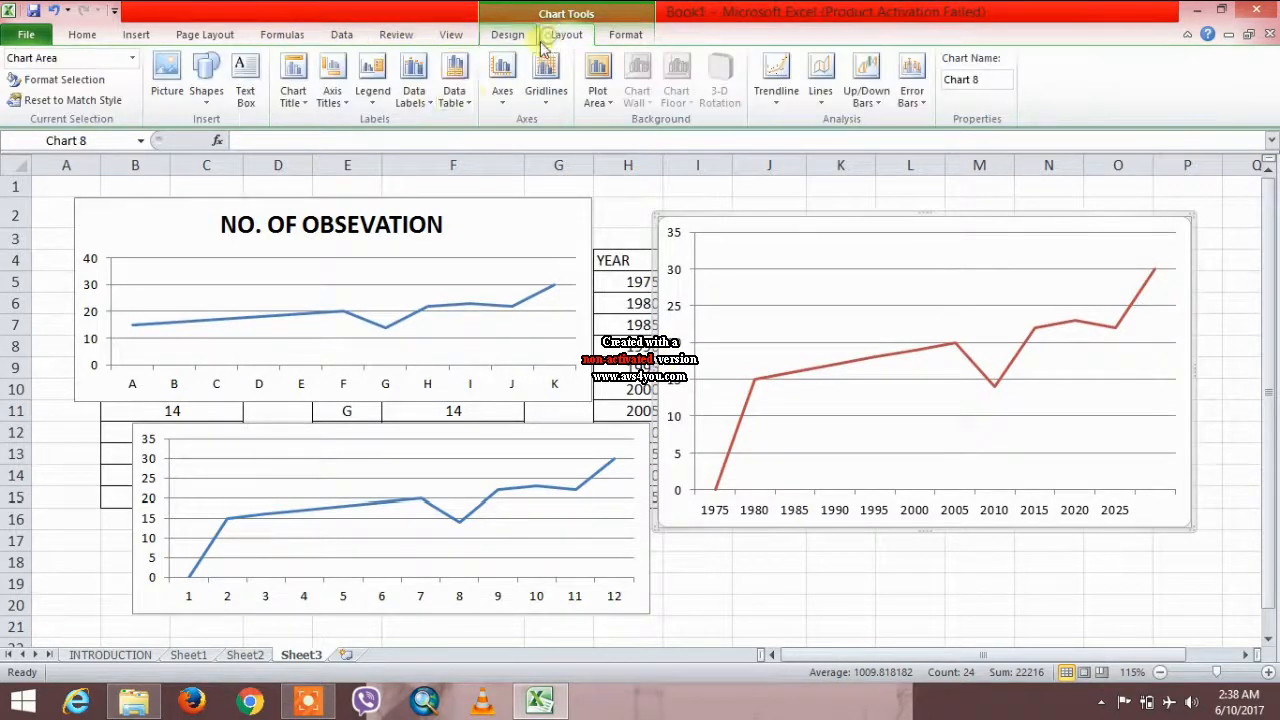